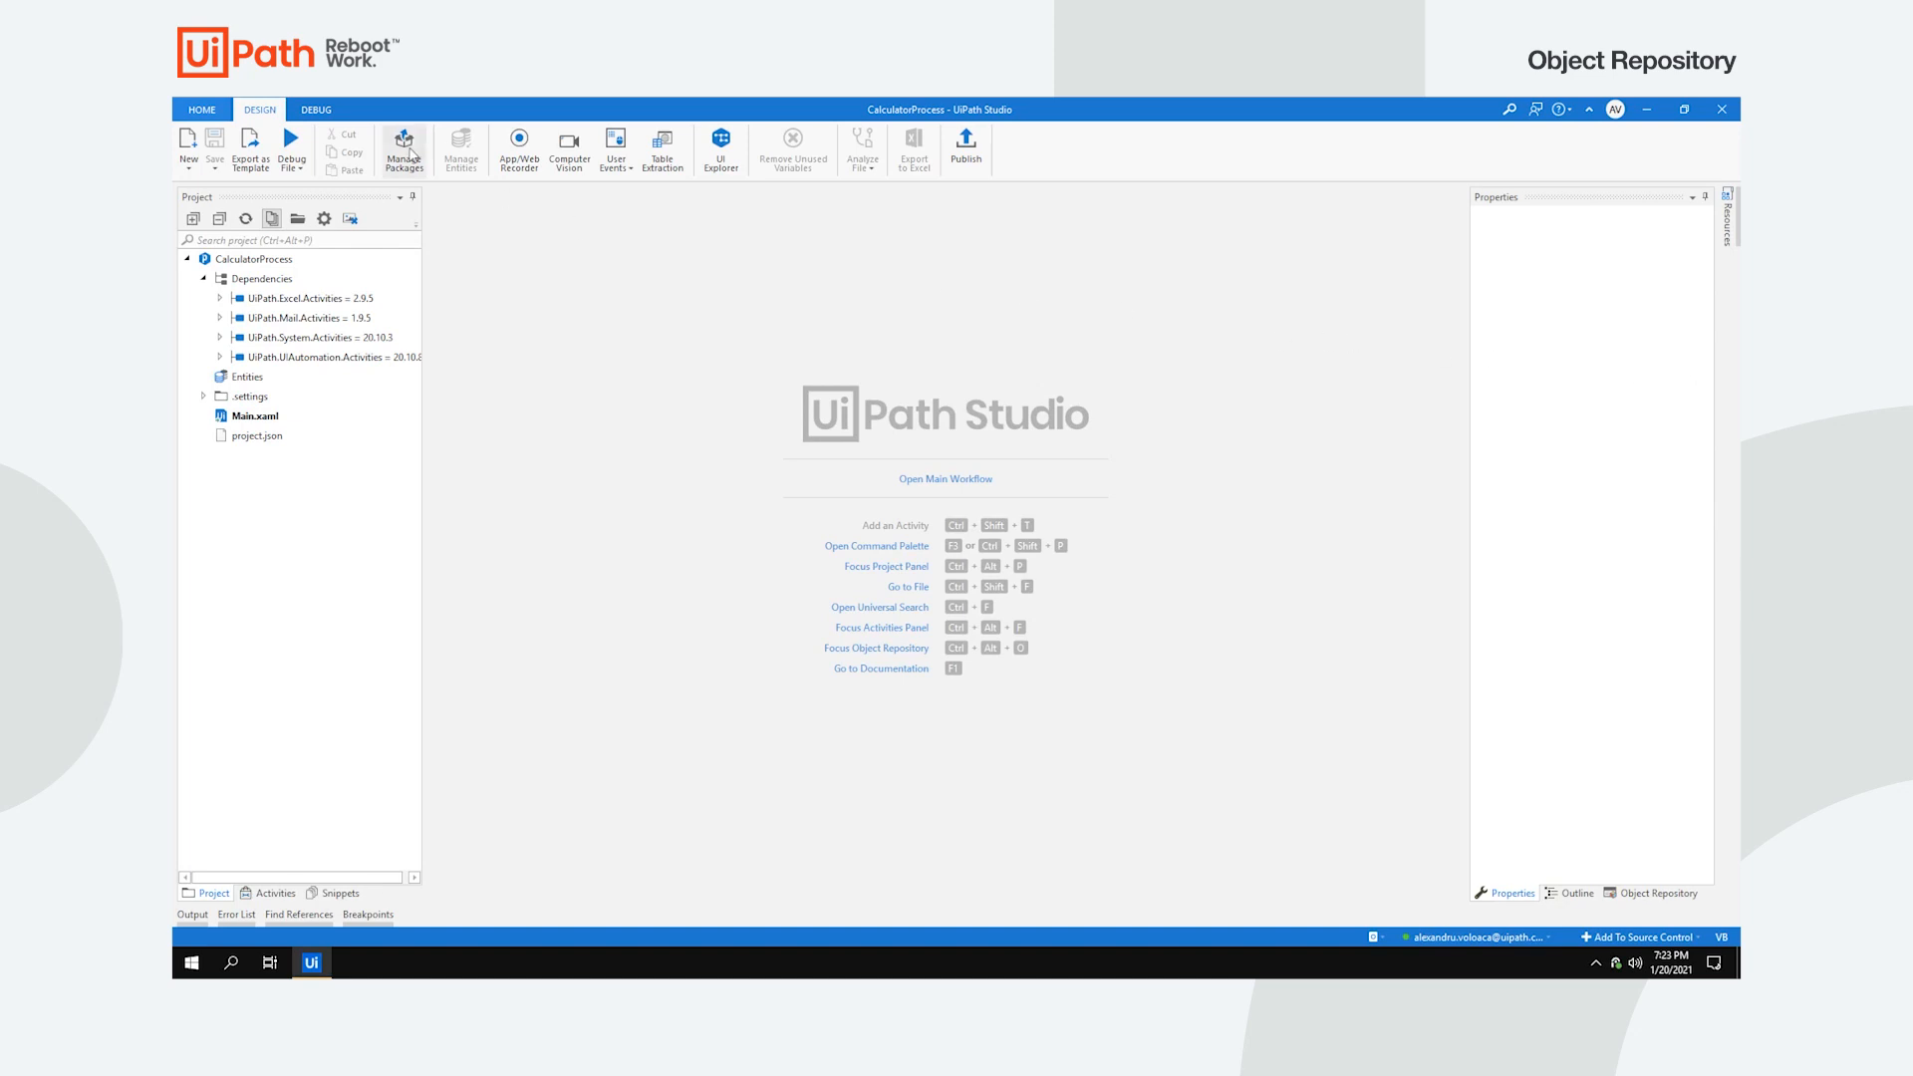
Step: Review the design settings and return to the CalculatorProcess project
left_click(404, 146)
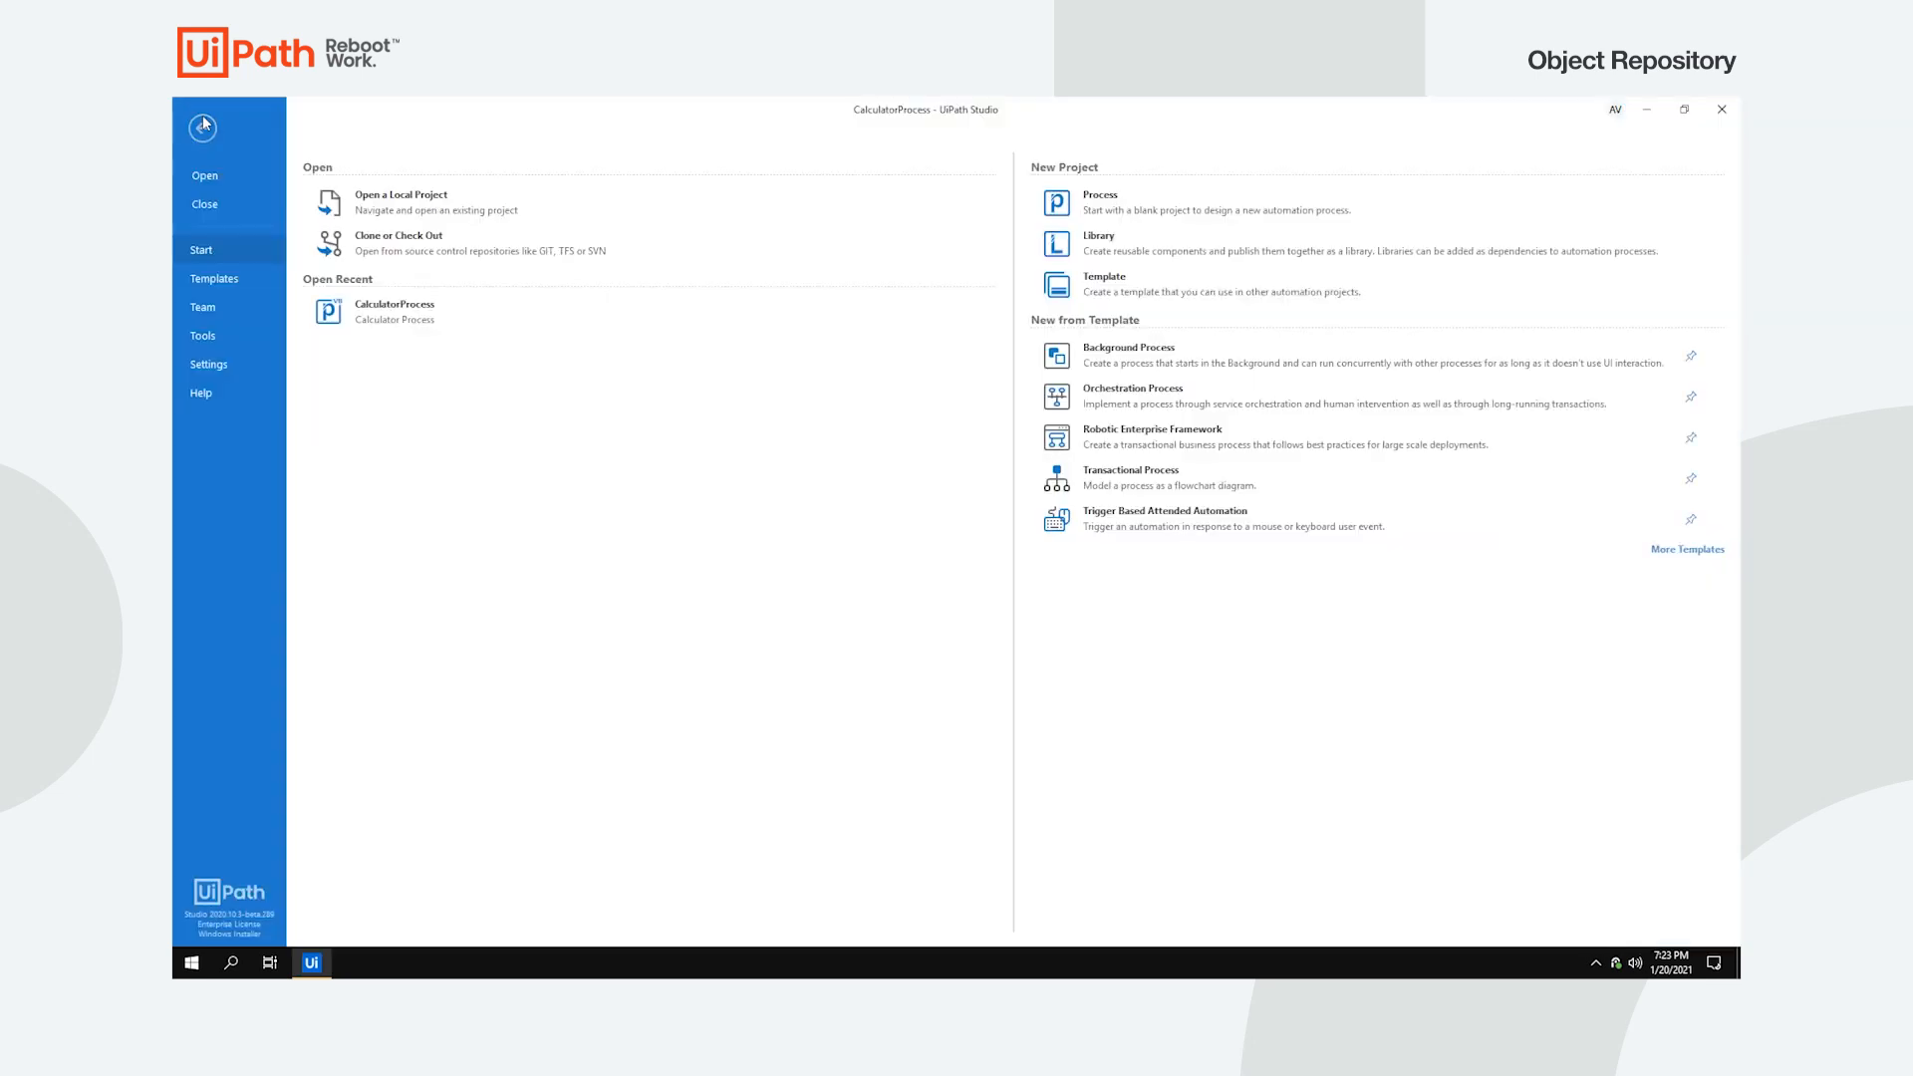
left_click(207, 363)
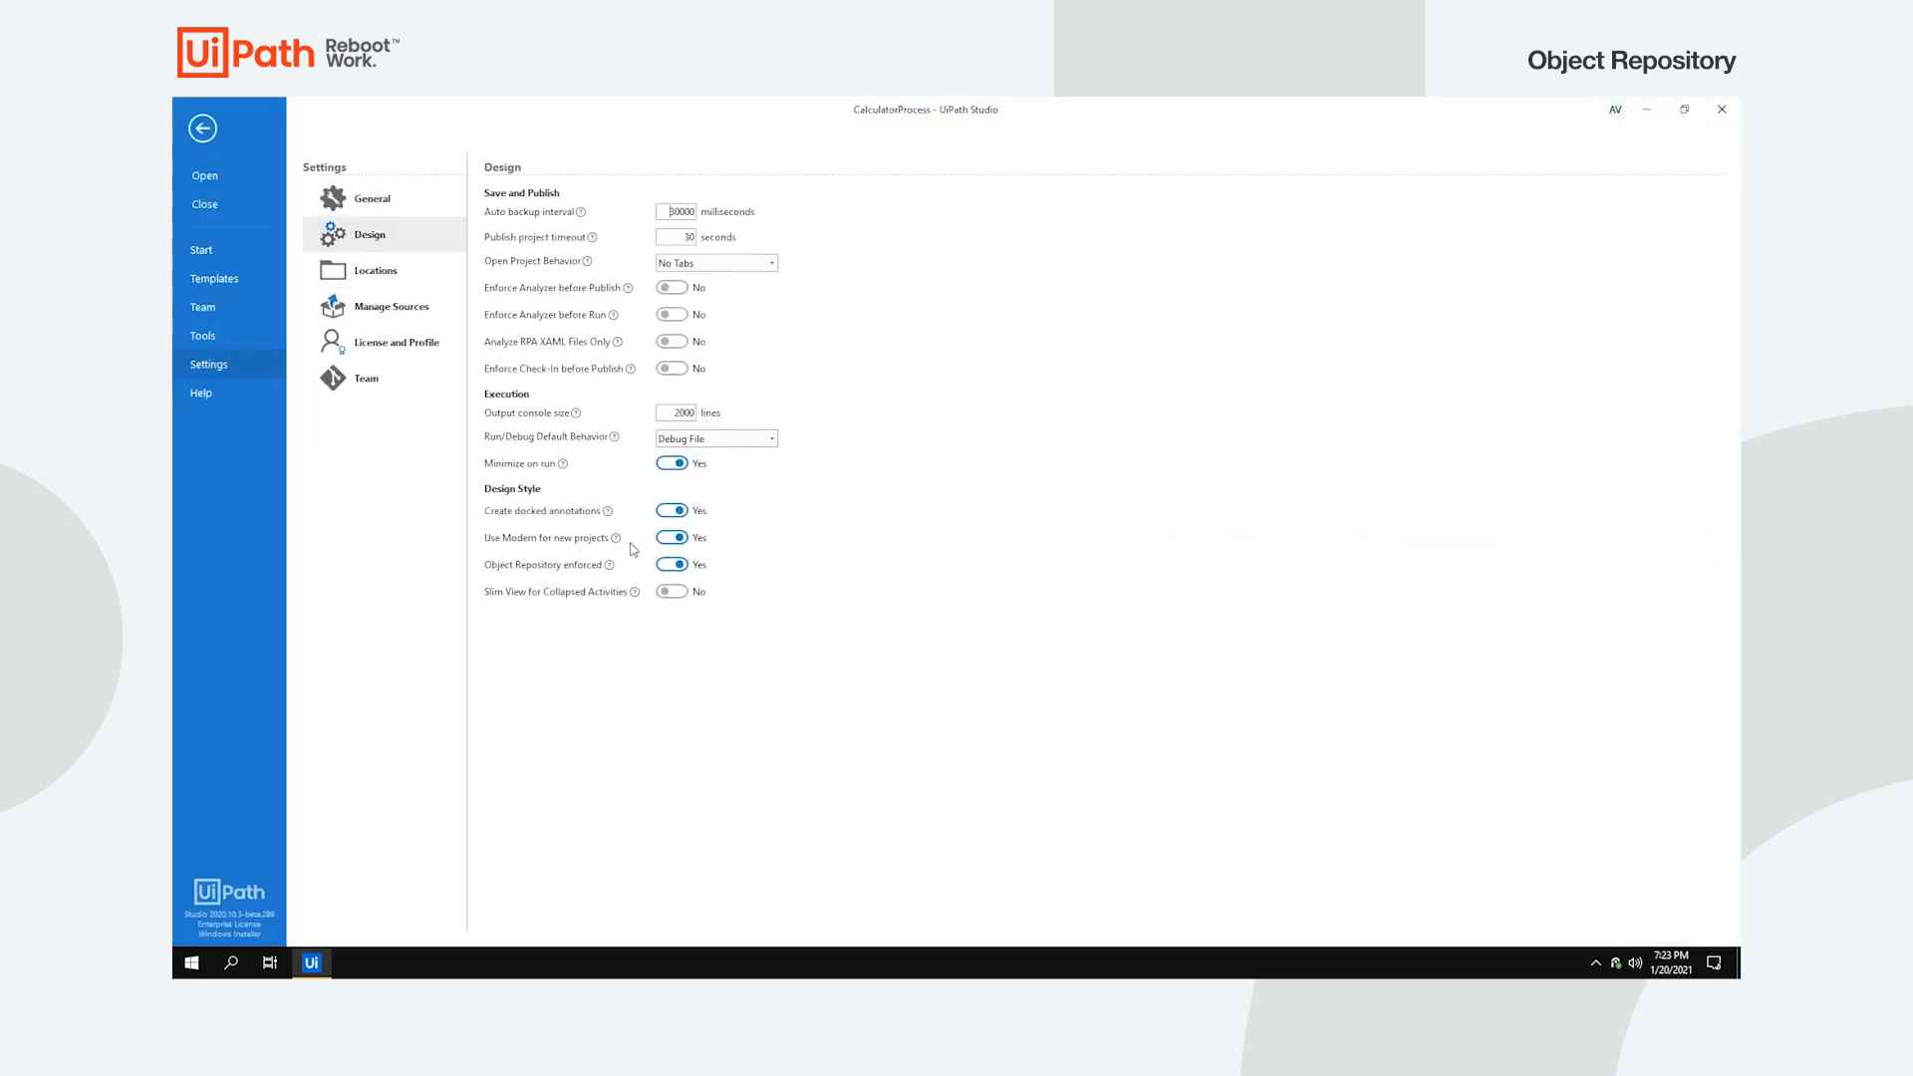
mouse_move(622, 572)
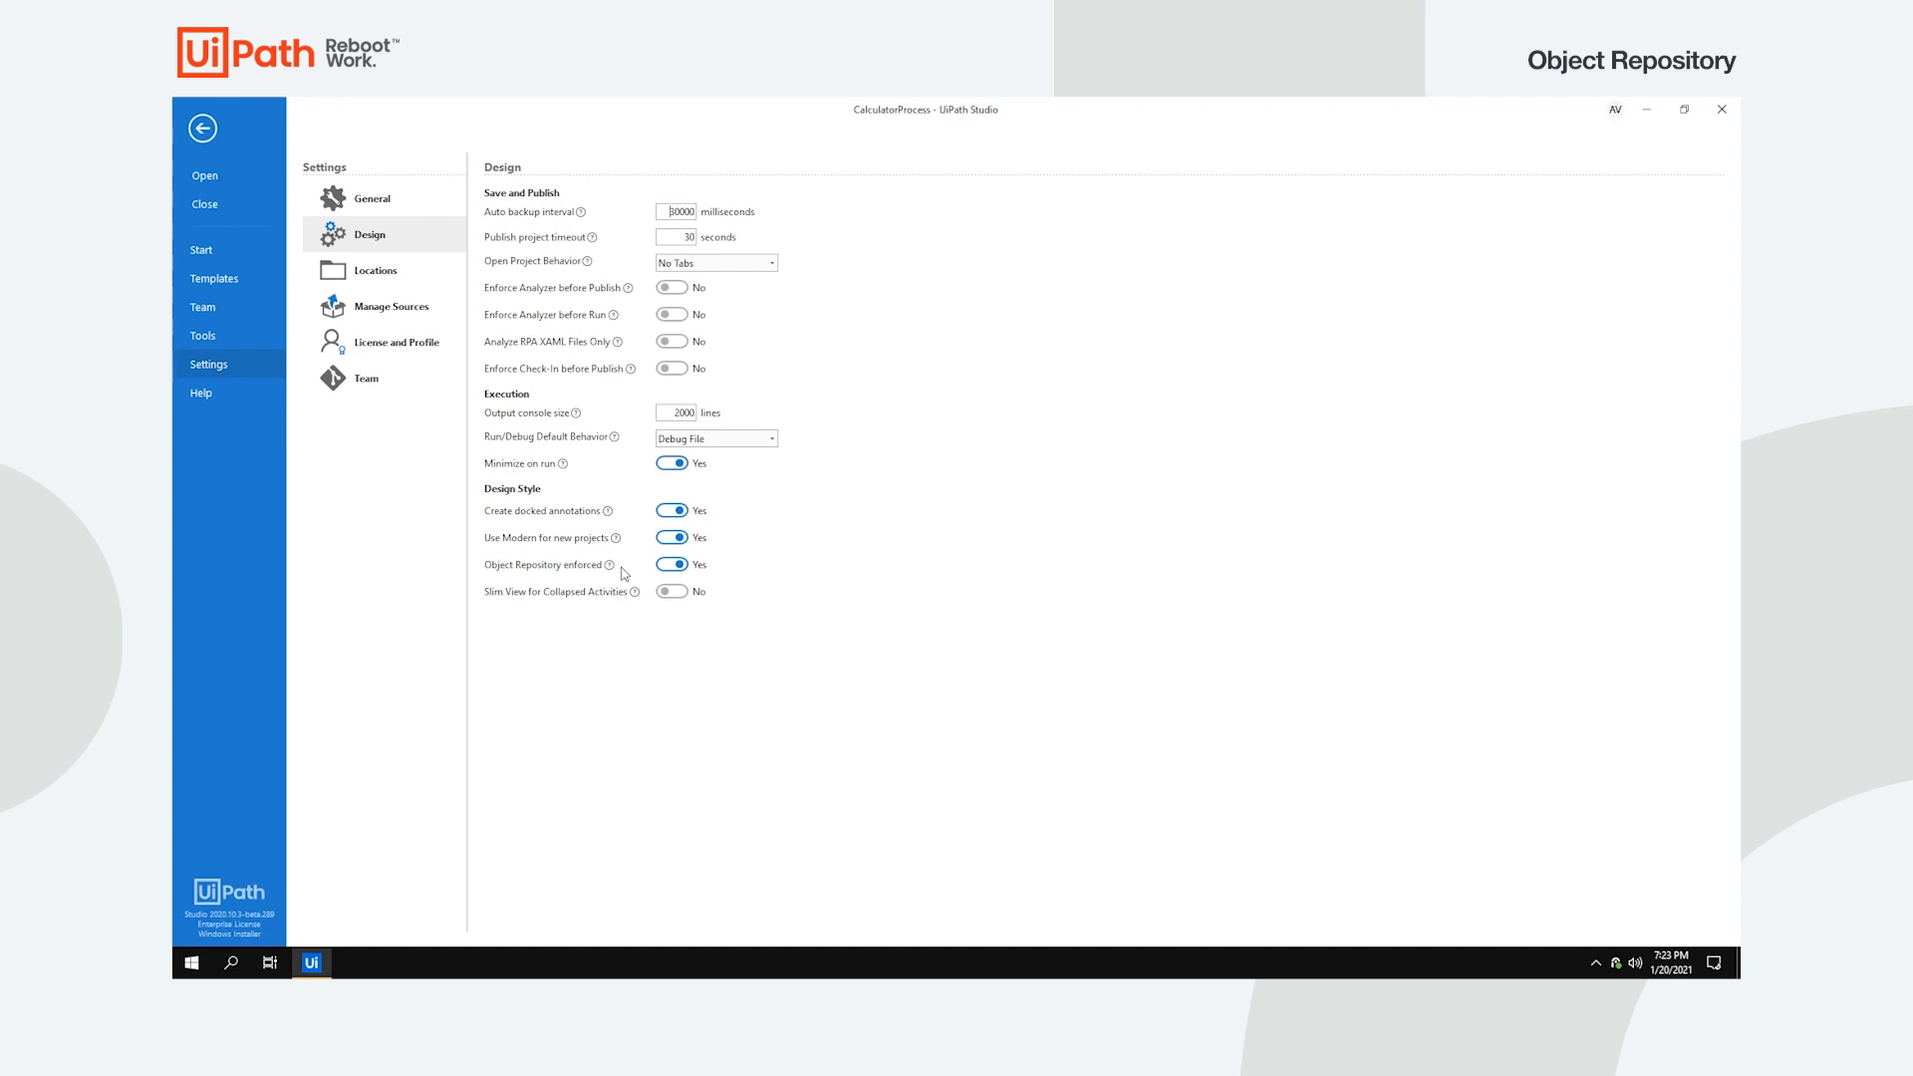
mouse_move(204, 128)
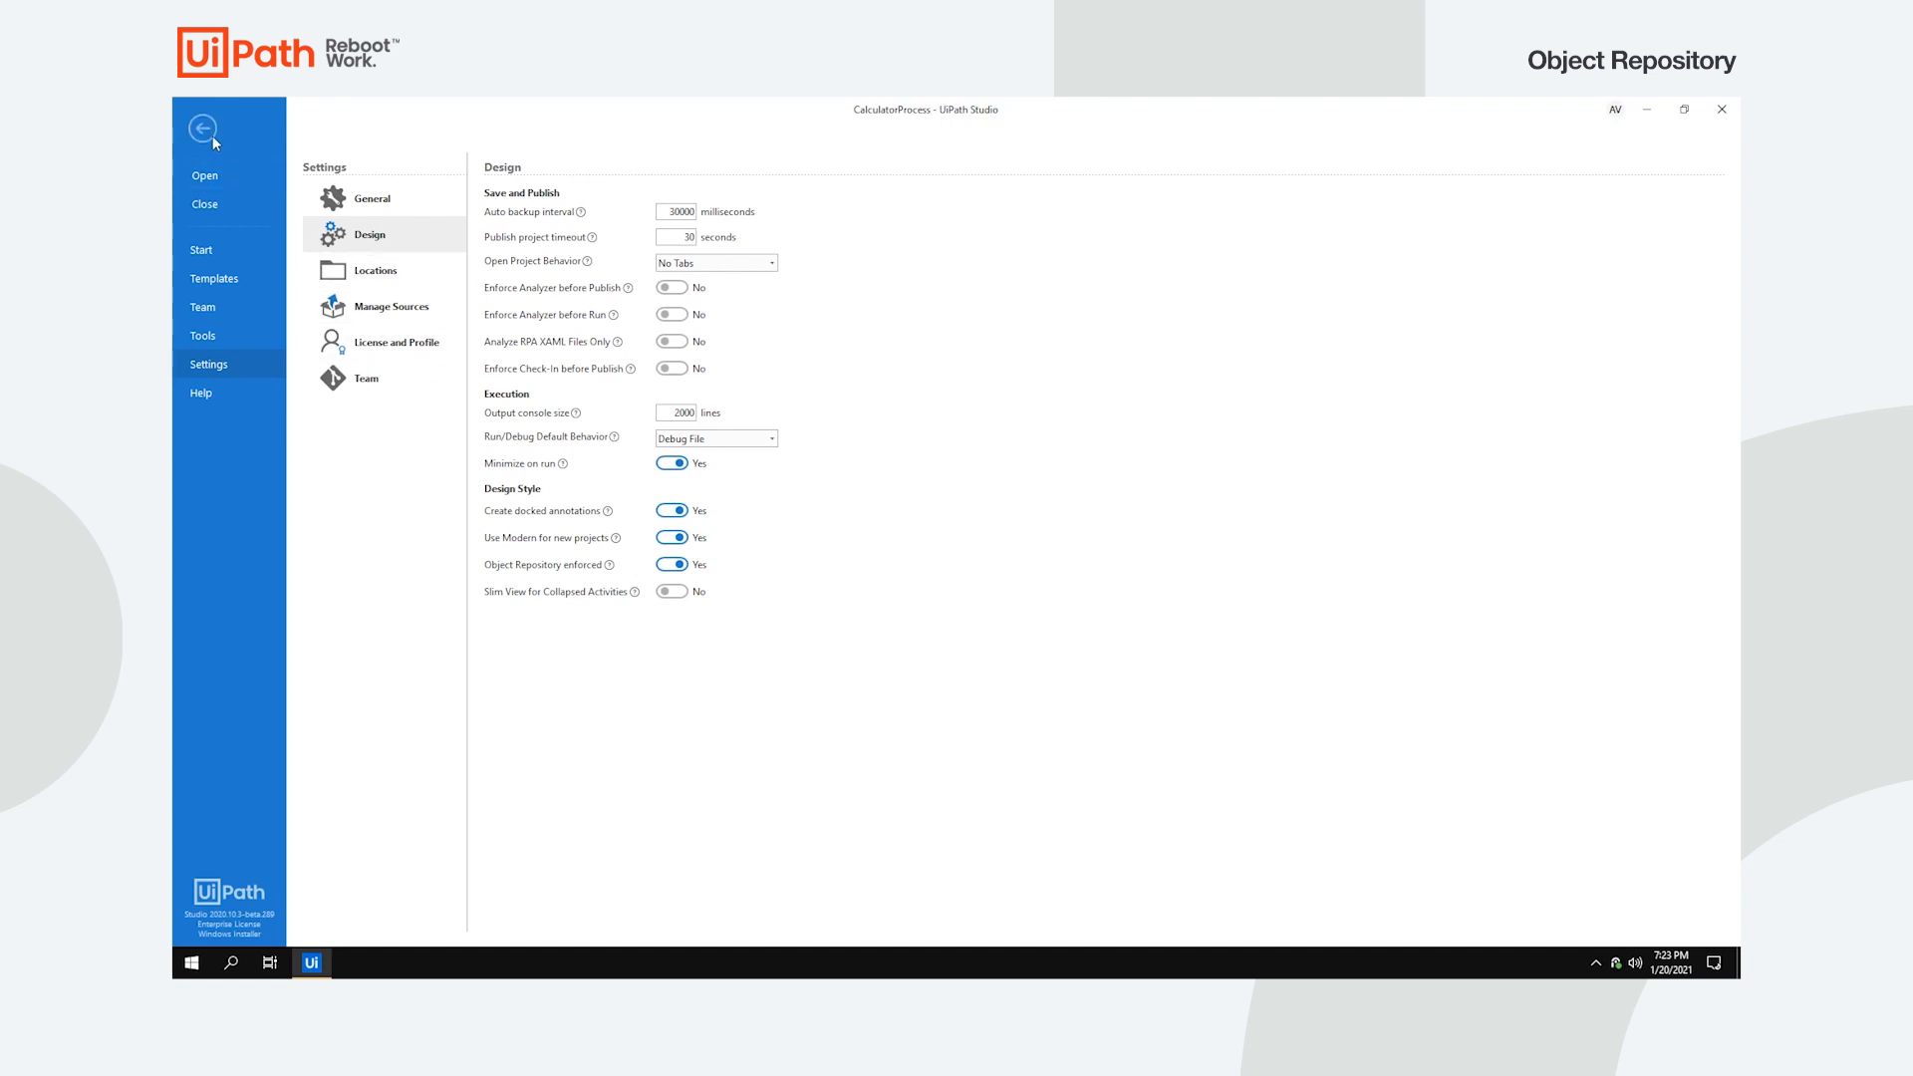
left_click(203, 128)
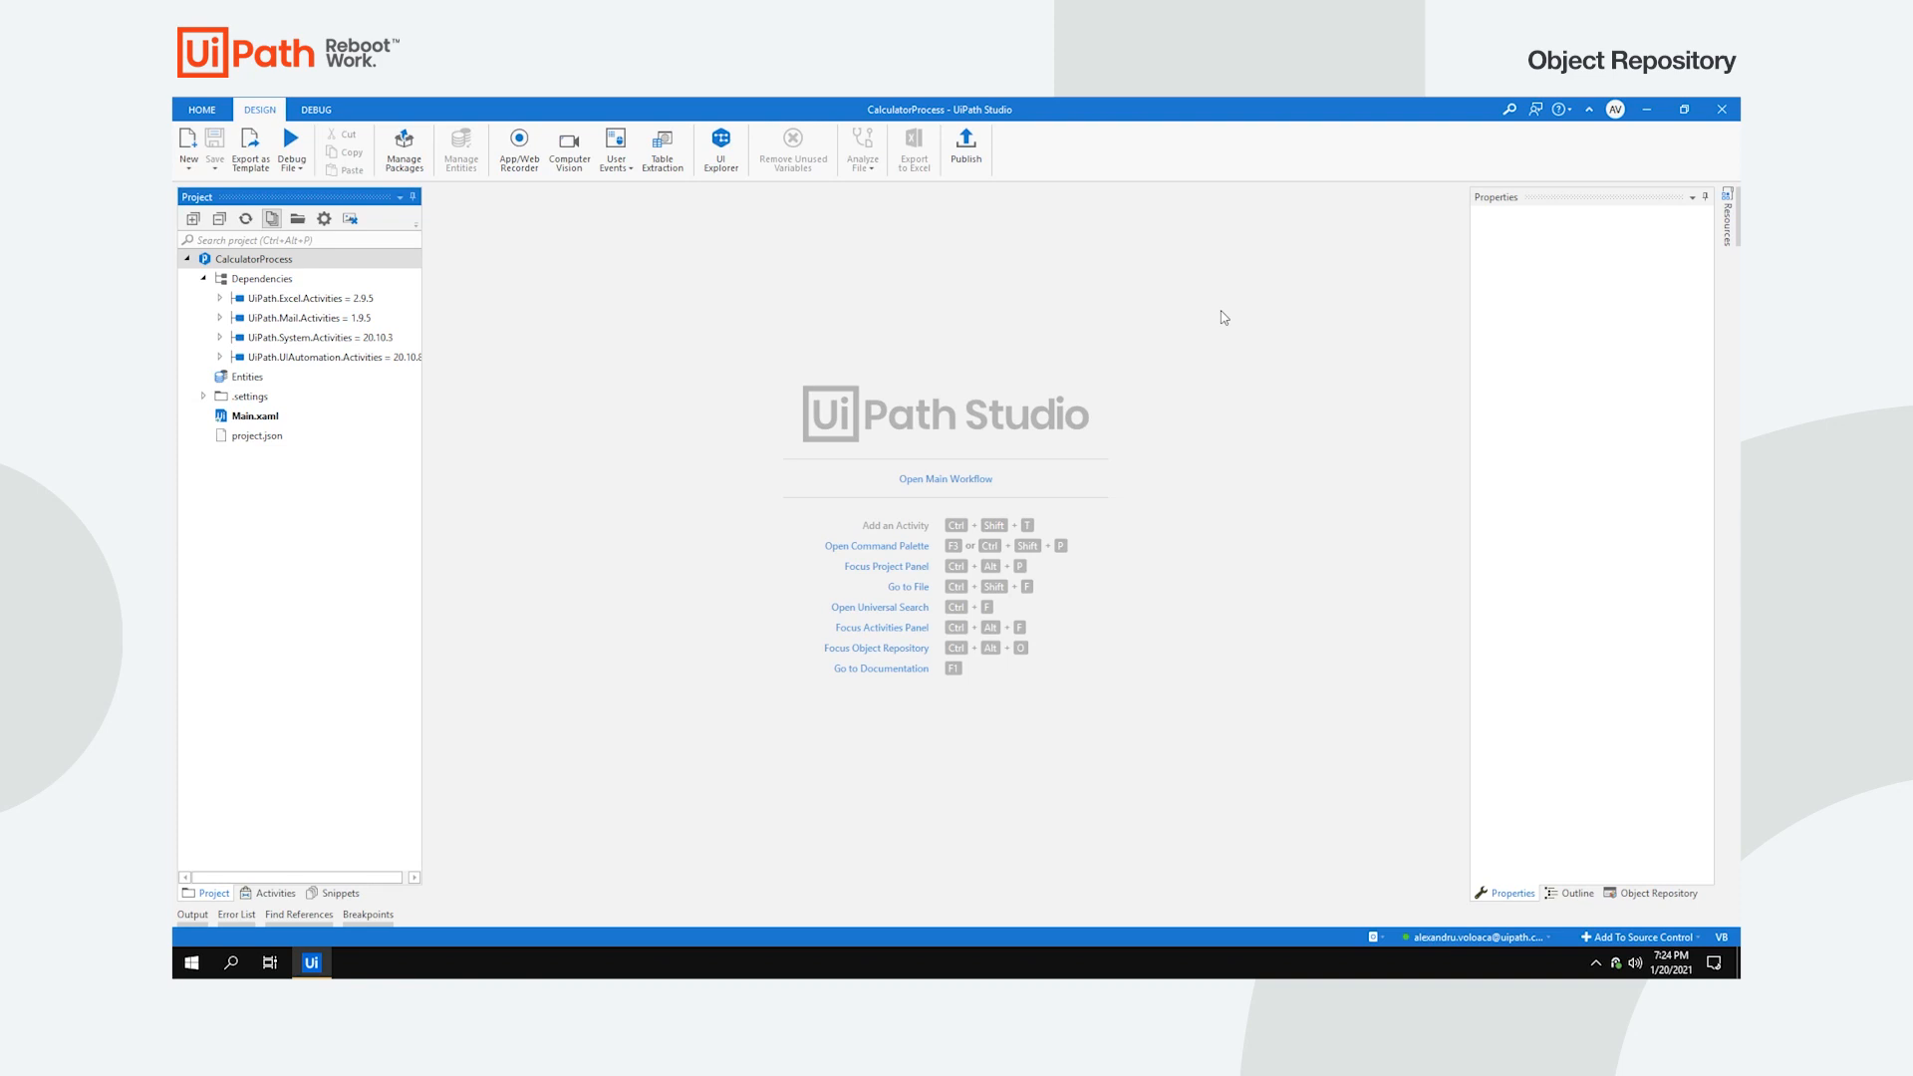
Step: Launch the Calculator app and start Capture Elements from the Object Repository
type("calculator")
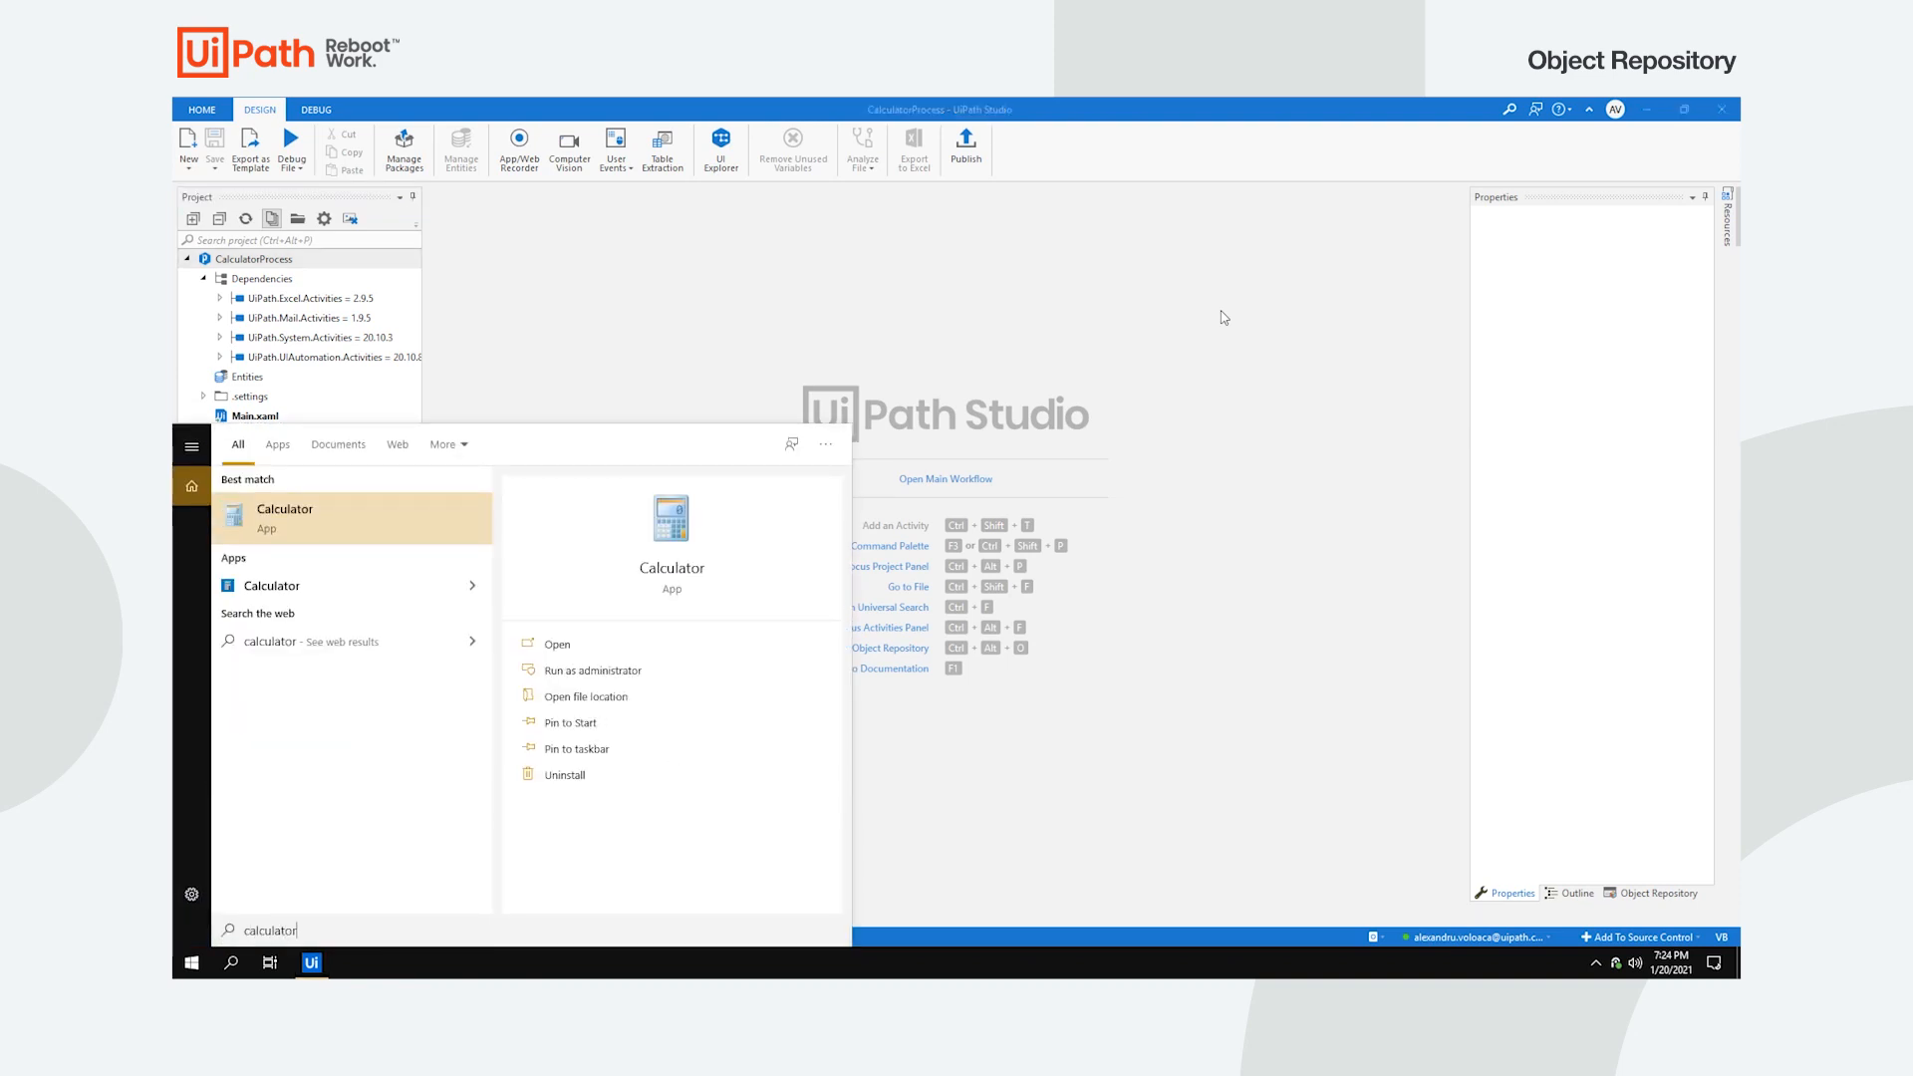
left_click(556, 644)
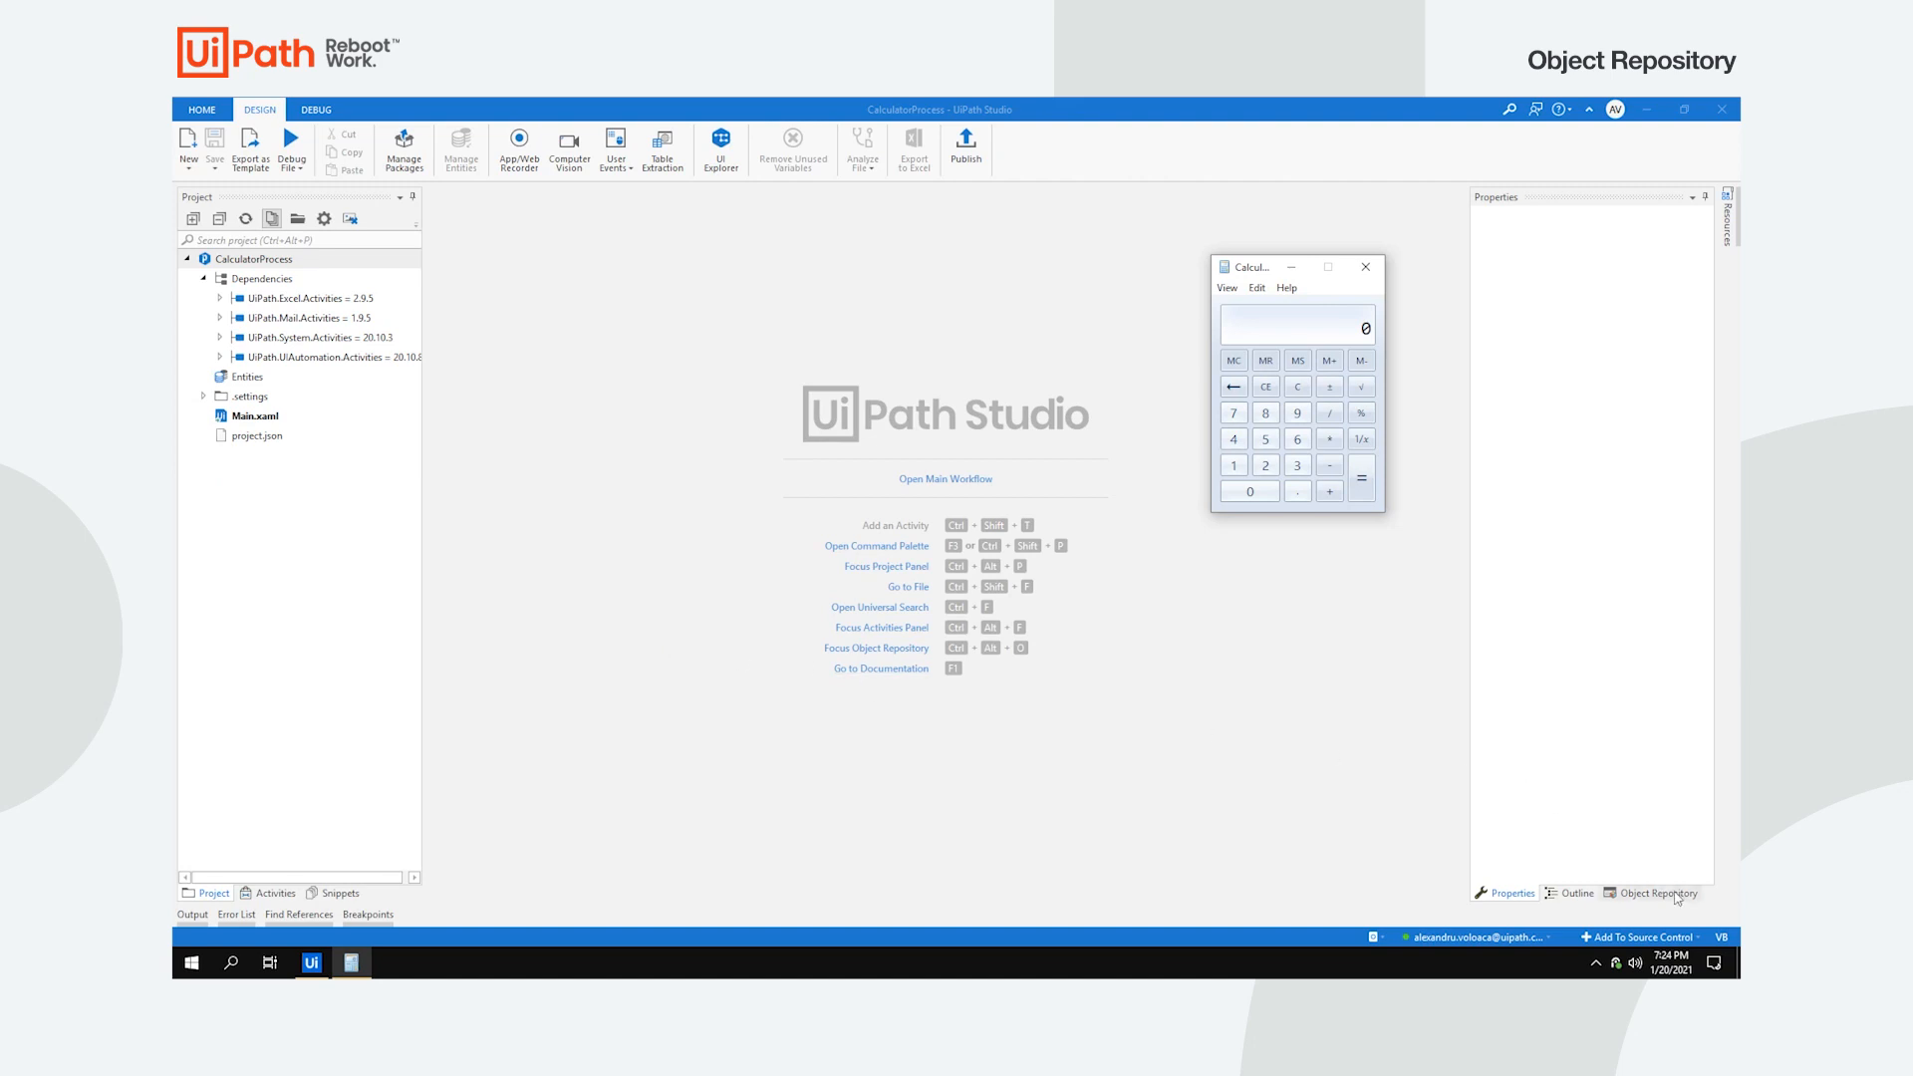
left_click(1656, 893)
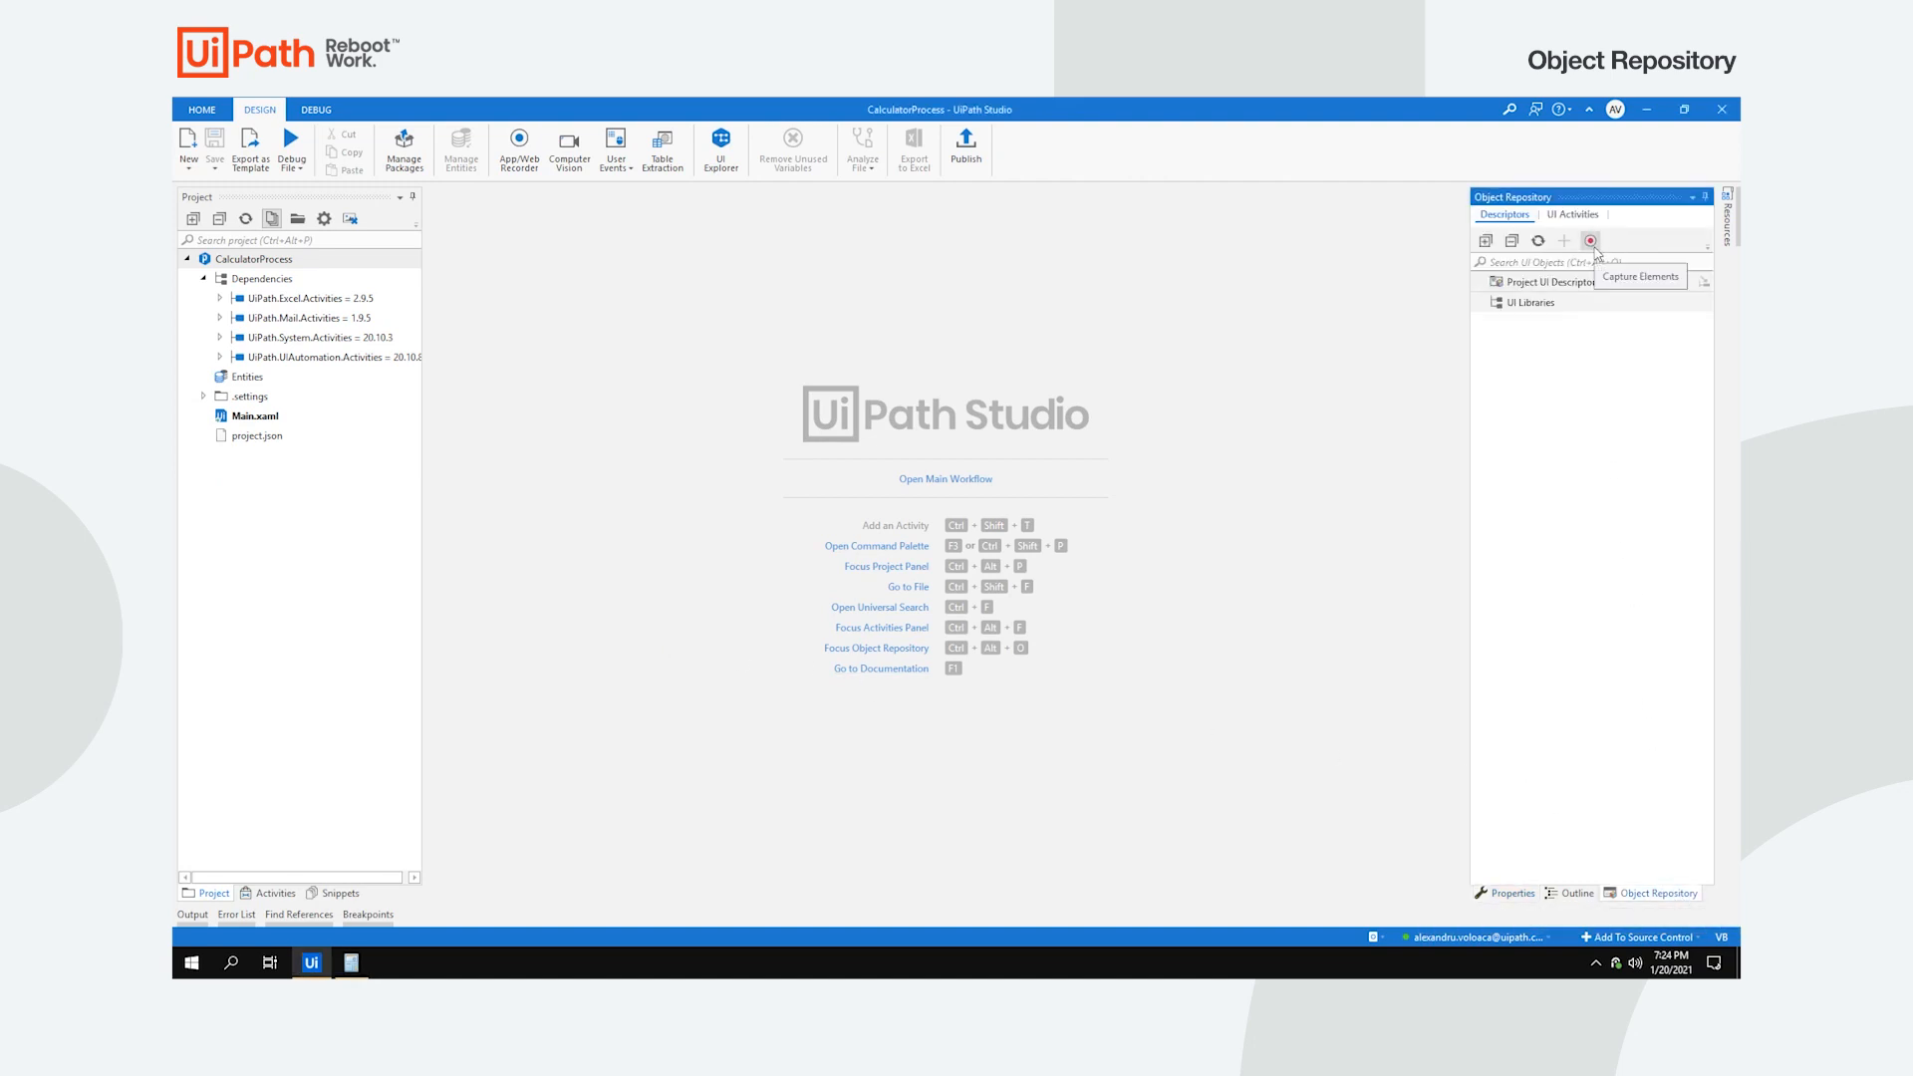
left_click(1590, 241)
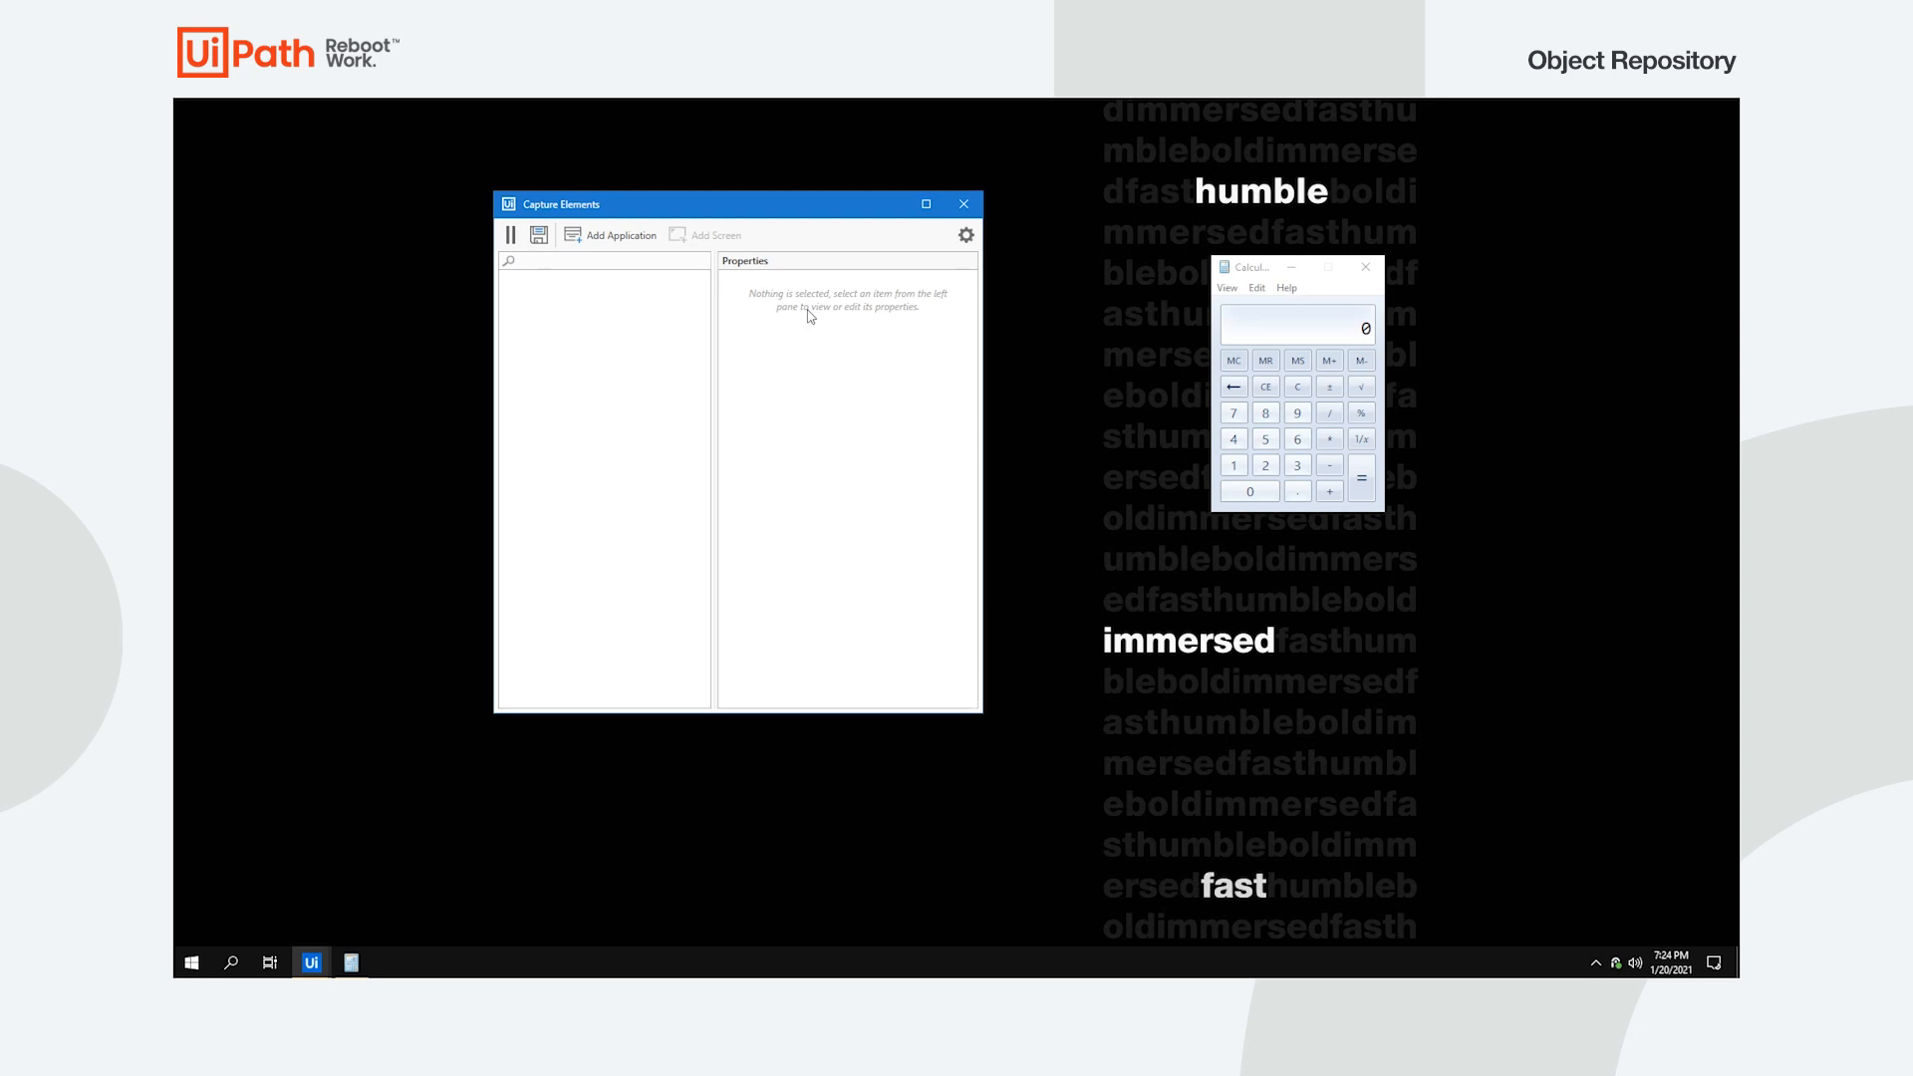
Step: Register the Calculator screen with its 1, 2 and Add buttons and save the descriptors
left_click(620, 235)
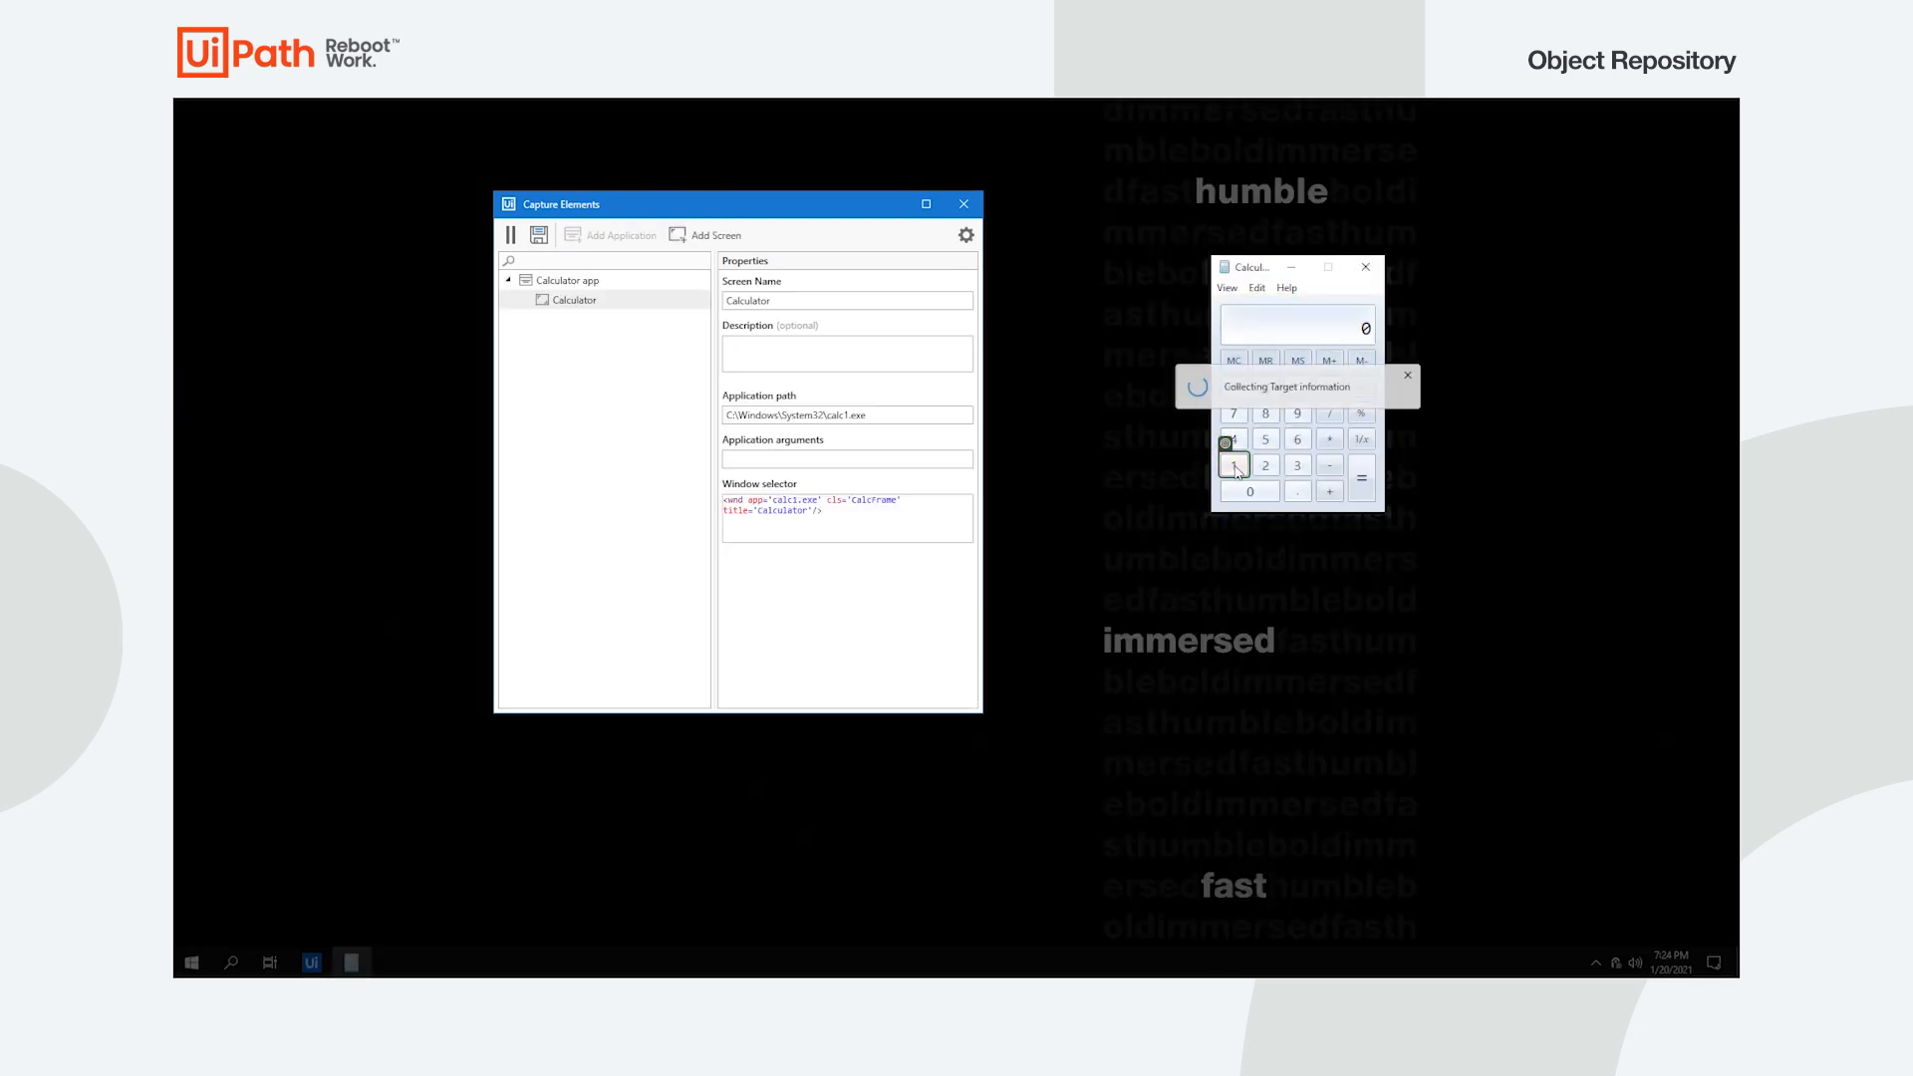
left_click(1232, 464)
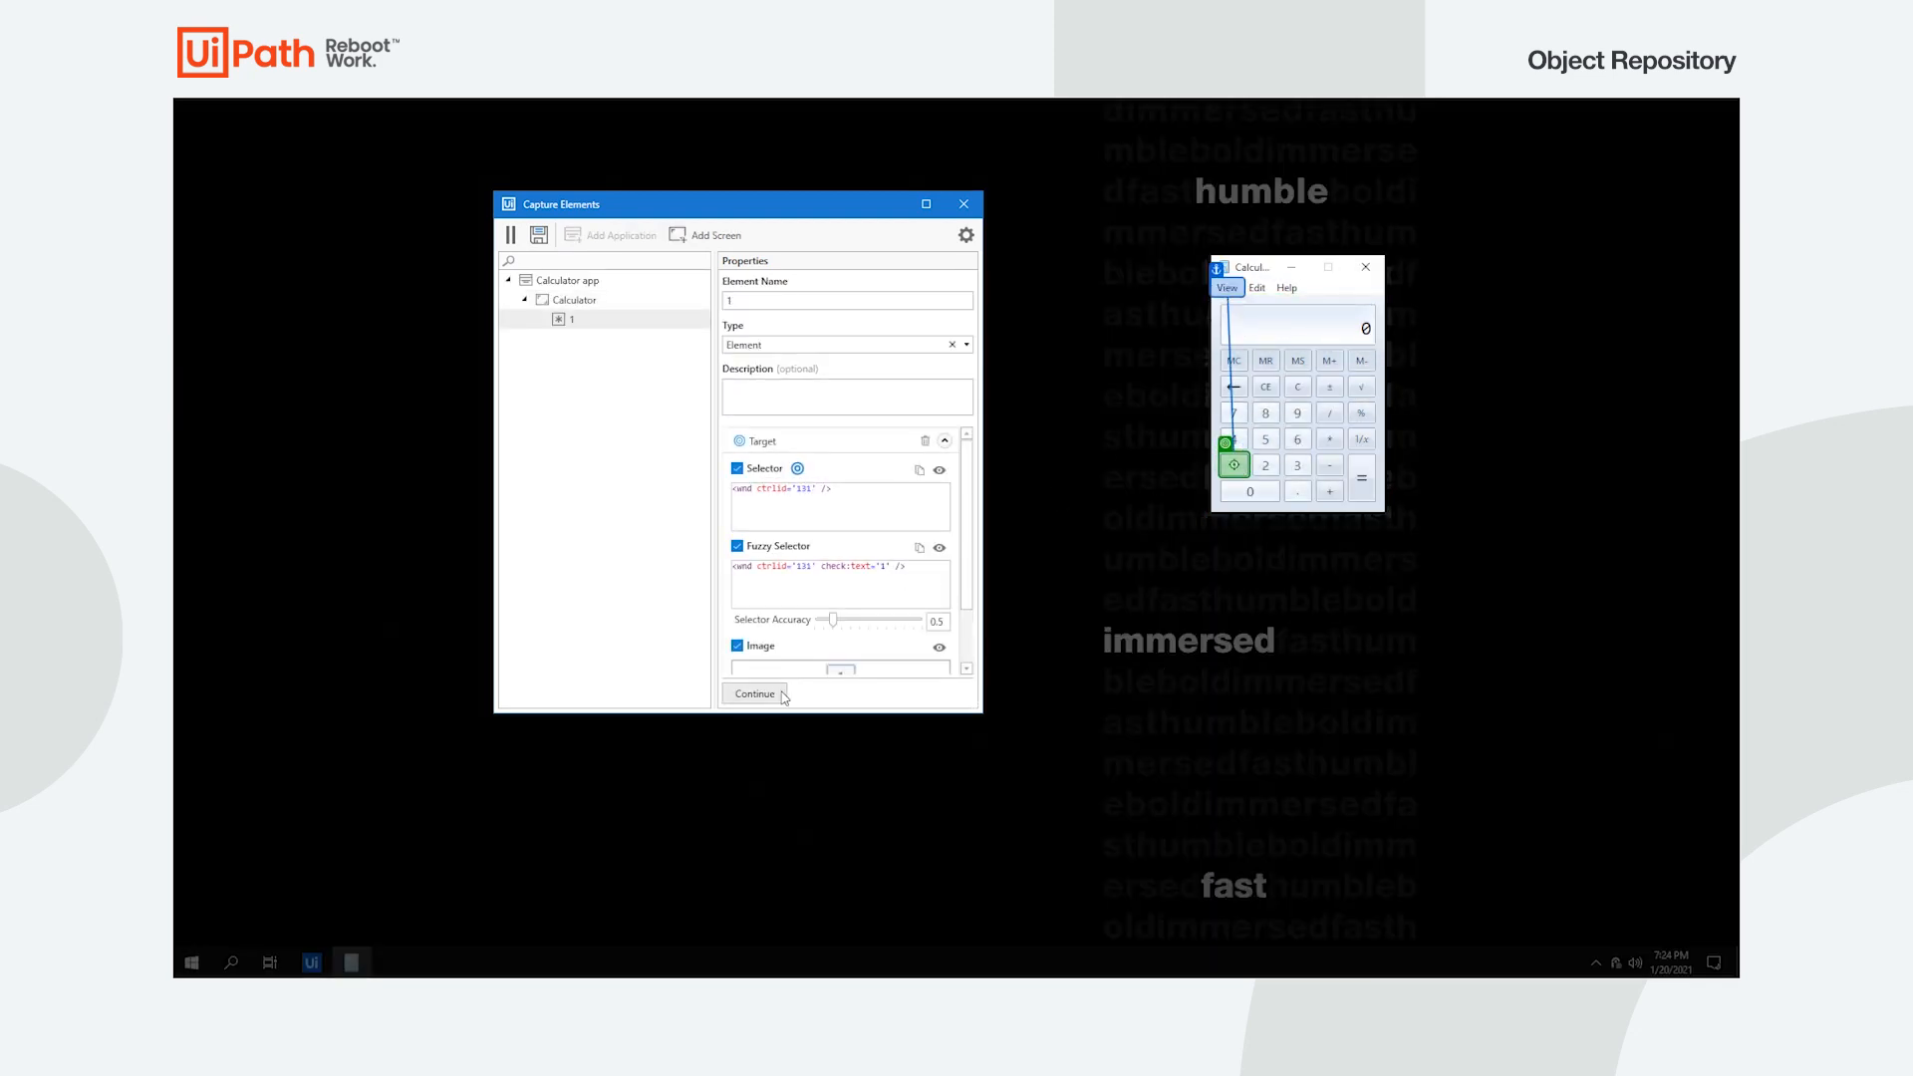
left_click(754, 694)
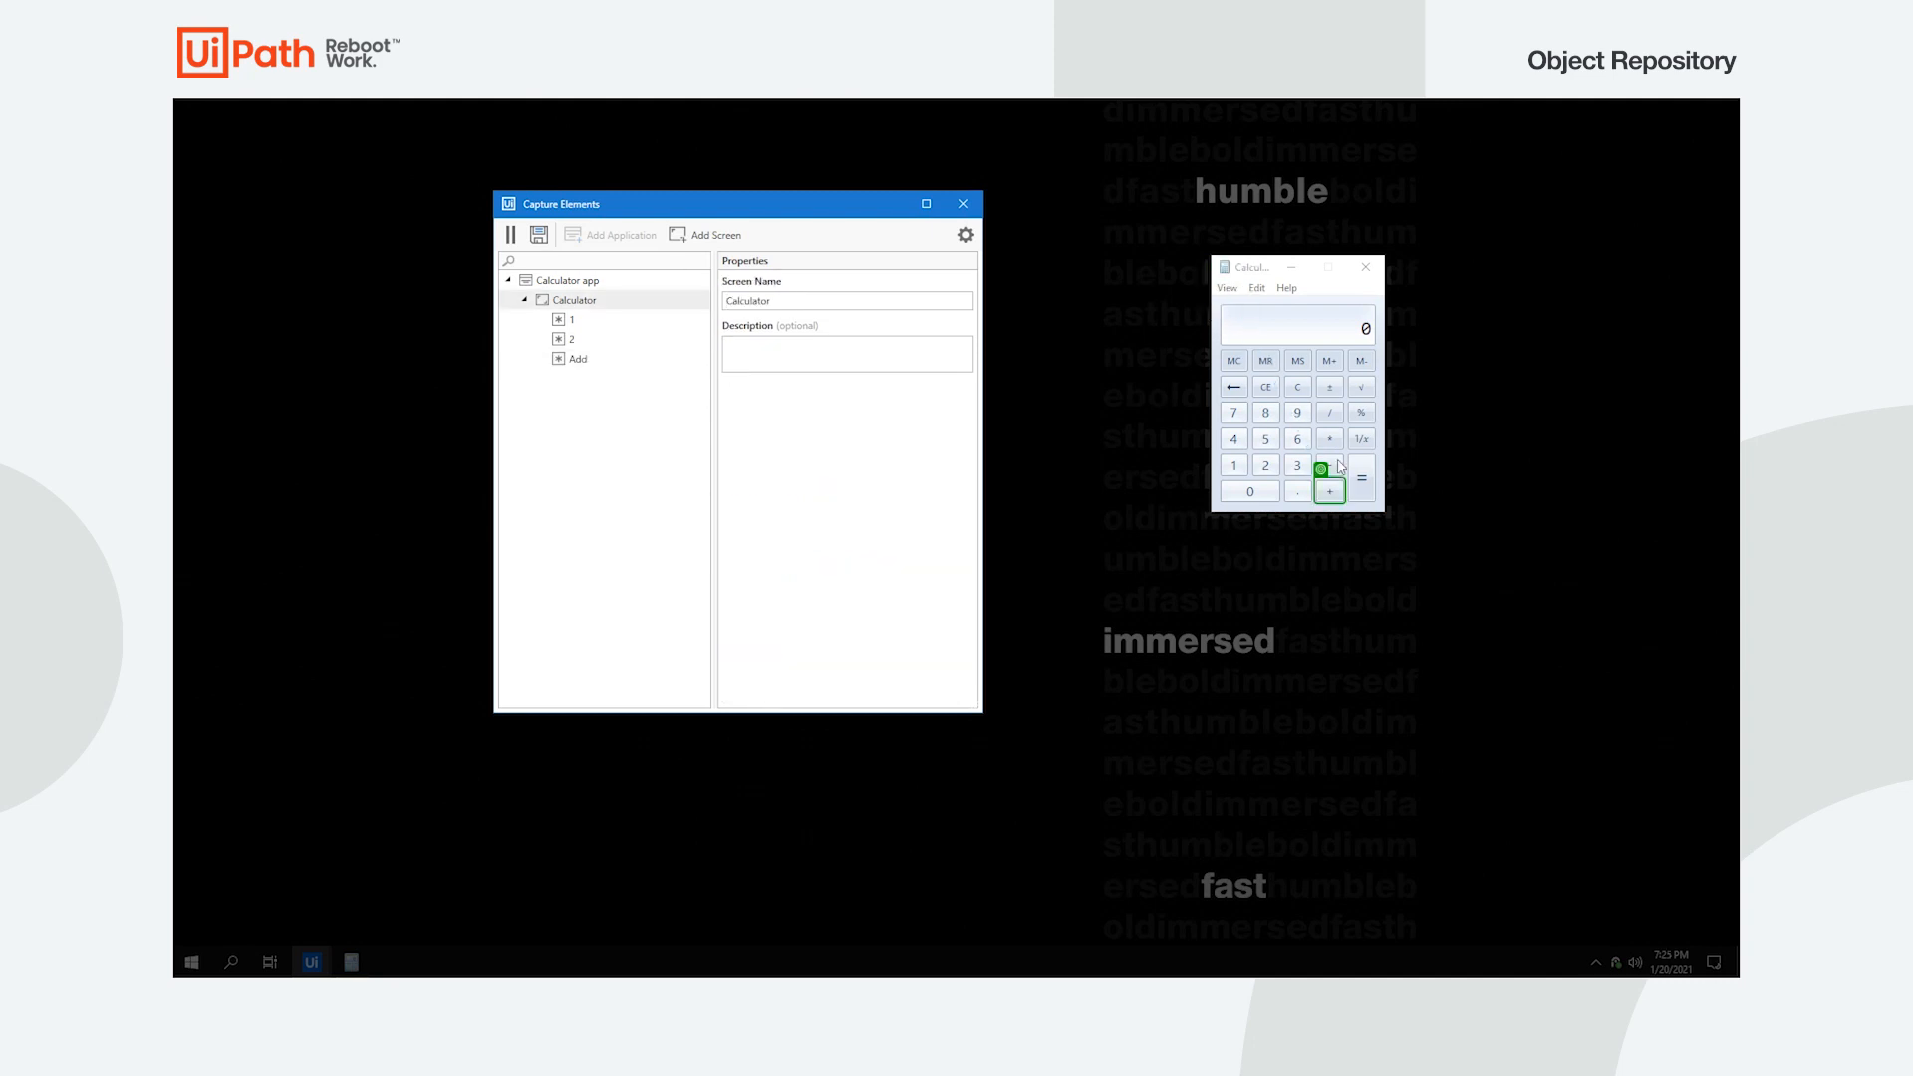
left_click(564, 279)
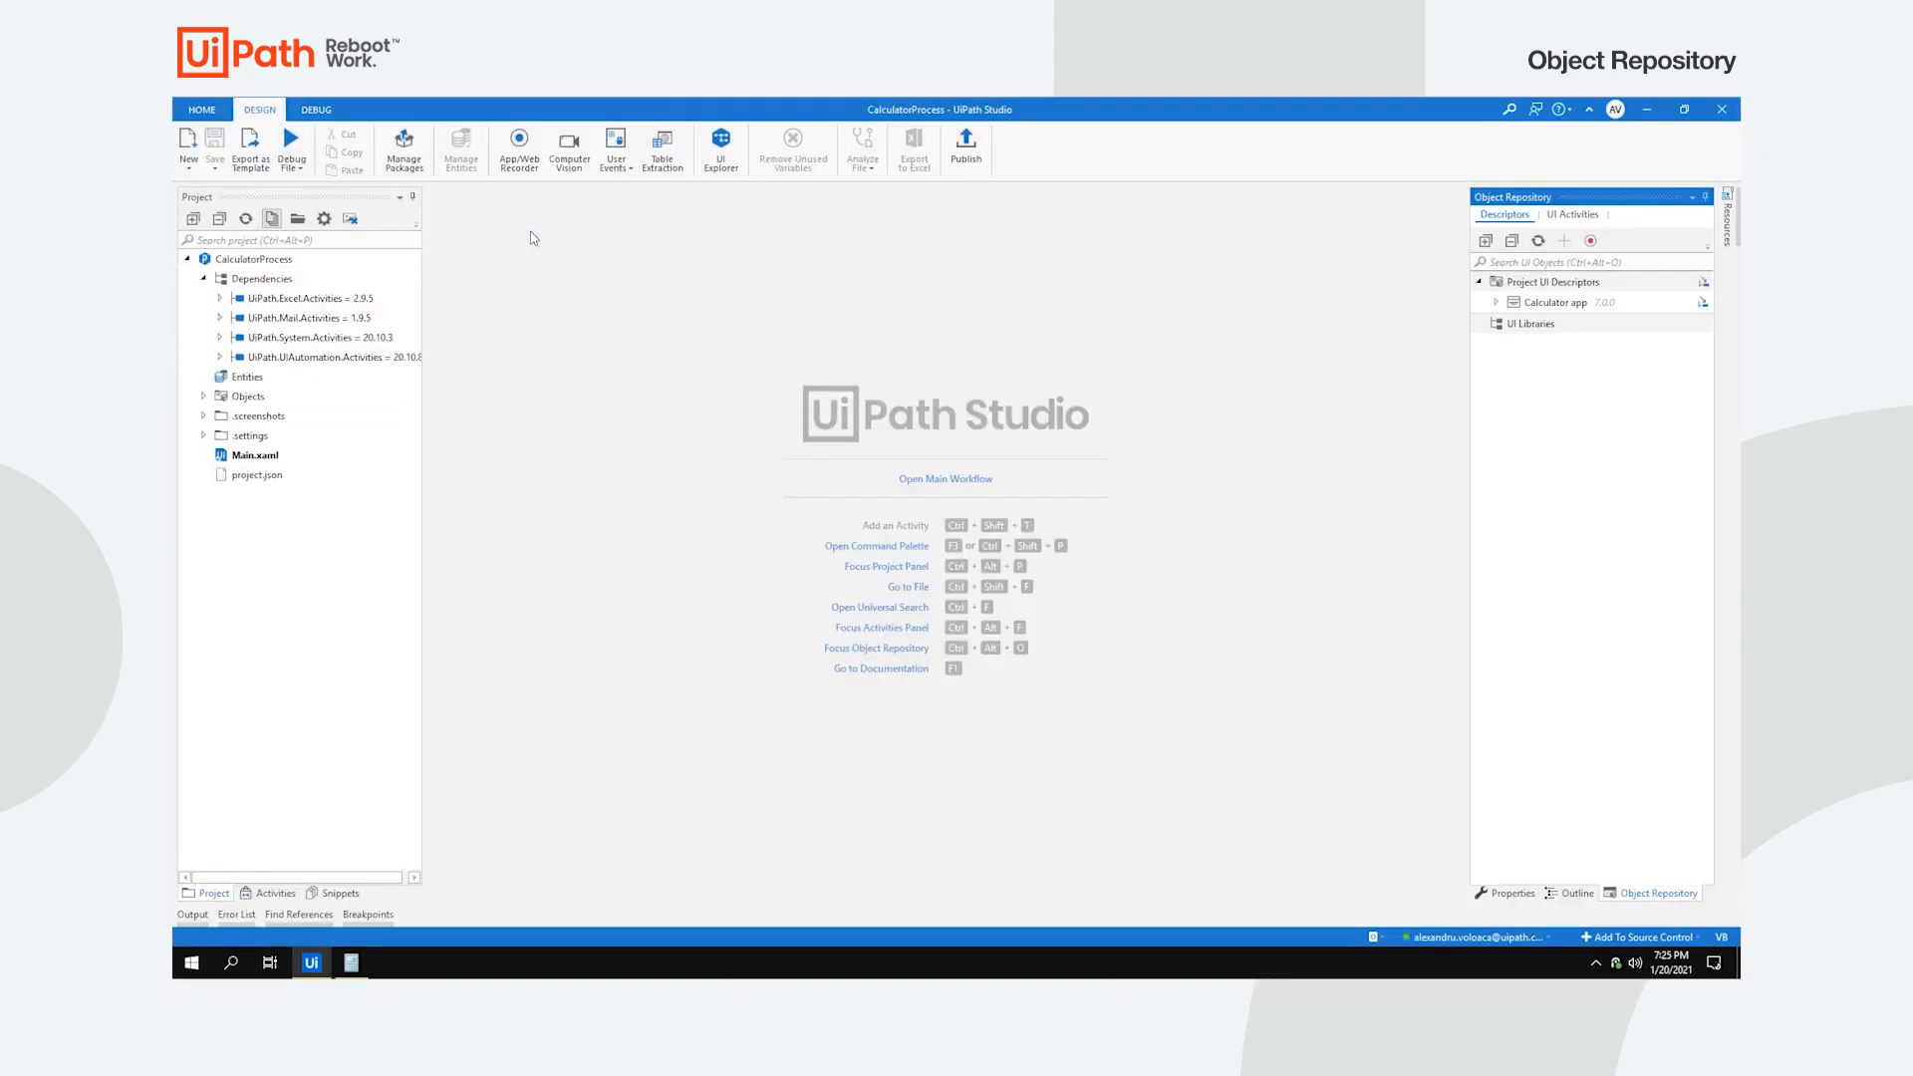
Step: Add the Calculator app and Click 1, Add, 2, Equals activities to Main and debug to get 3
left_click(1492, 301)
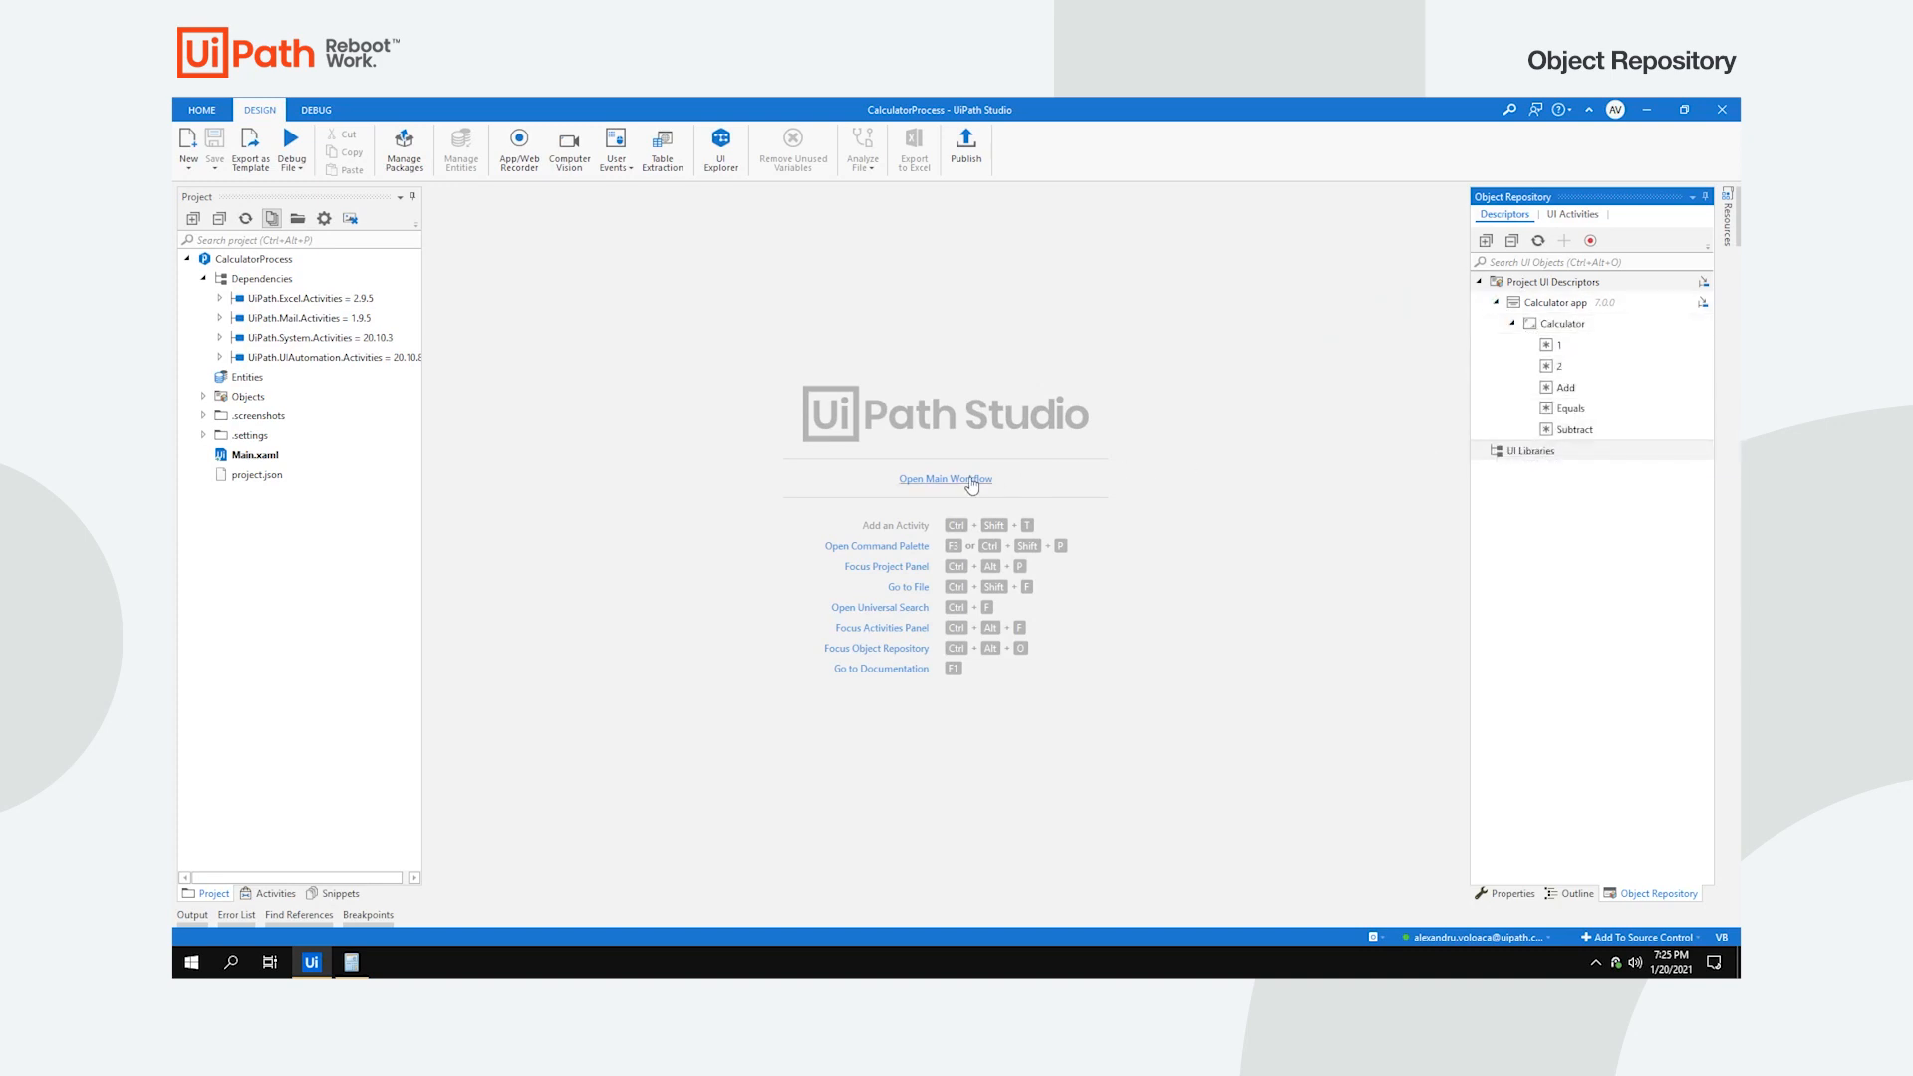
left_click(945, 478)
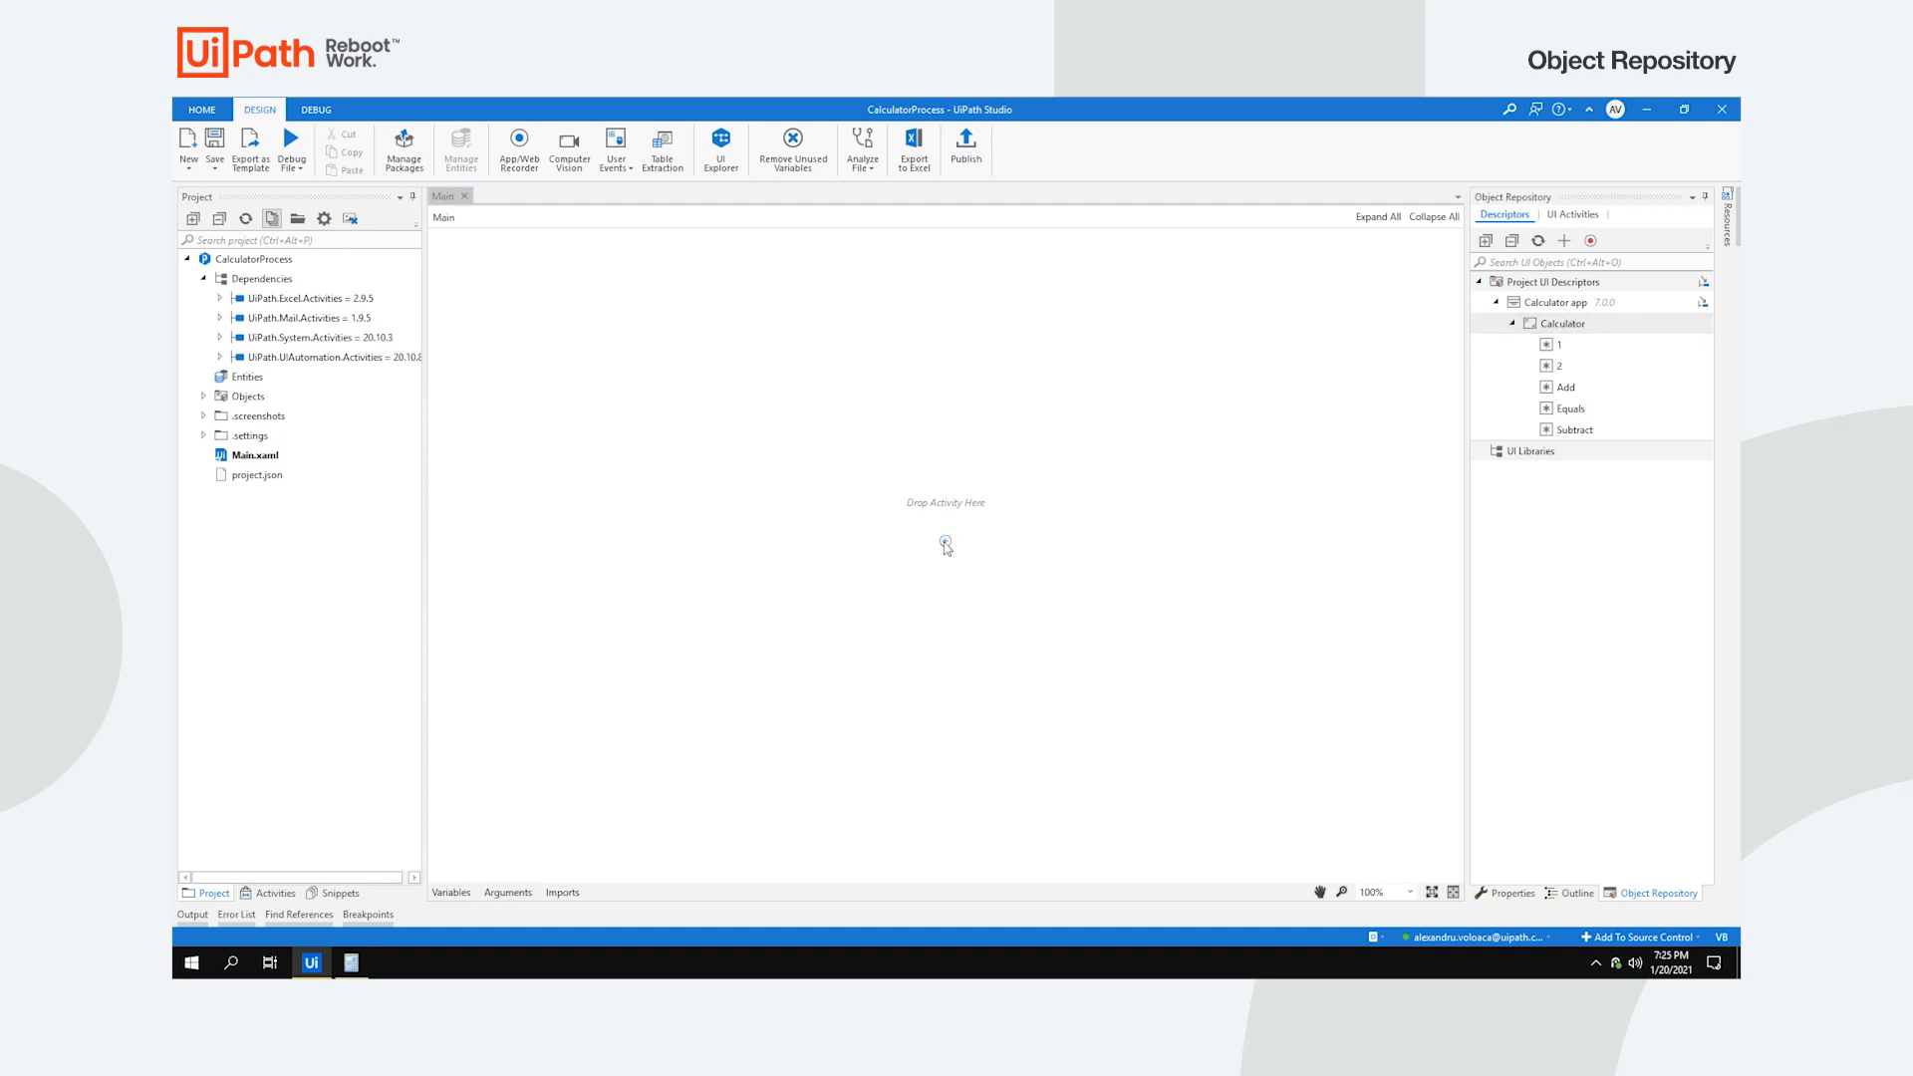
left_click(945, 546)
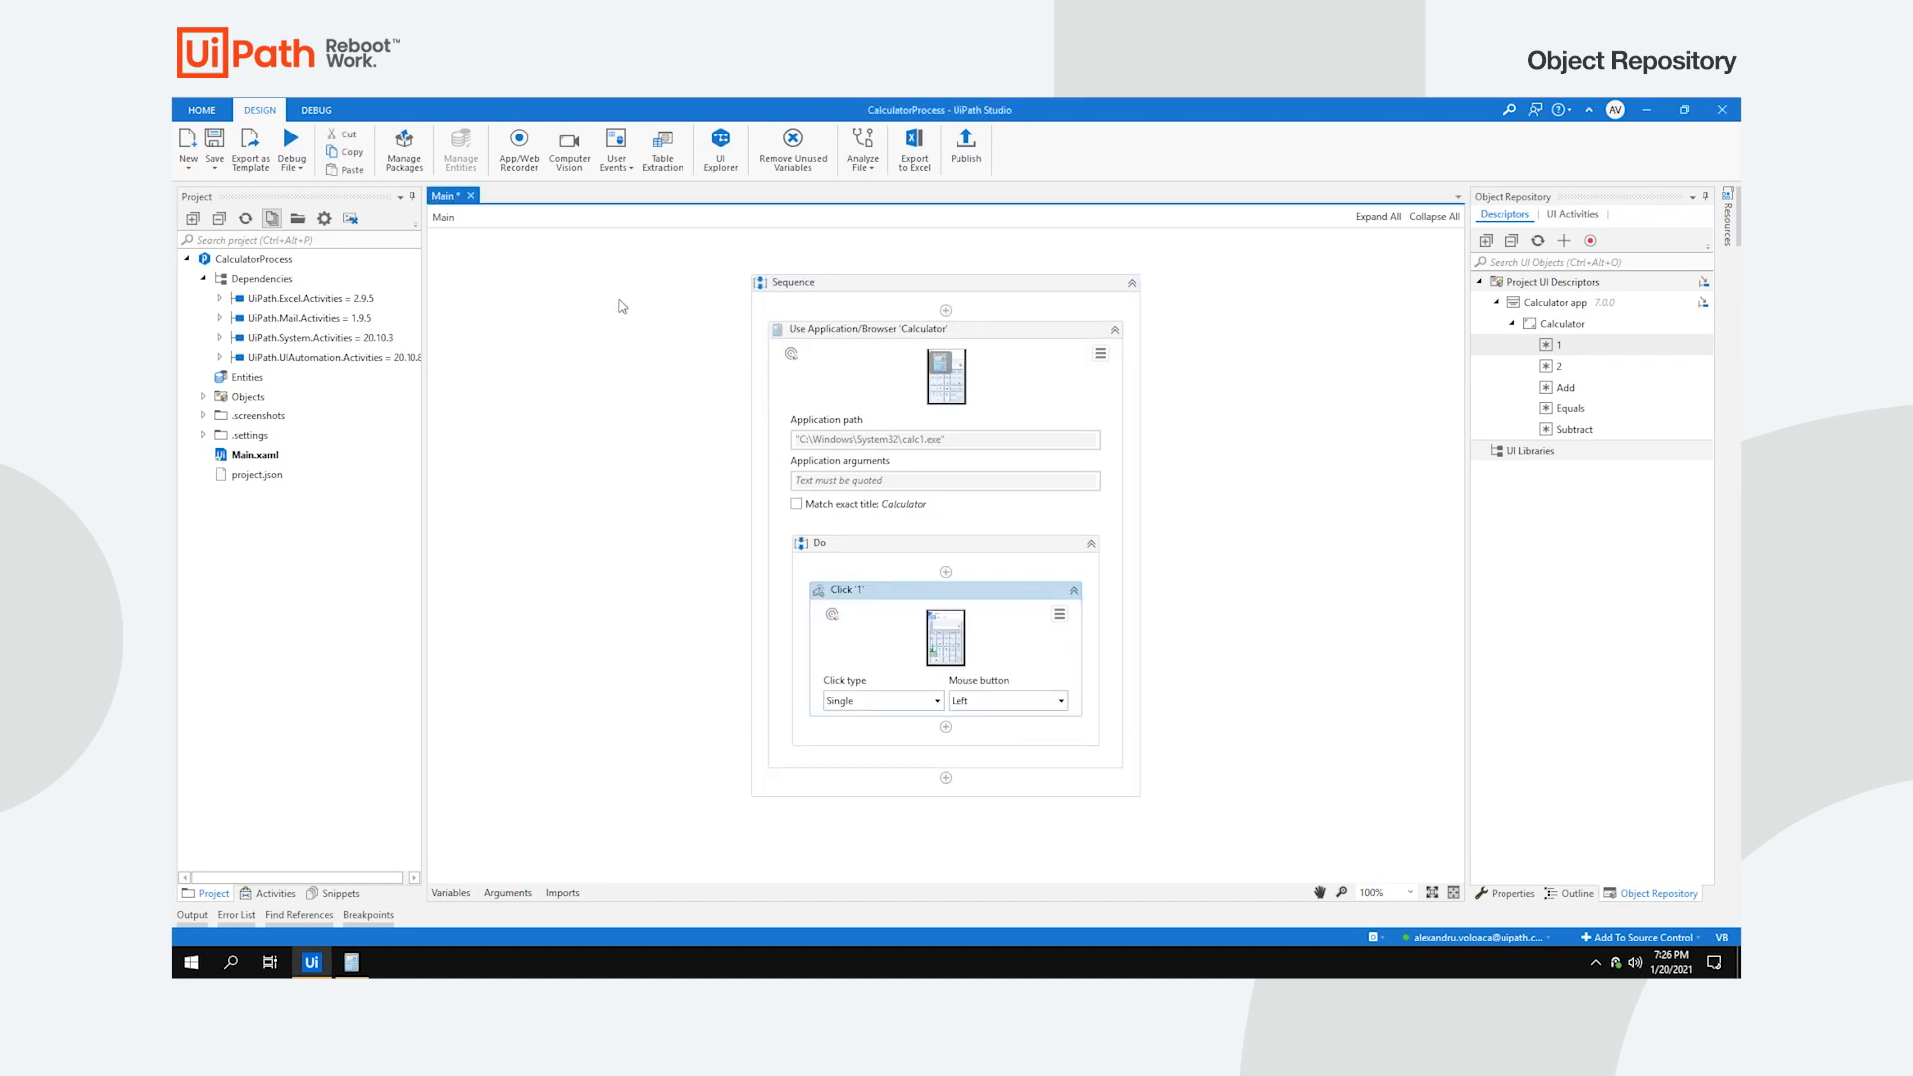
scroll("down", 3)
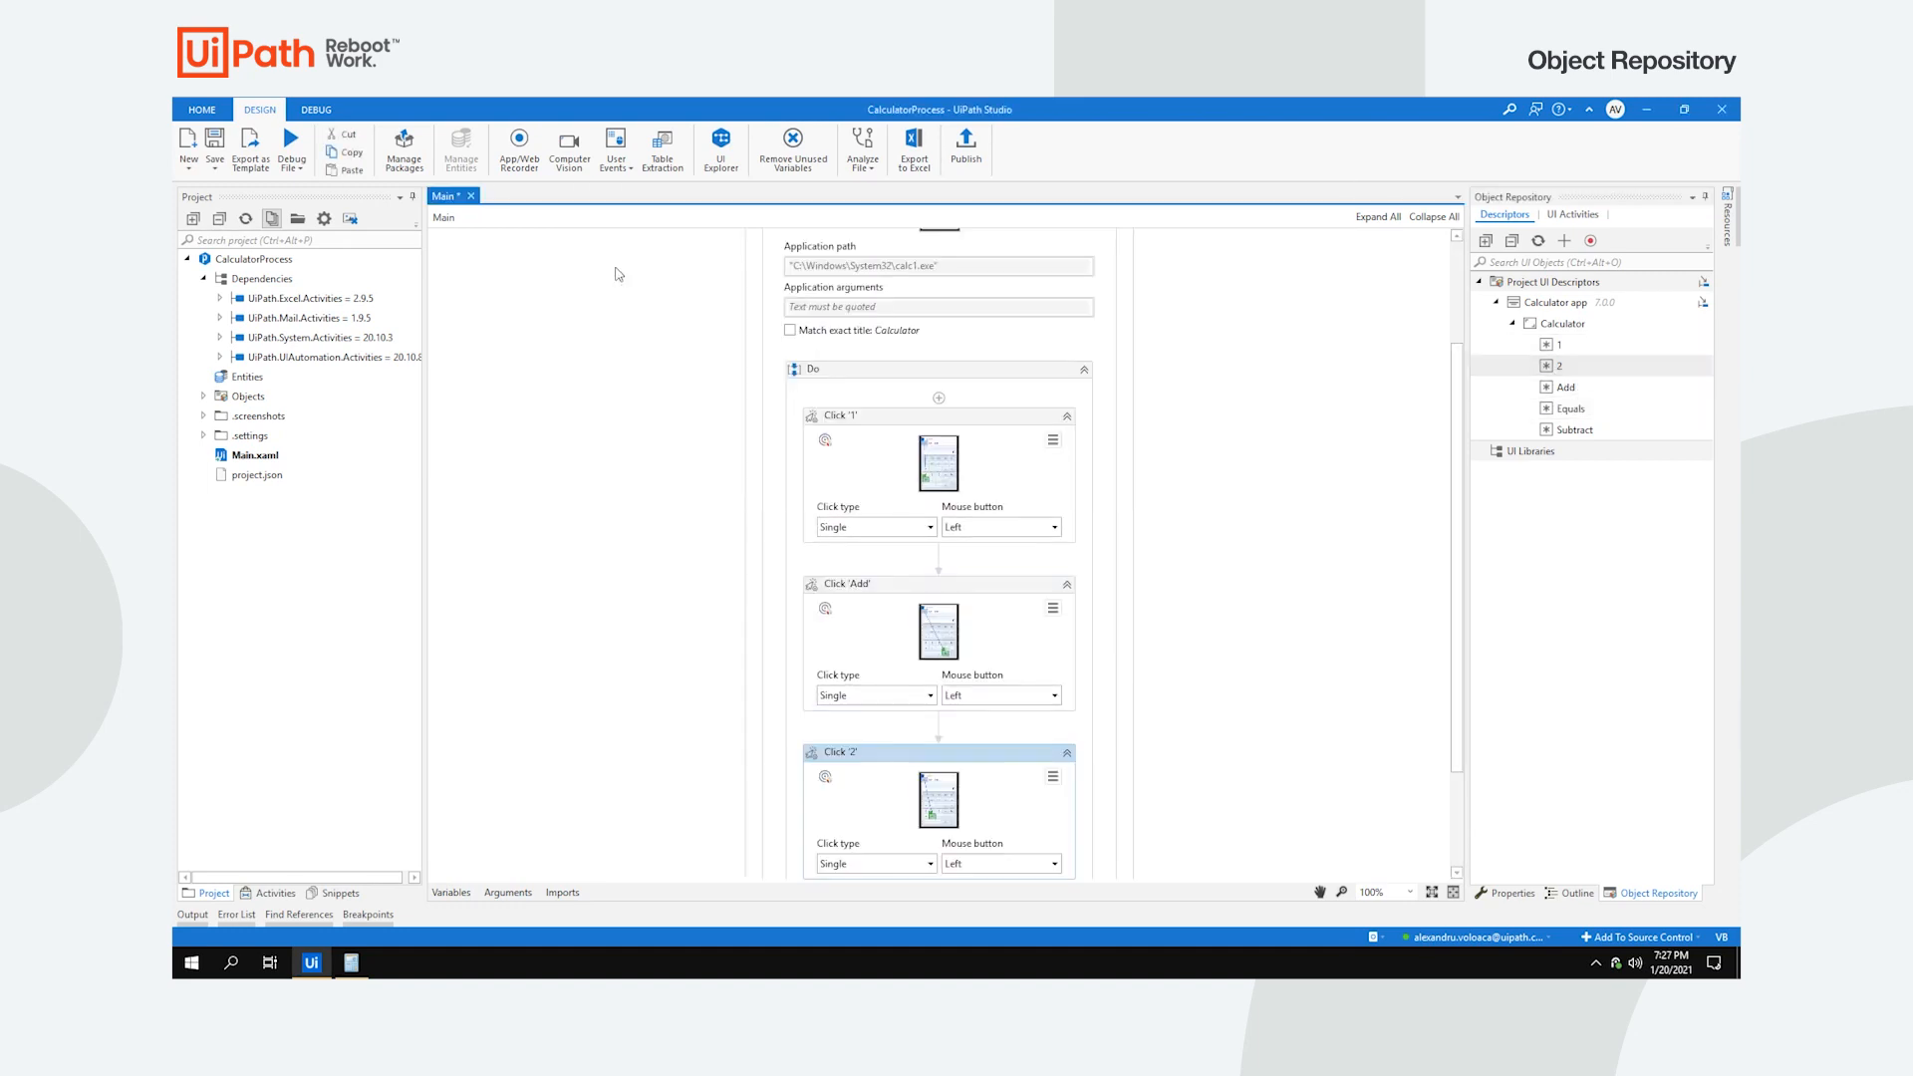
scroll("down", 3)
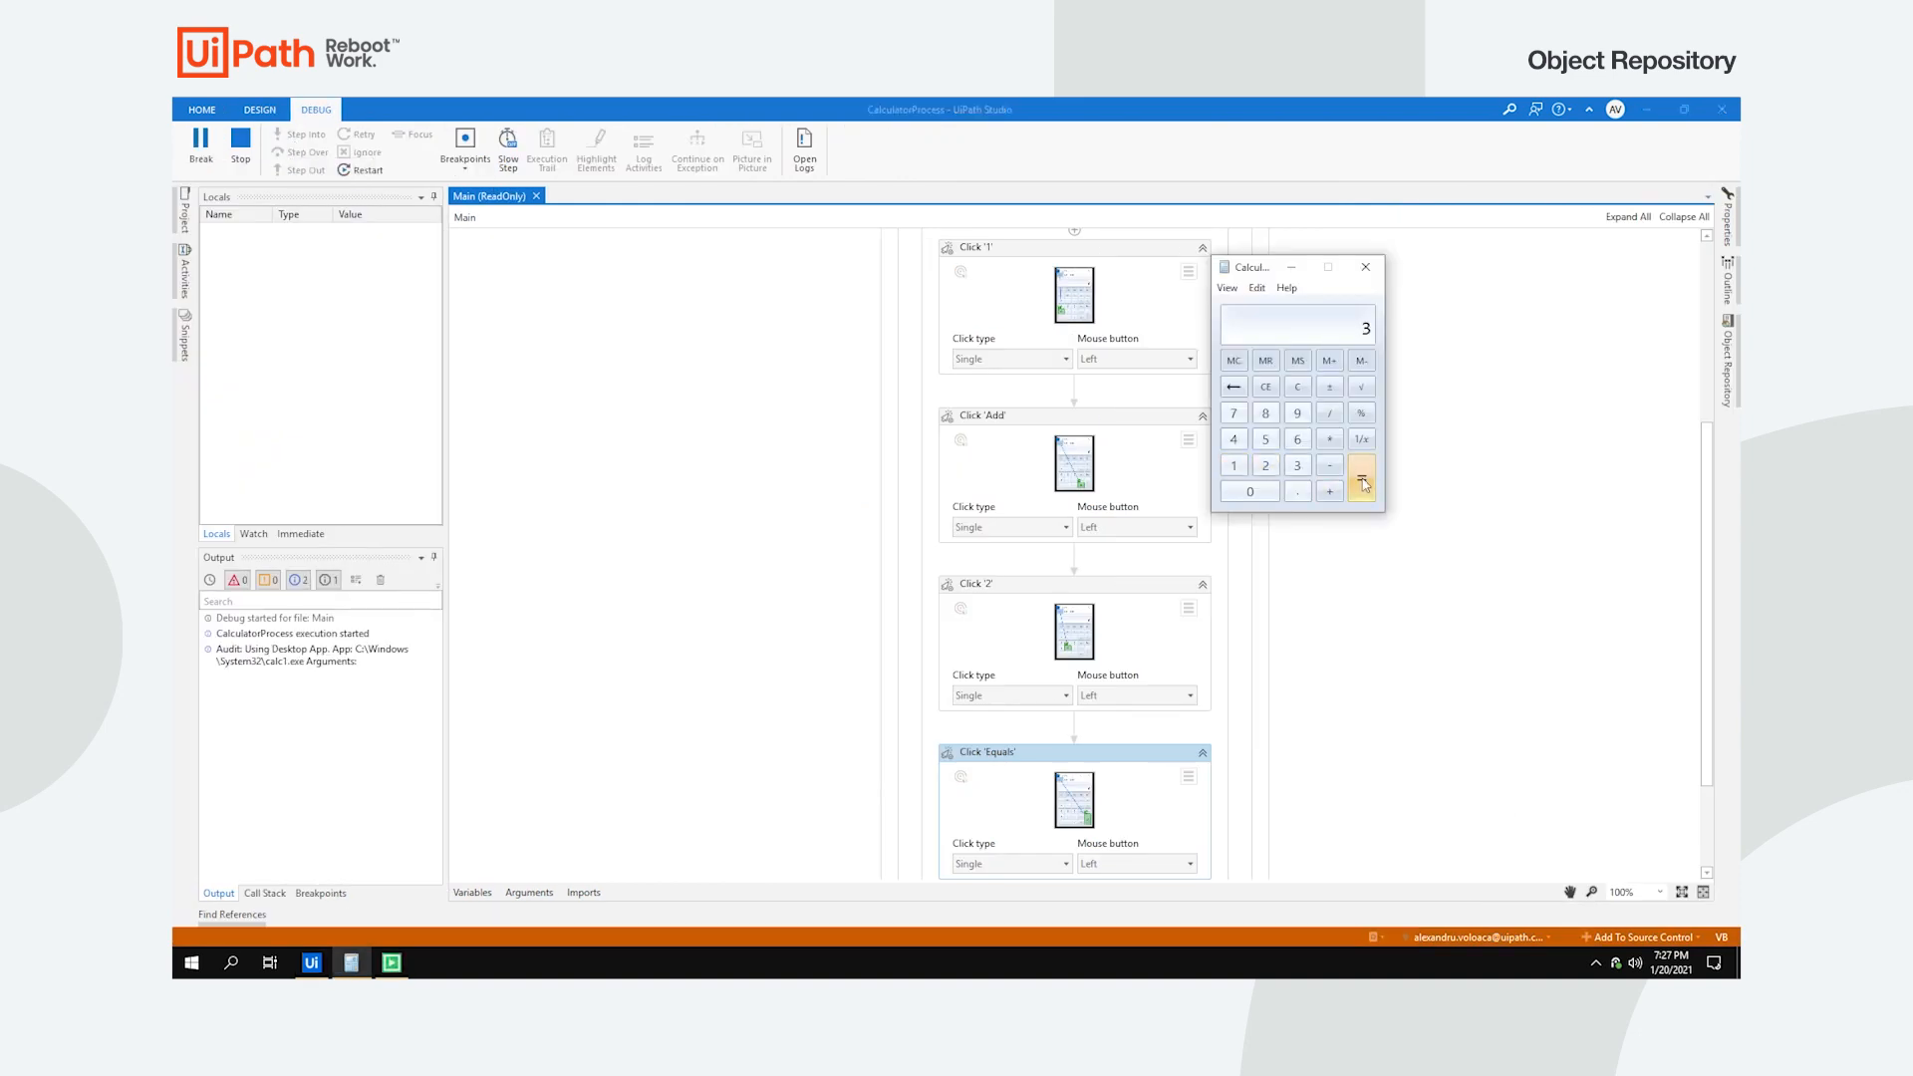
Step: Stop the run and create a Calculatorapp.Descriptors library from the Calculator app descriptors
left_click(259, 109)
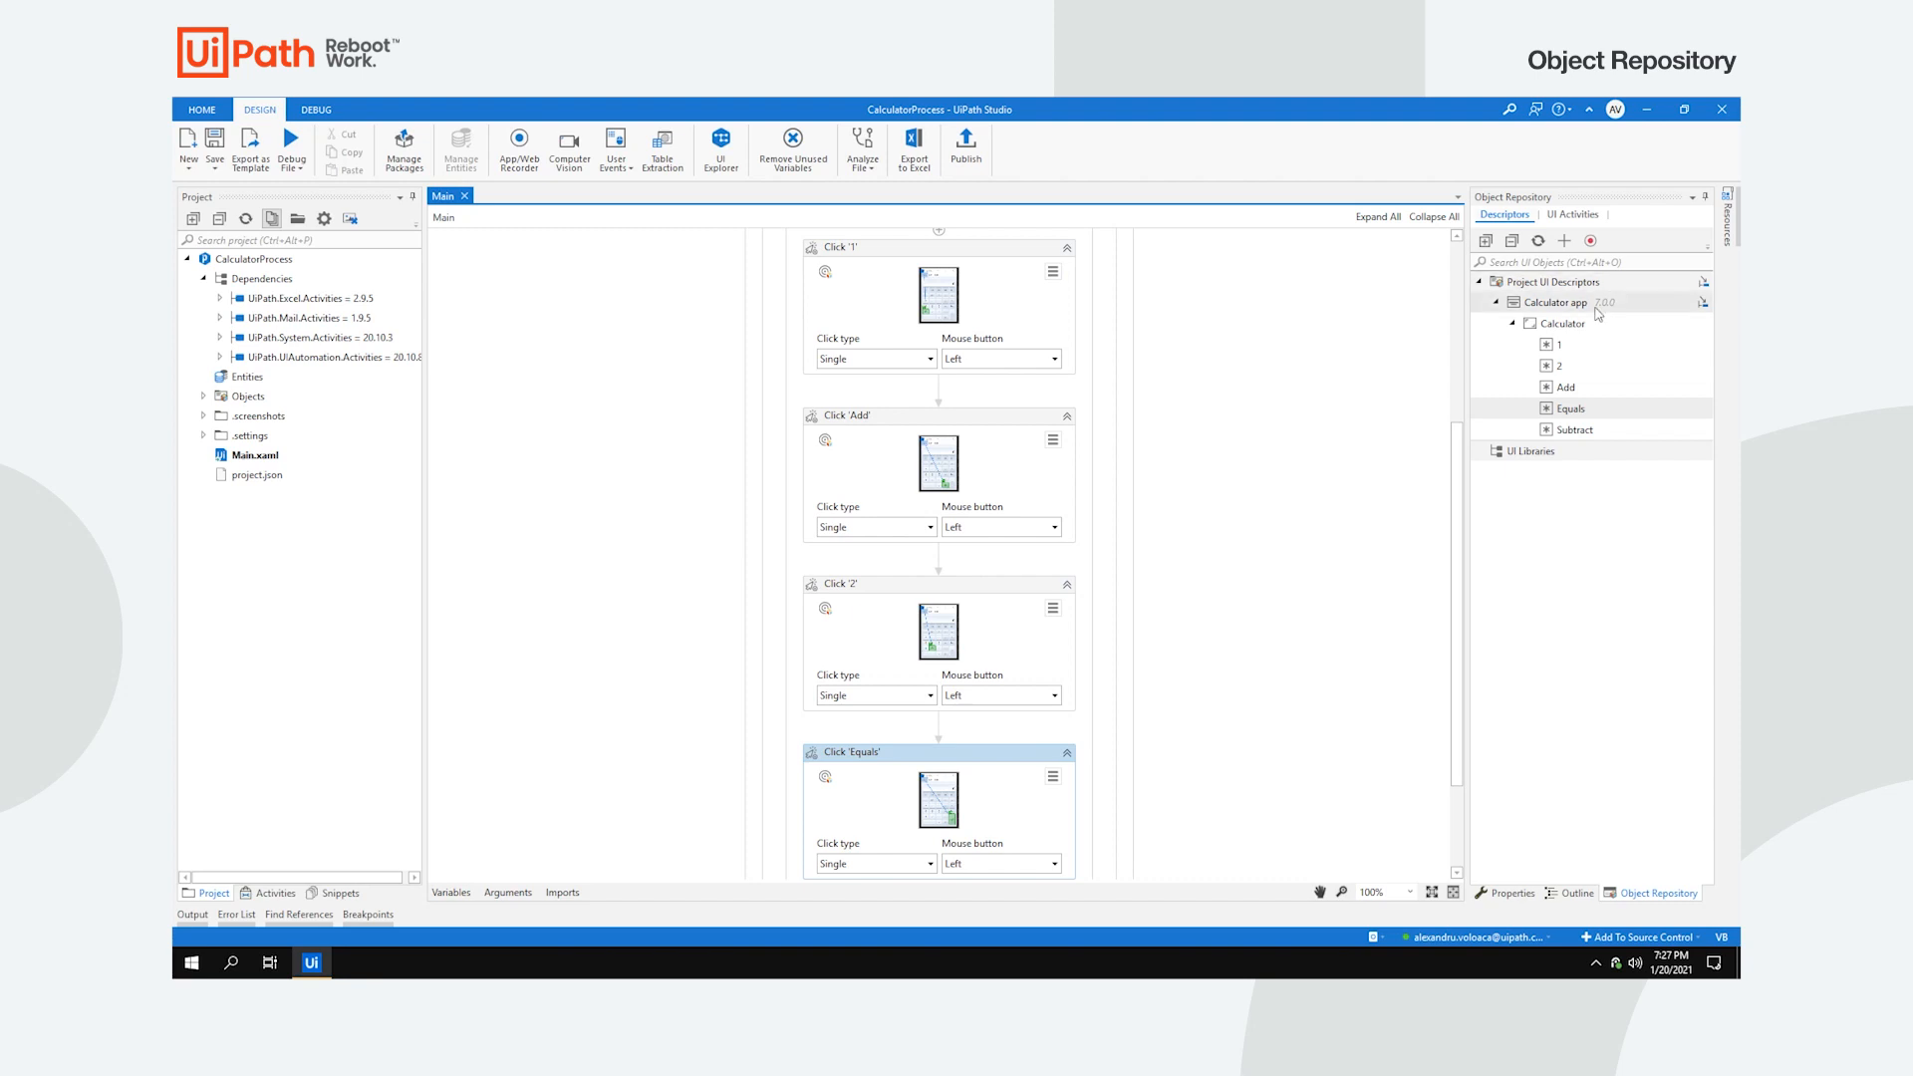
left_click(339, 893)
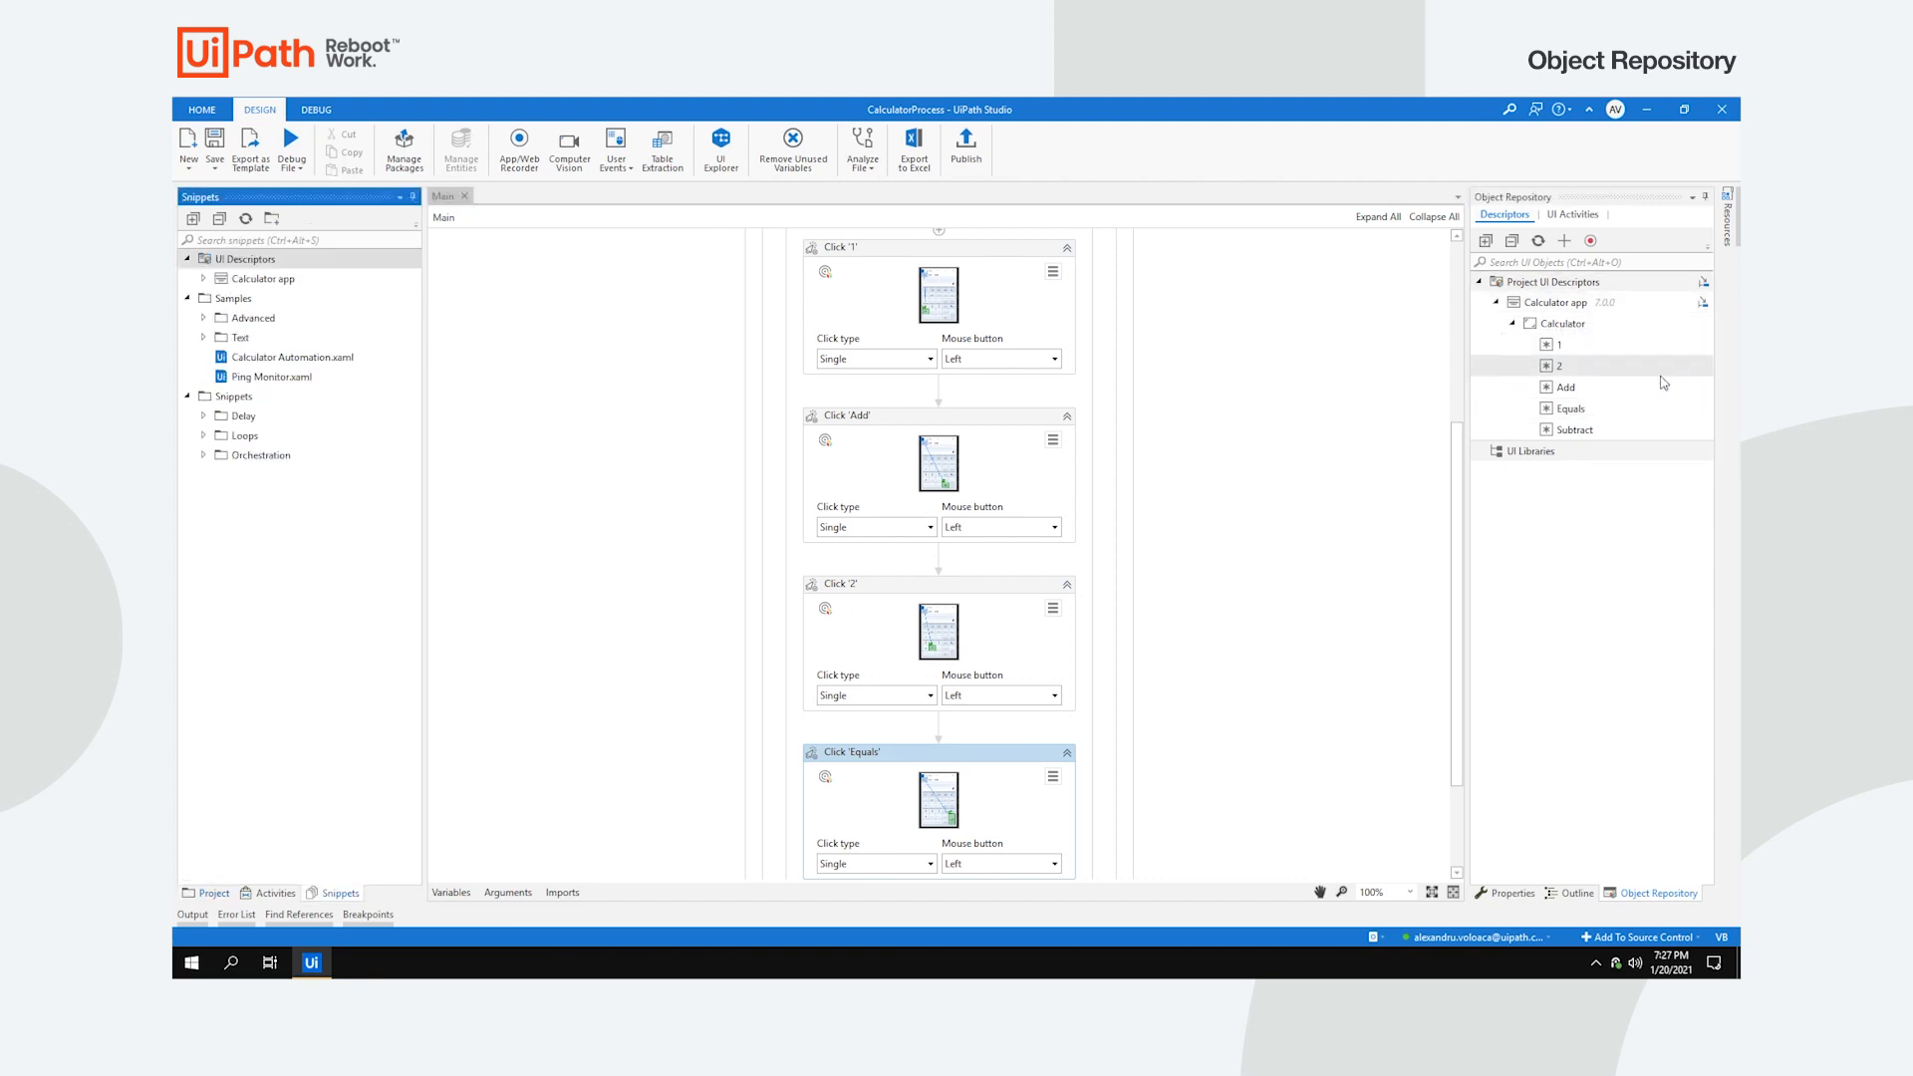
left_click(204, 277)
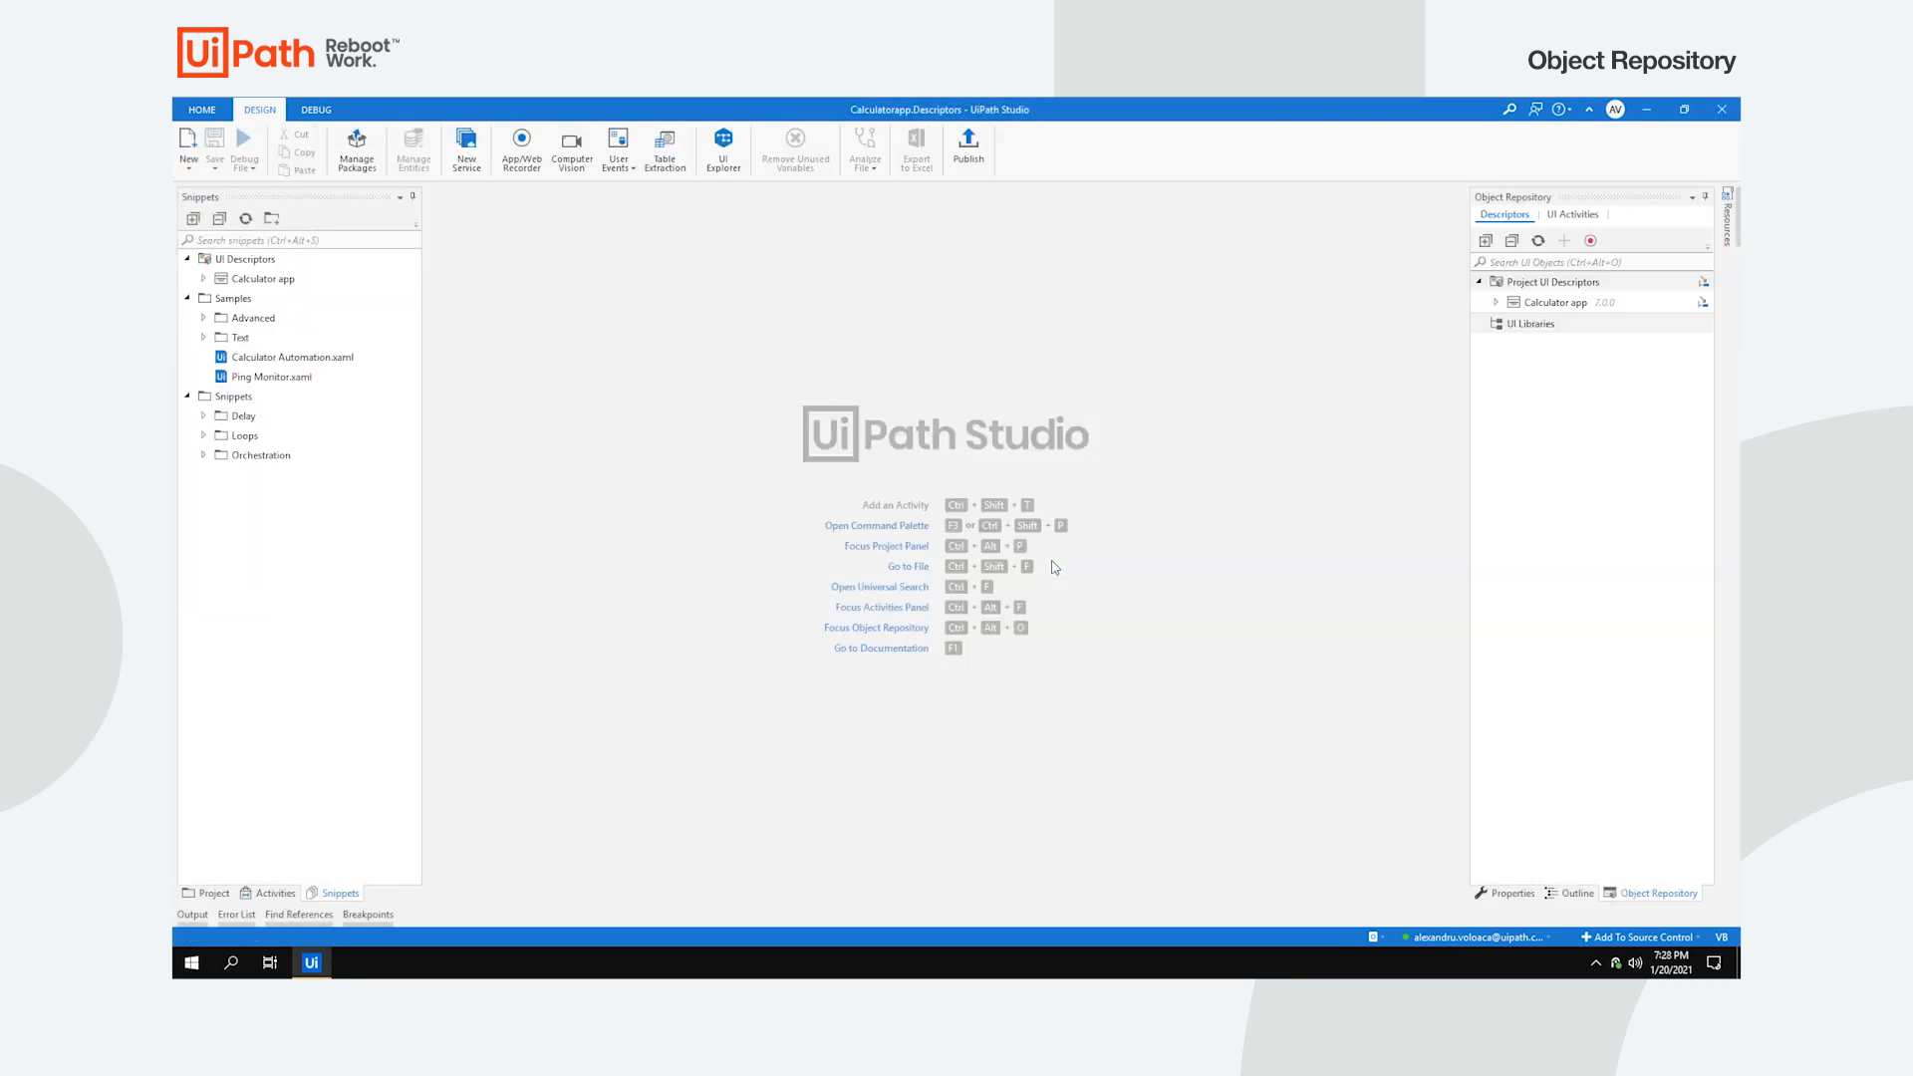
Step: Publish the Calculatorapp.Descriptors library as version 7.0.0 and dismiss the success message
left_click(969, 145)
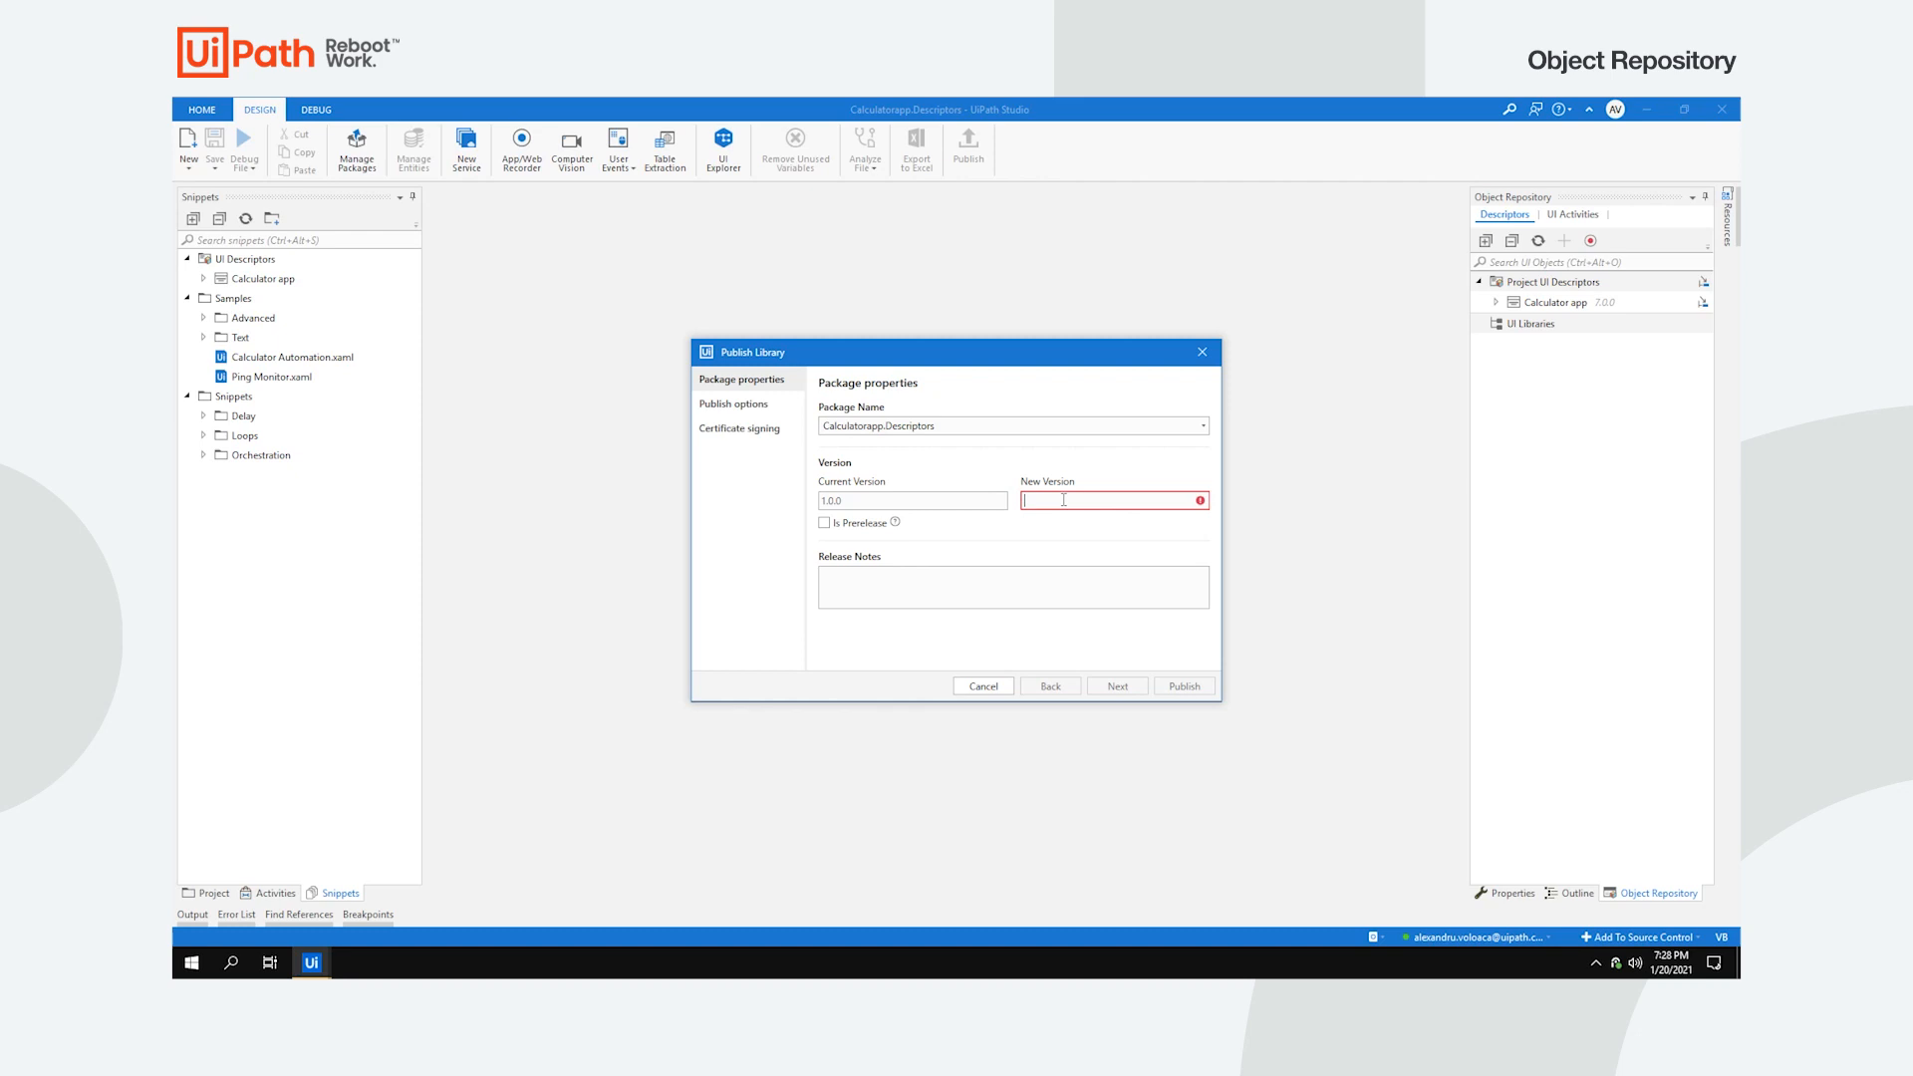
left_click(1116, 683)
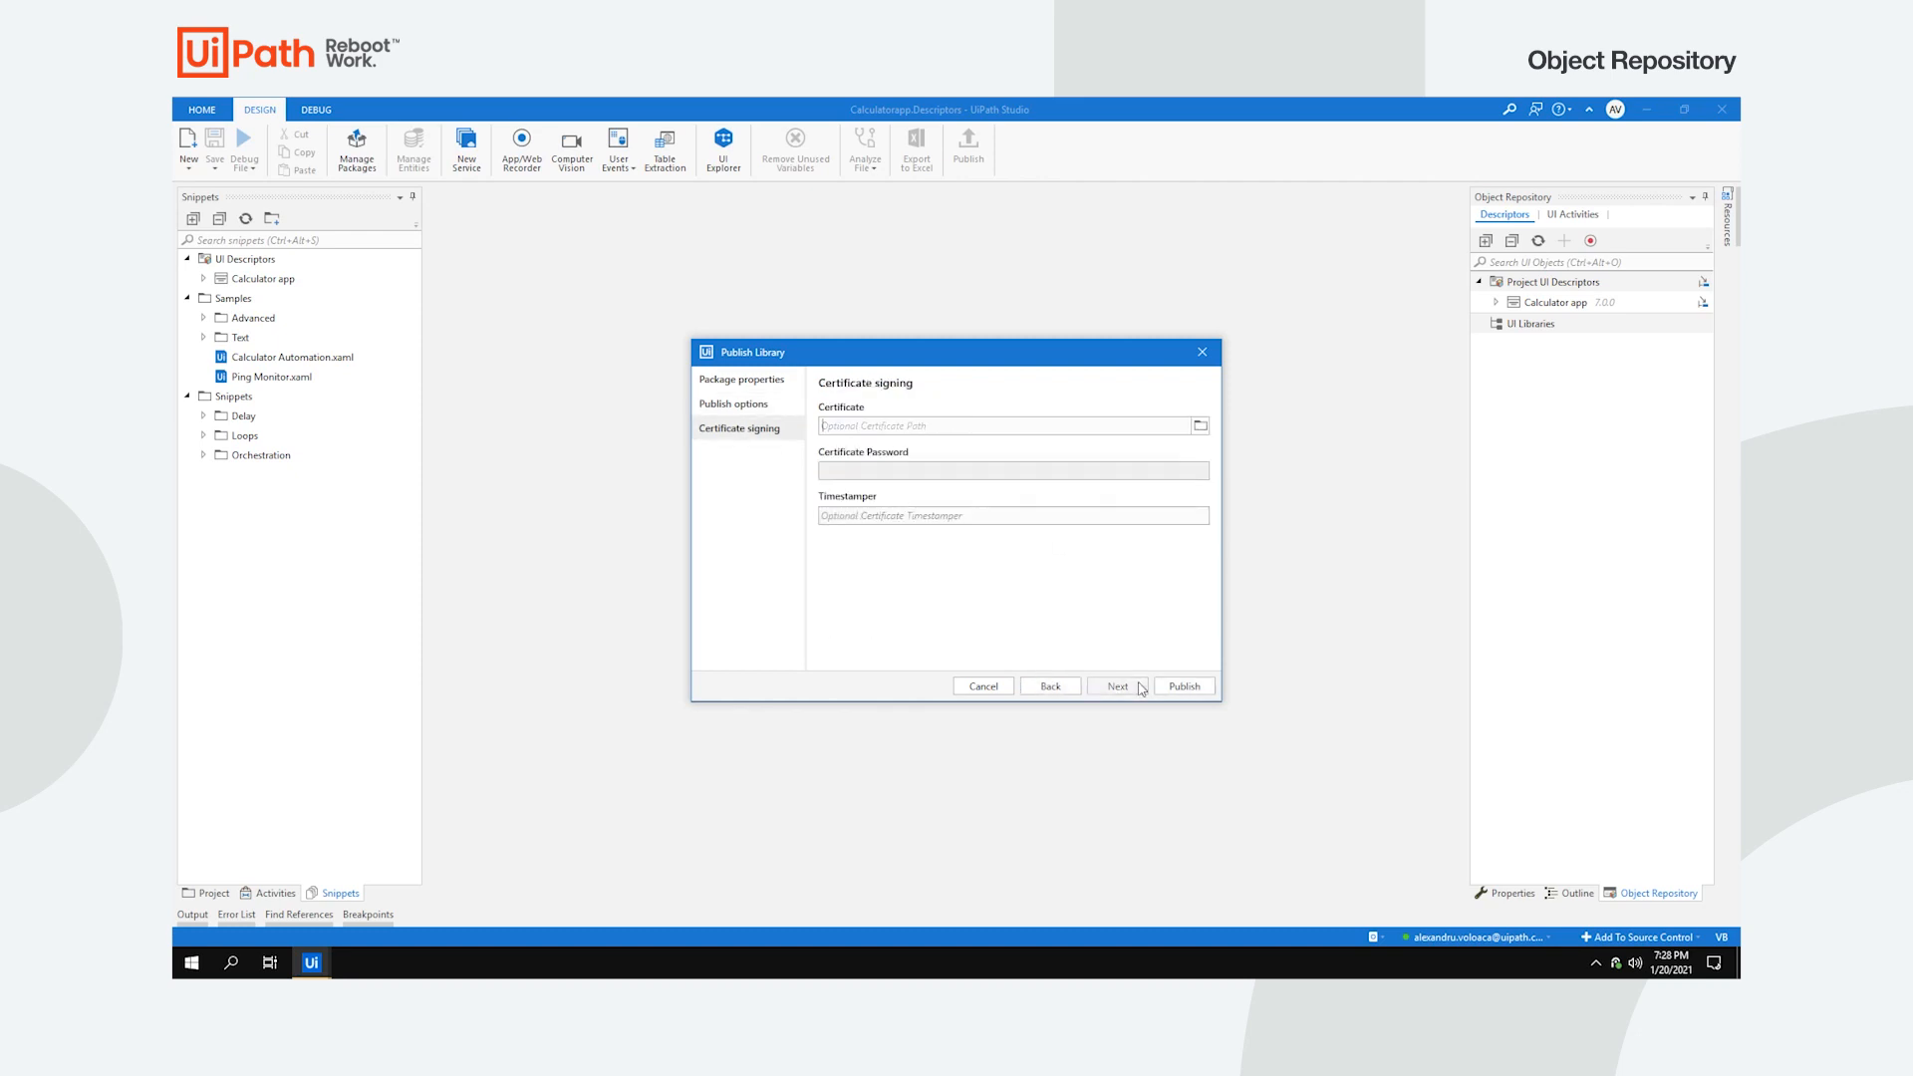
left_click(1182, 685)
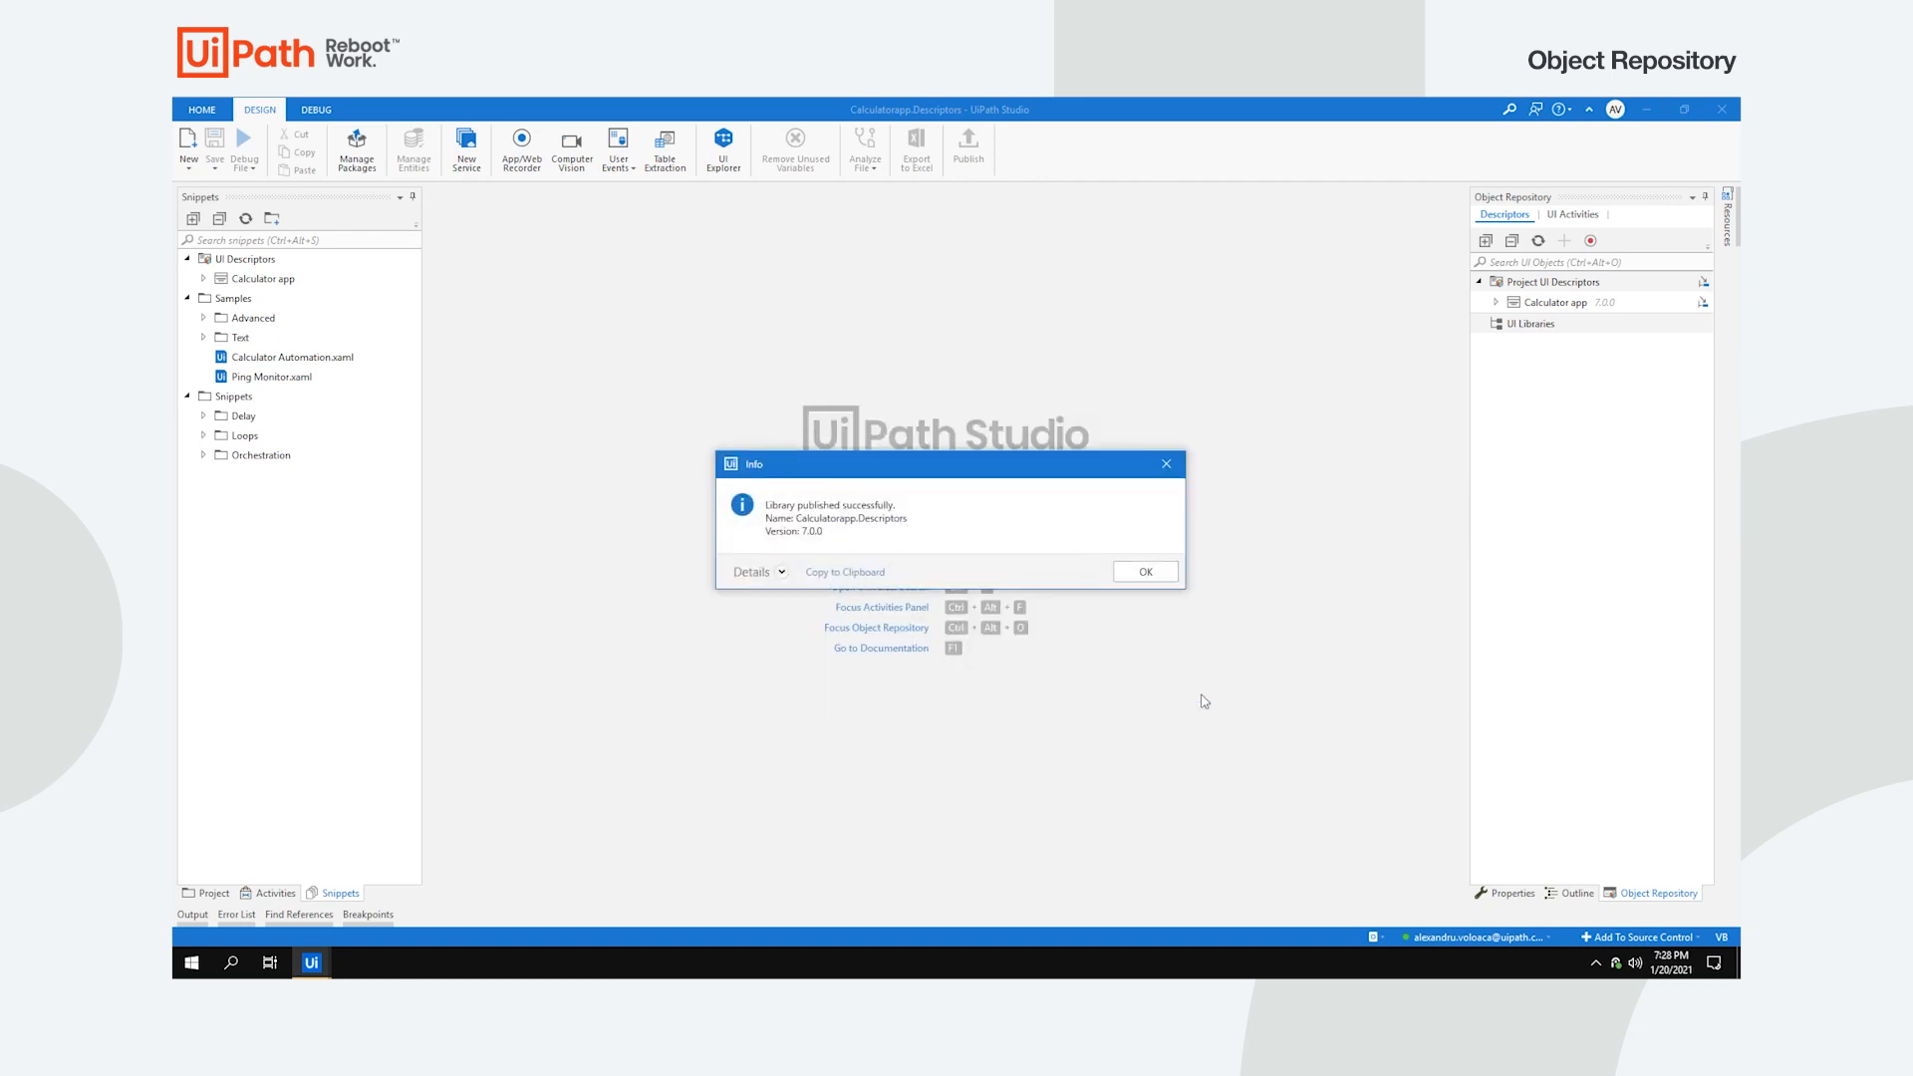
left_click(1143, 572)
type("Calculator")
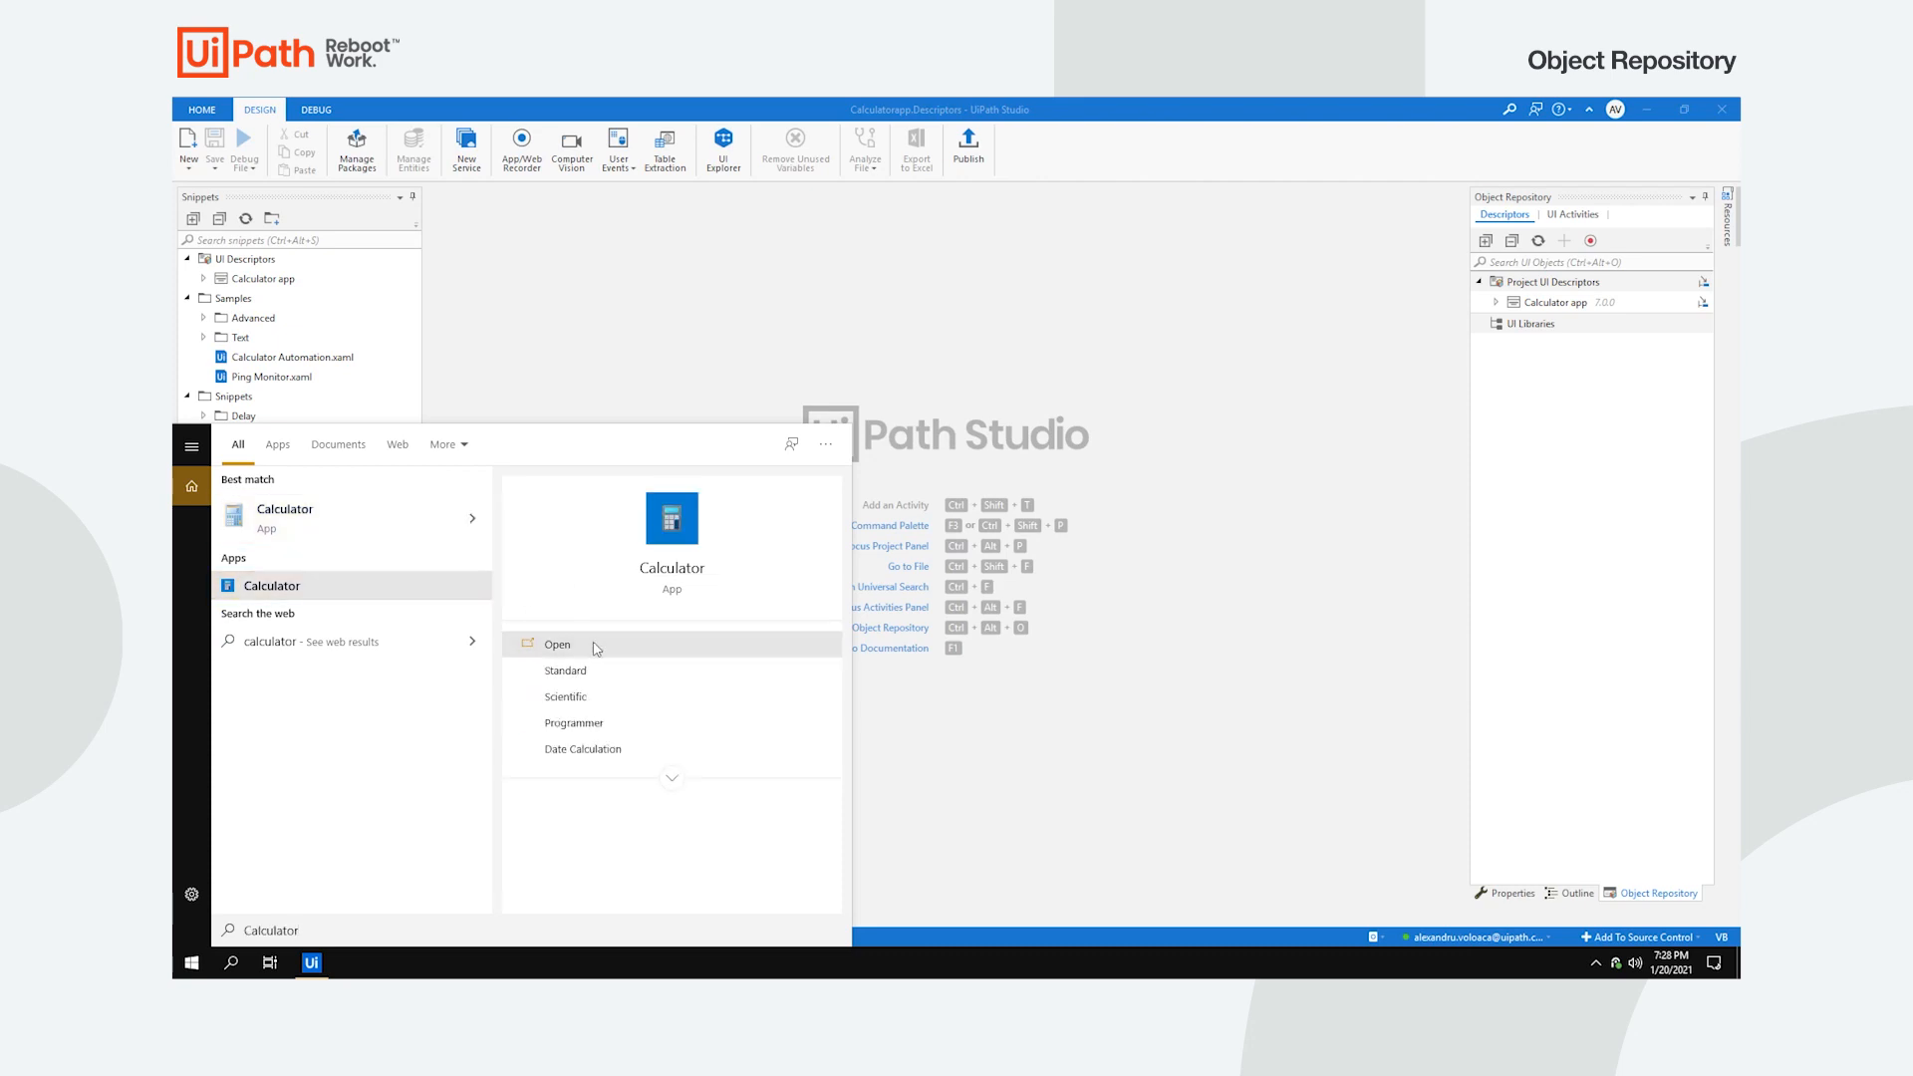
Step: Launch Calculator and confirm the captured 1, 2, Add, Subtract and Equals buttons under the Calculator screen
left_click(558, 644)
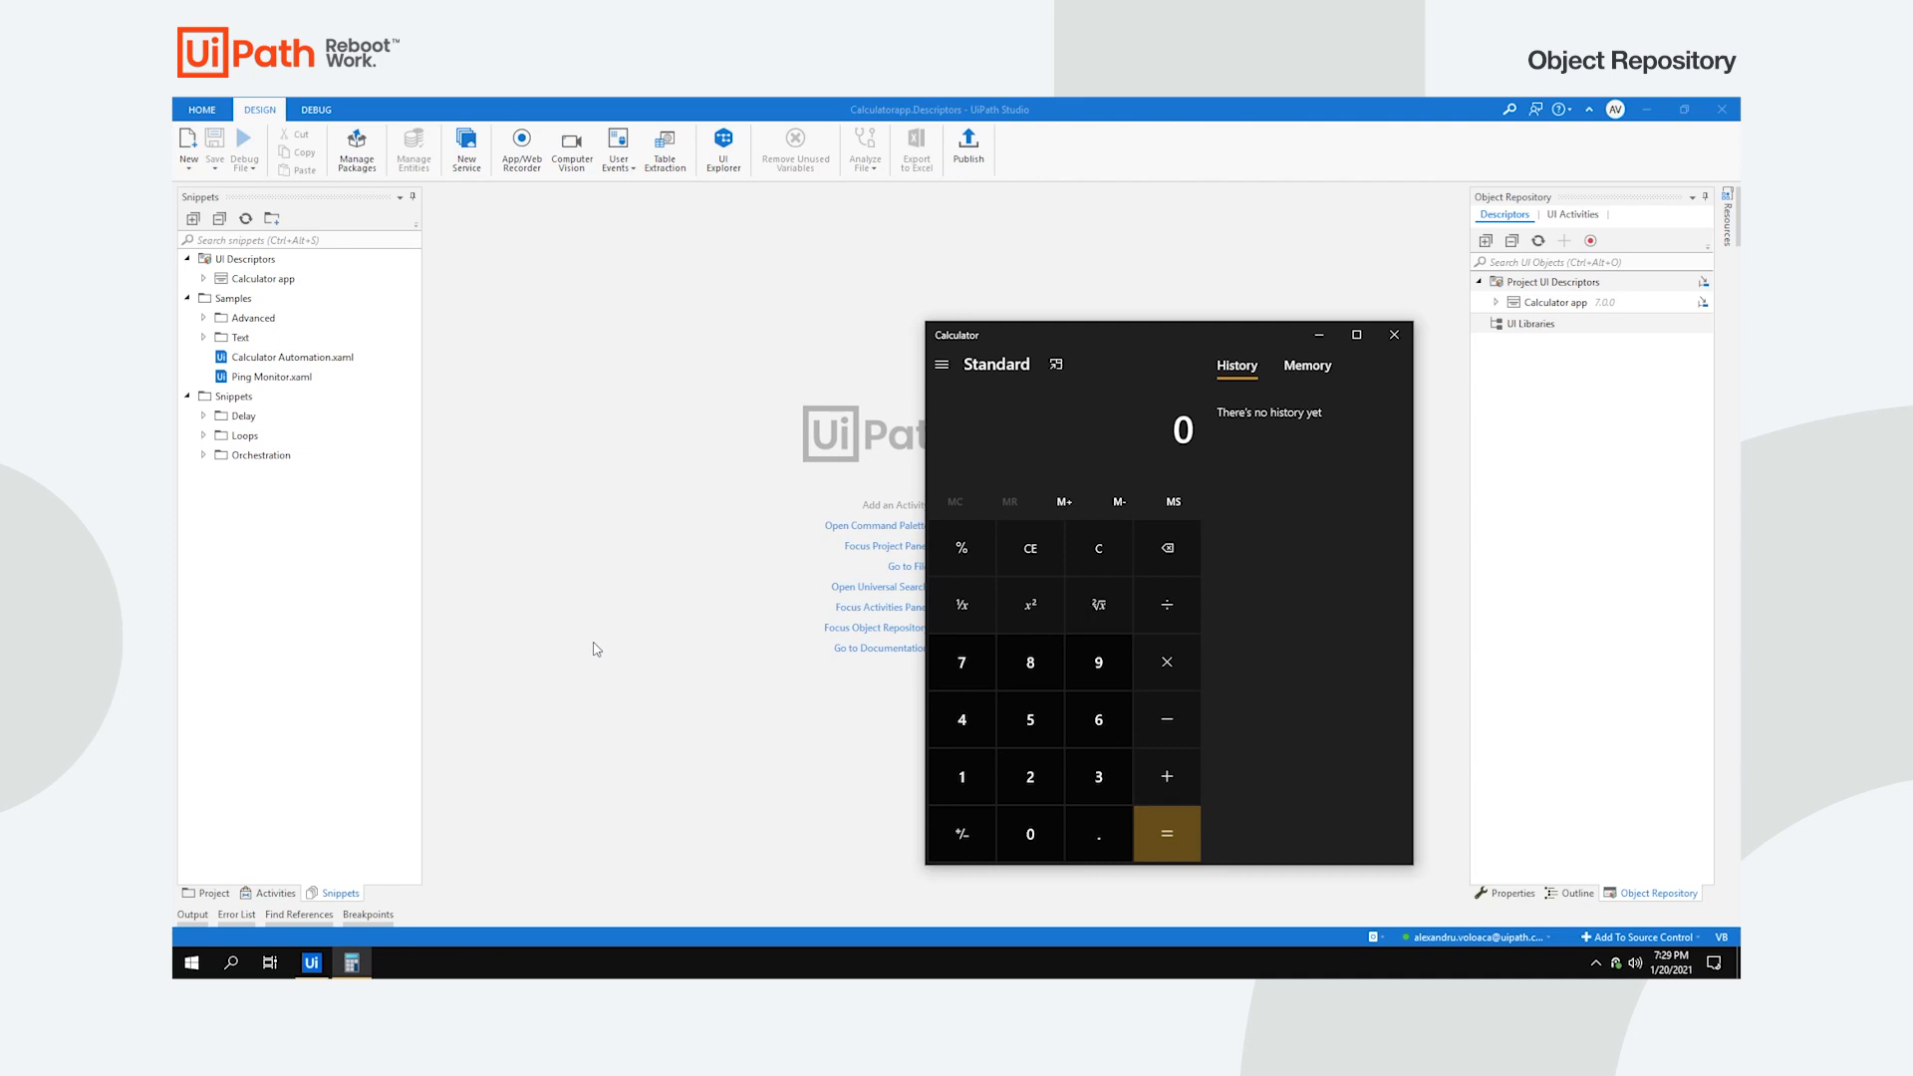
left_click(201, 107)
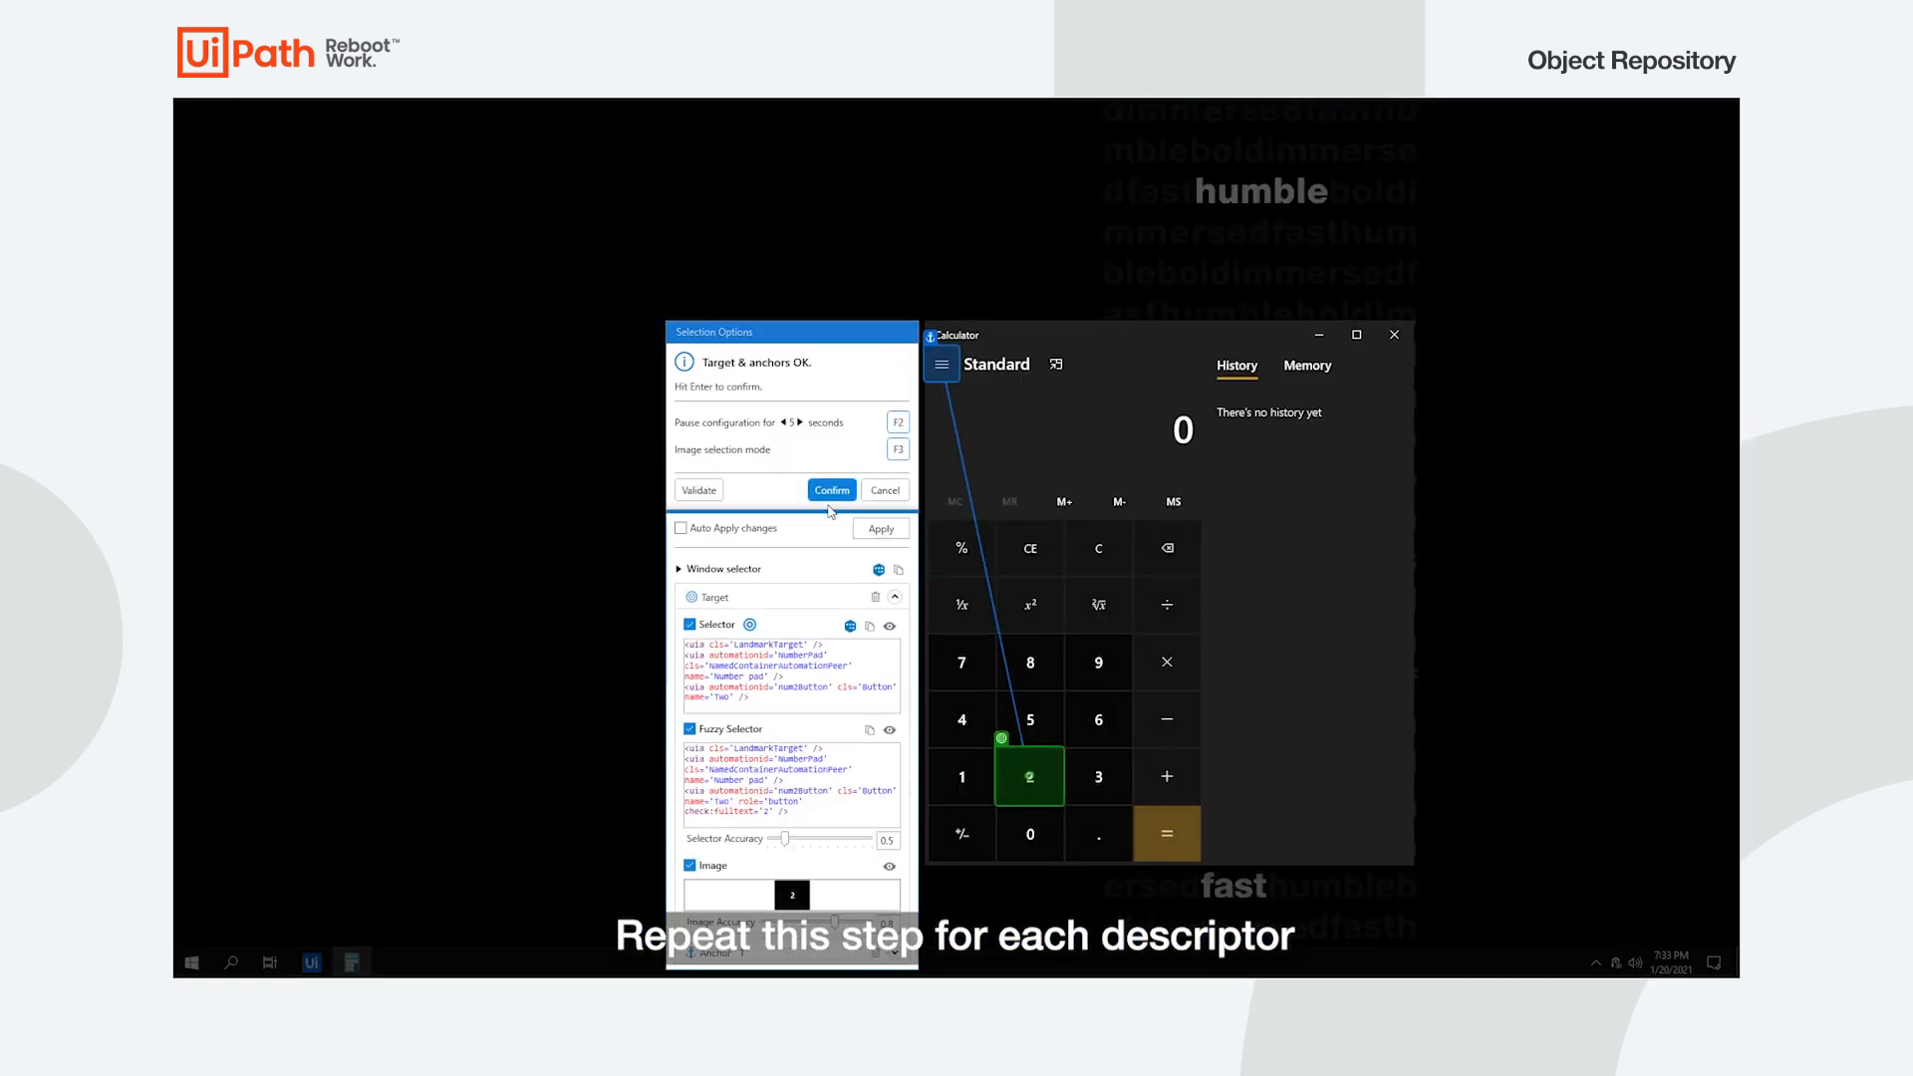
left_click(833, 490)
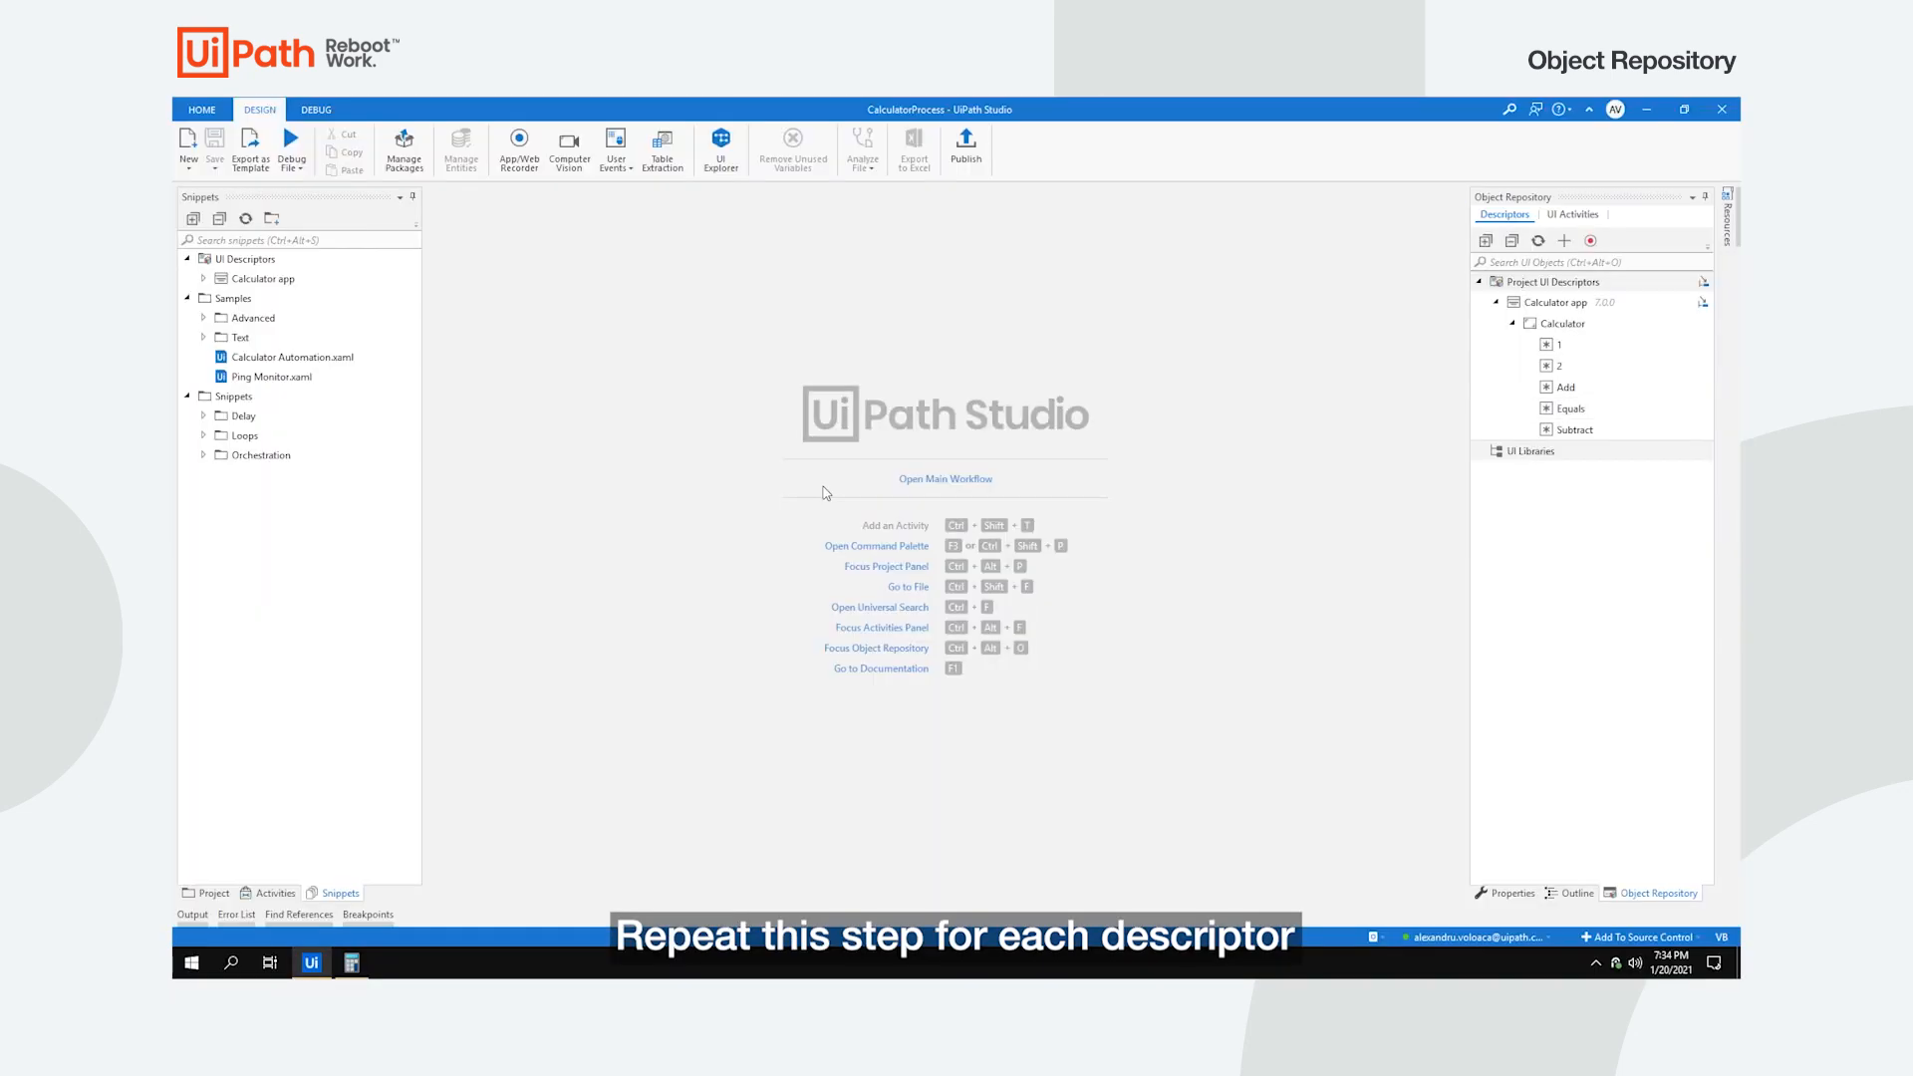
Step: Extract the descriptors into Calculatorapp.Descriptors1 and publish it as version 10.0.0
left_click(945, 479)
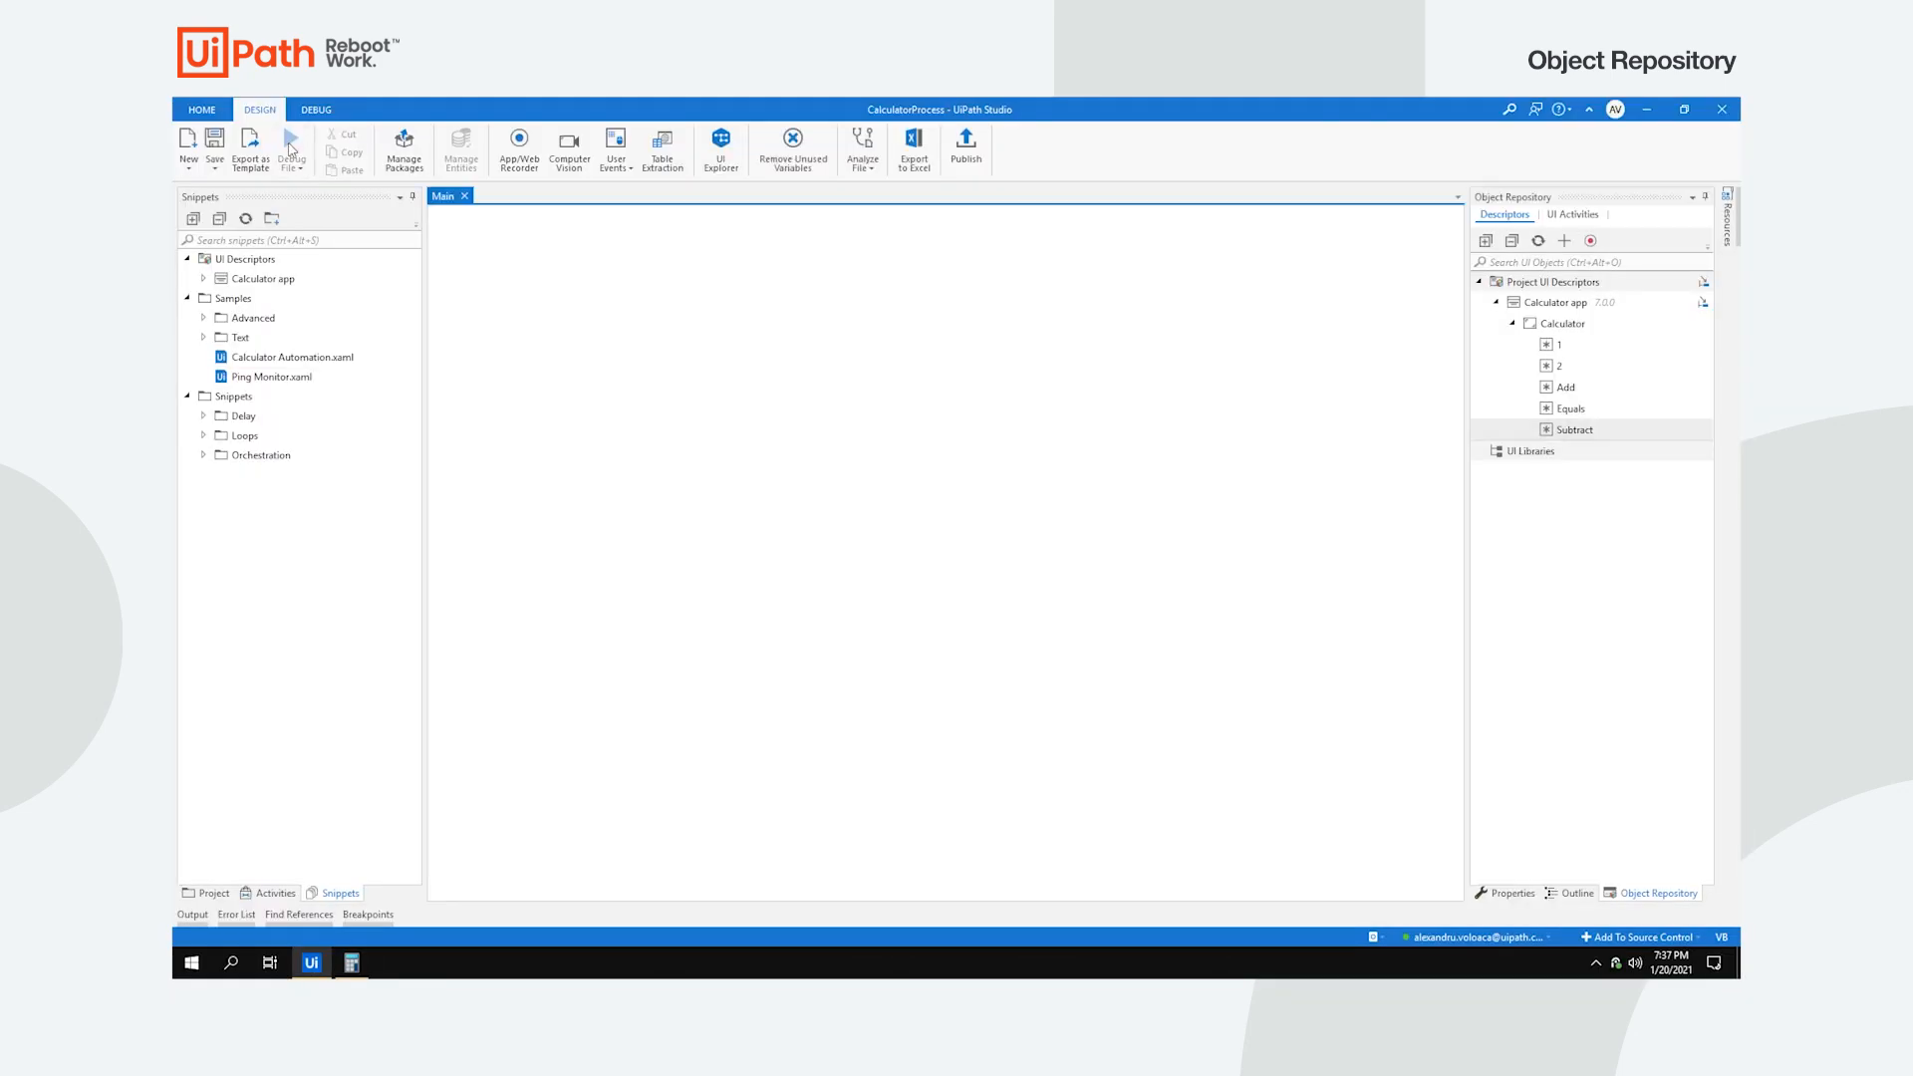
left_click(291, 143)
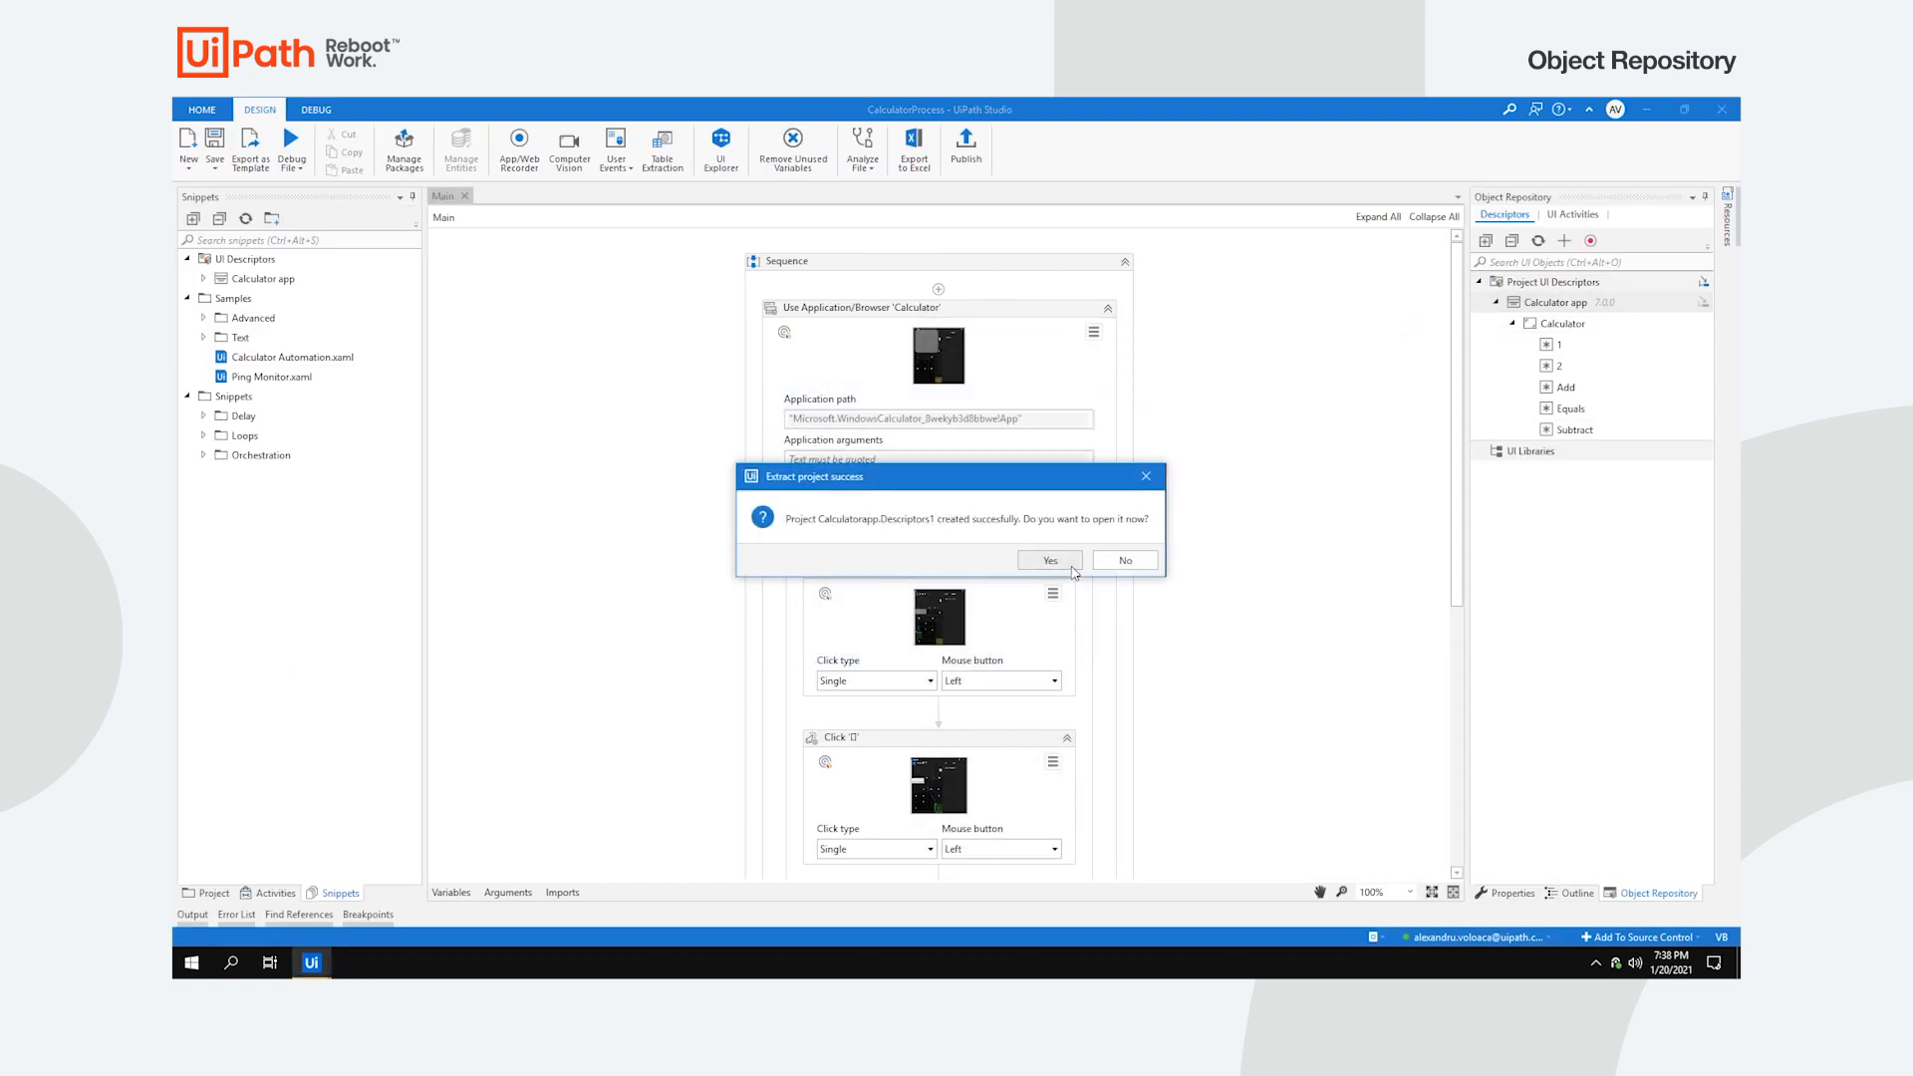
left_click(1048, 560)
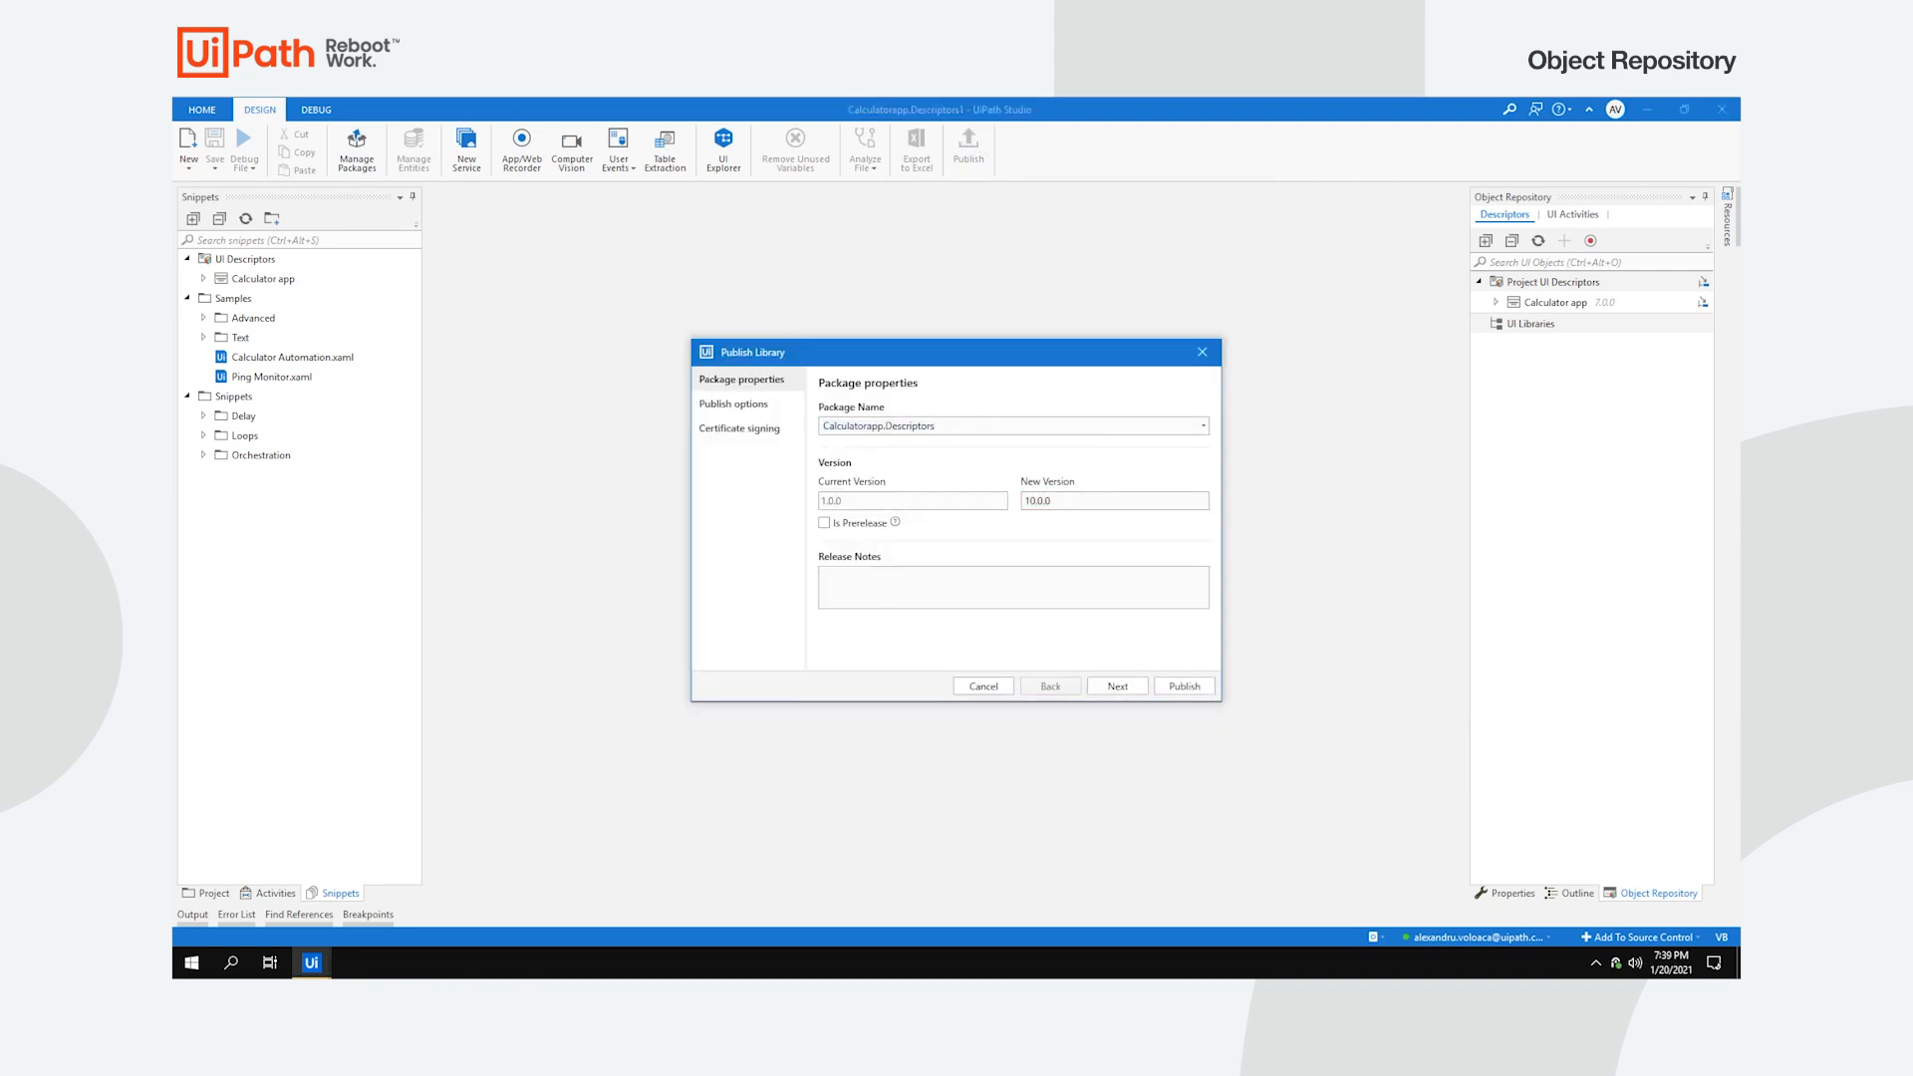
left_click(1182, 684)
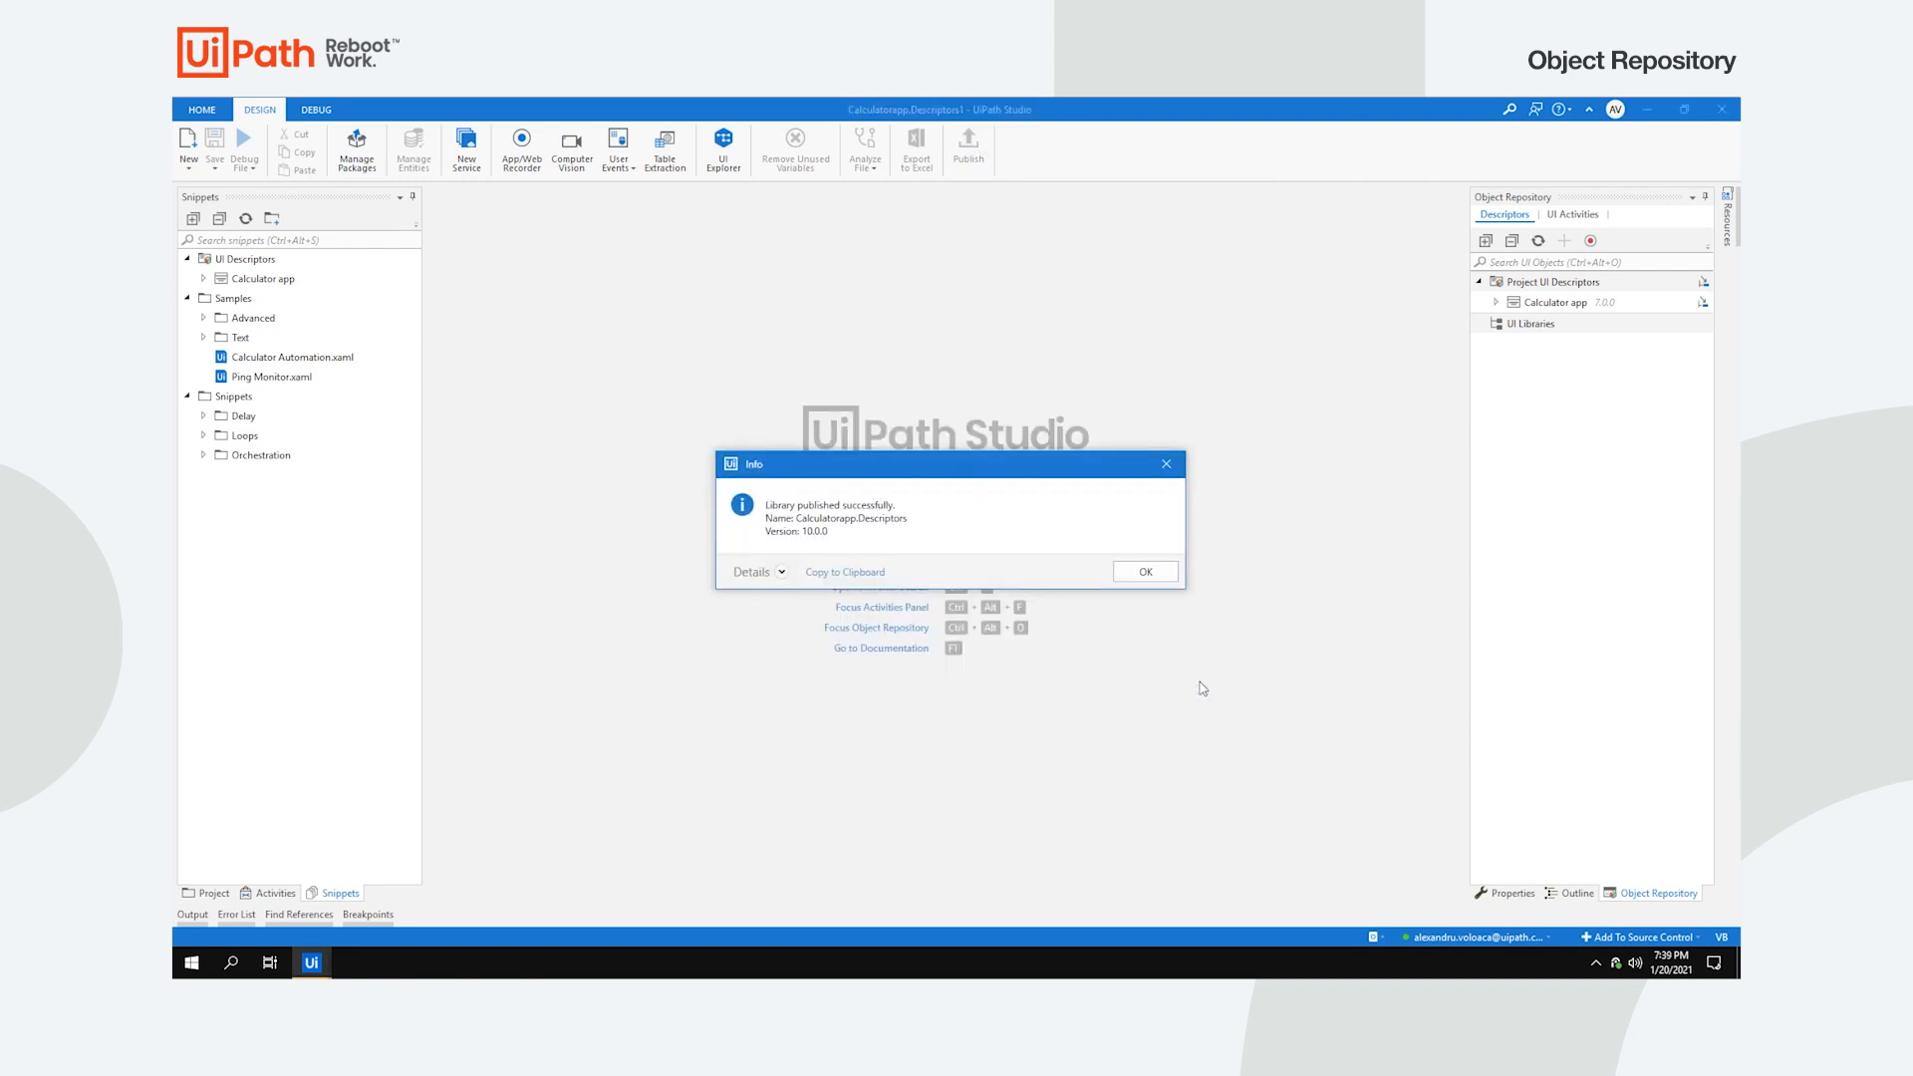
left_click(1144, 572)
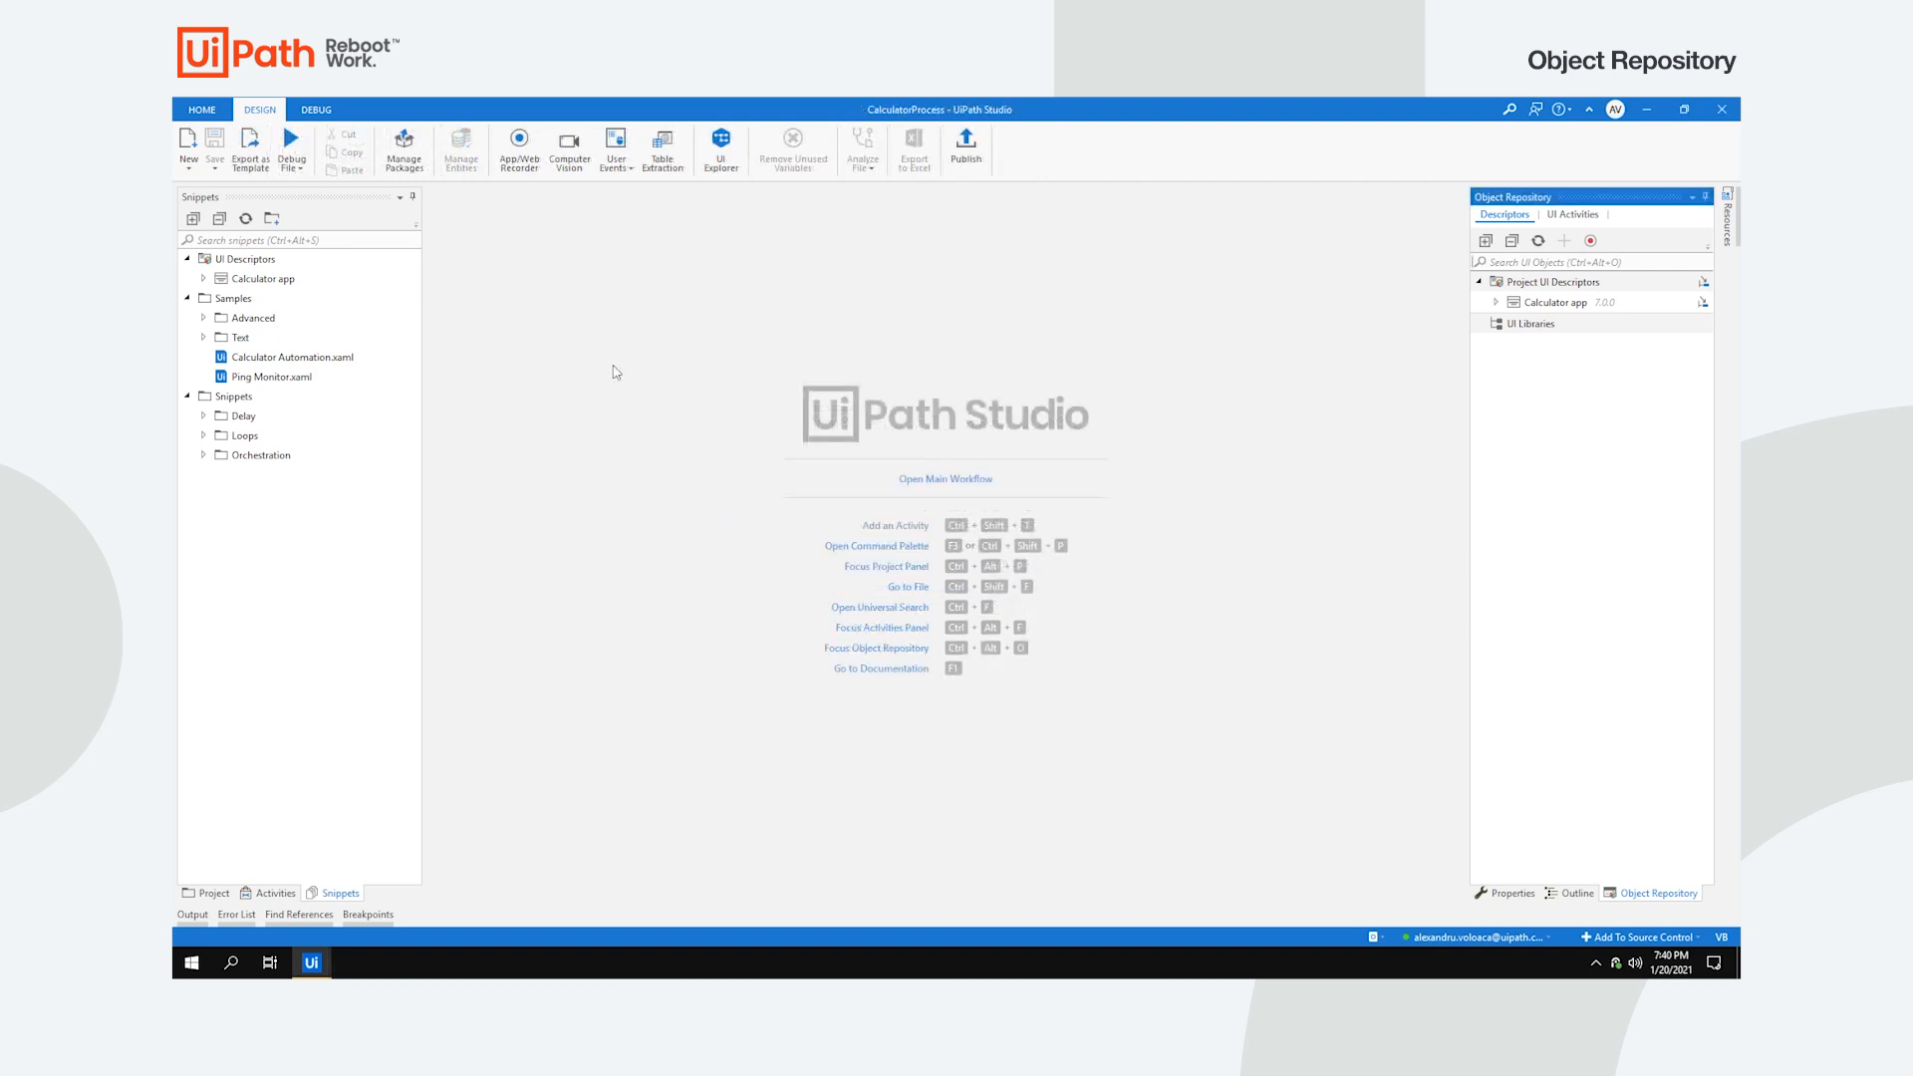
Step: List the UI Activities using repository descriptors, then go to the Start page
left_click(1575, 215)
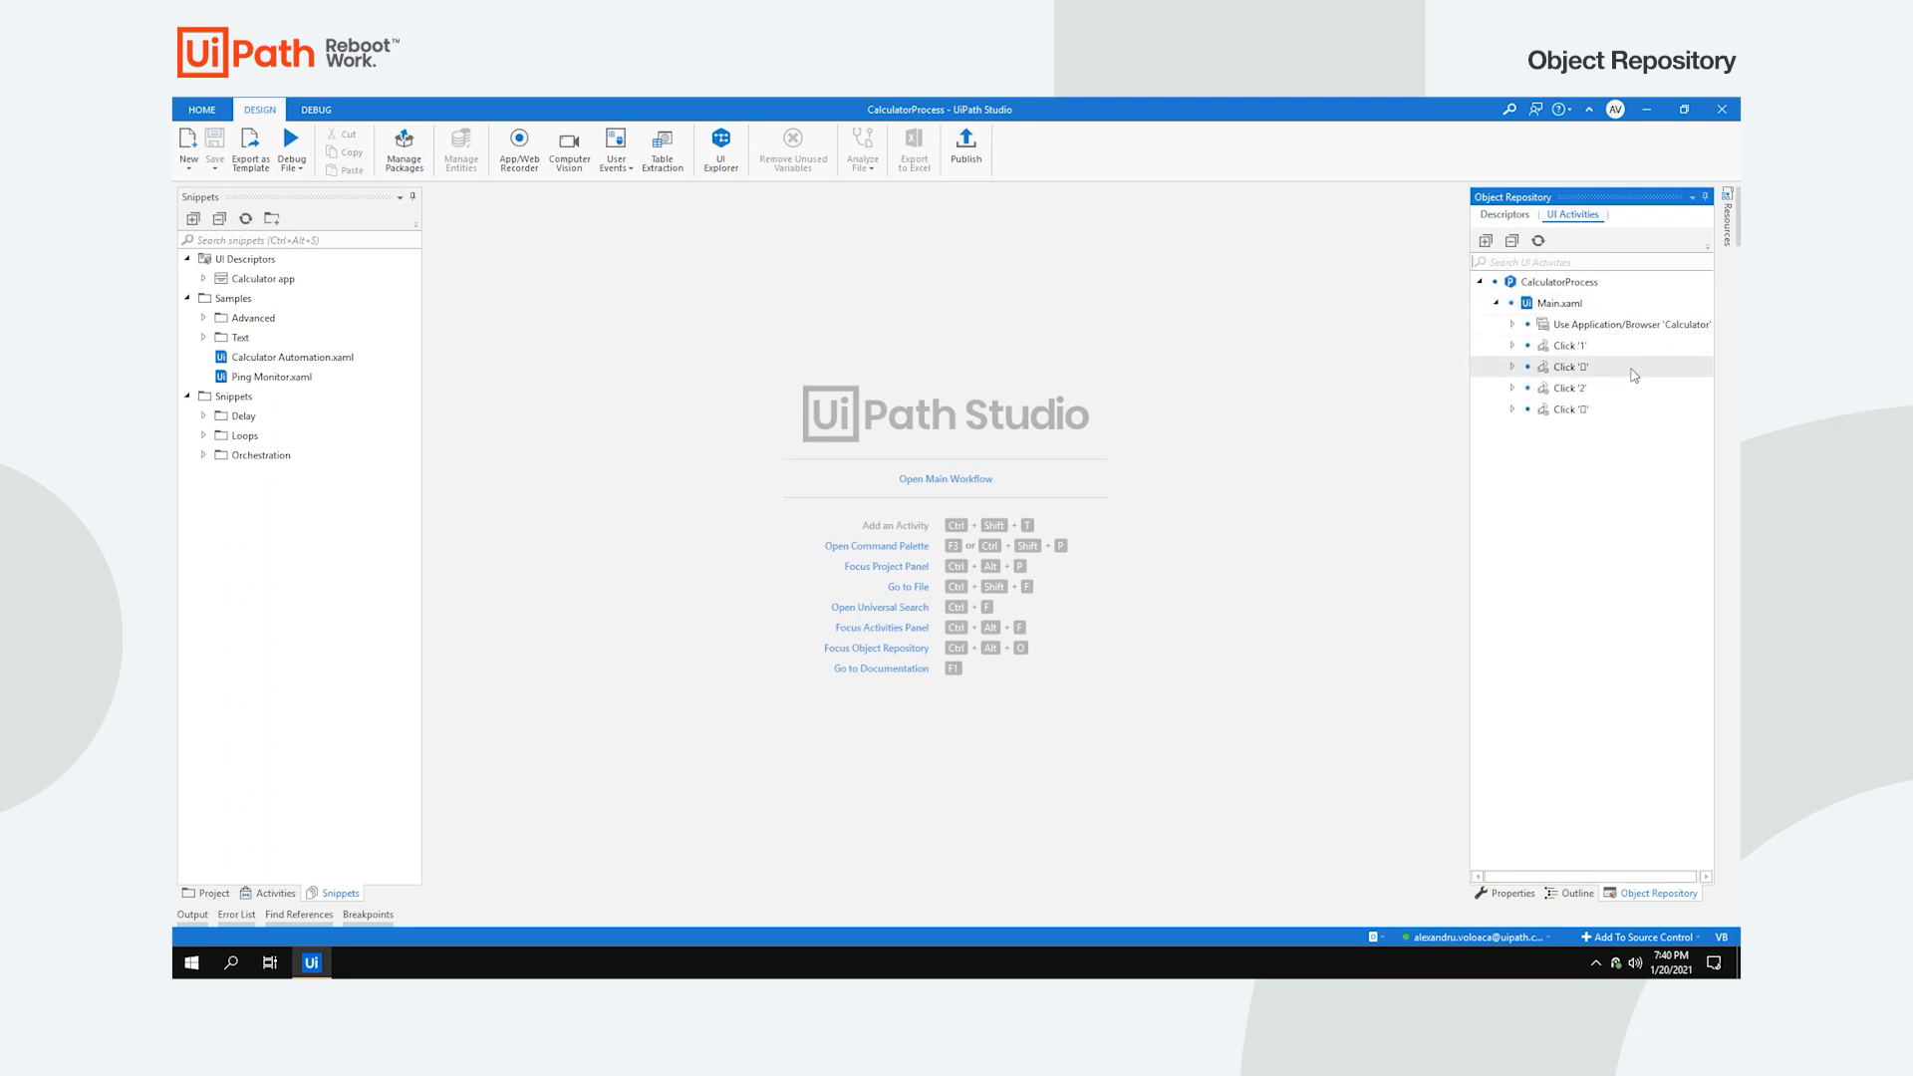
mouse_move(1566, 409)
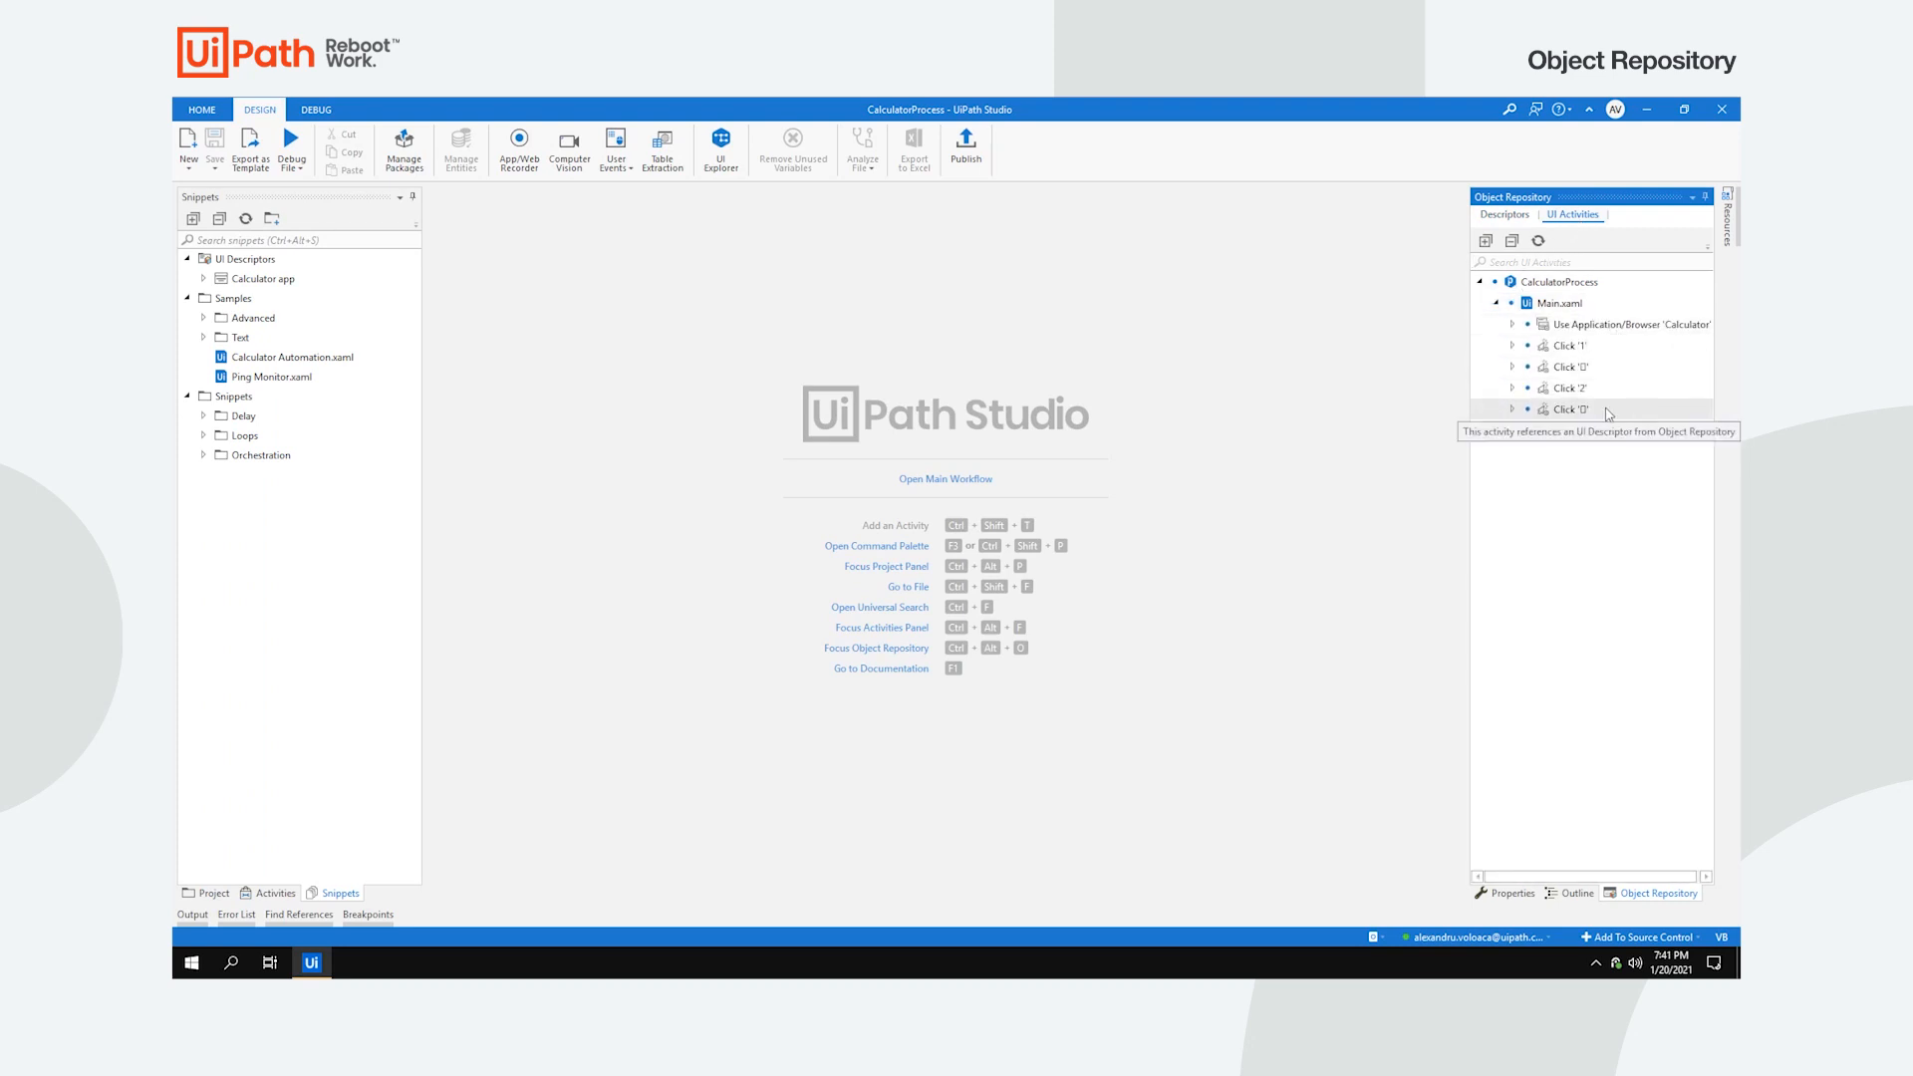
left_click(202, 108)
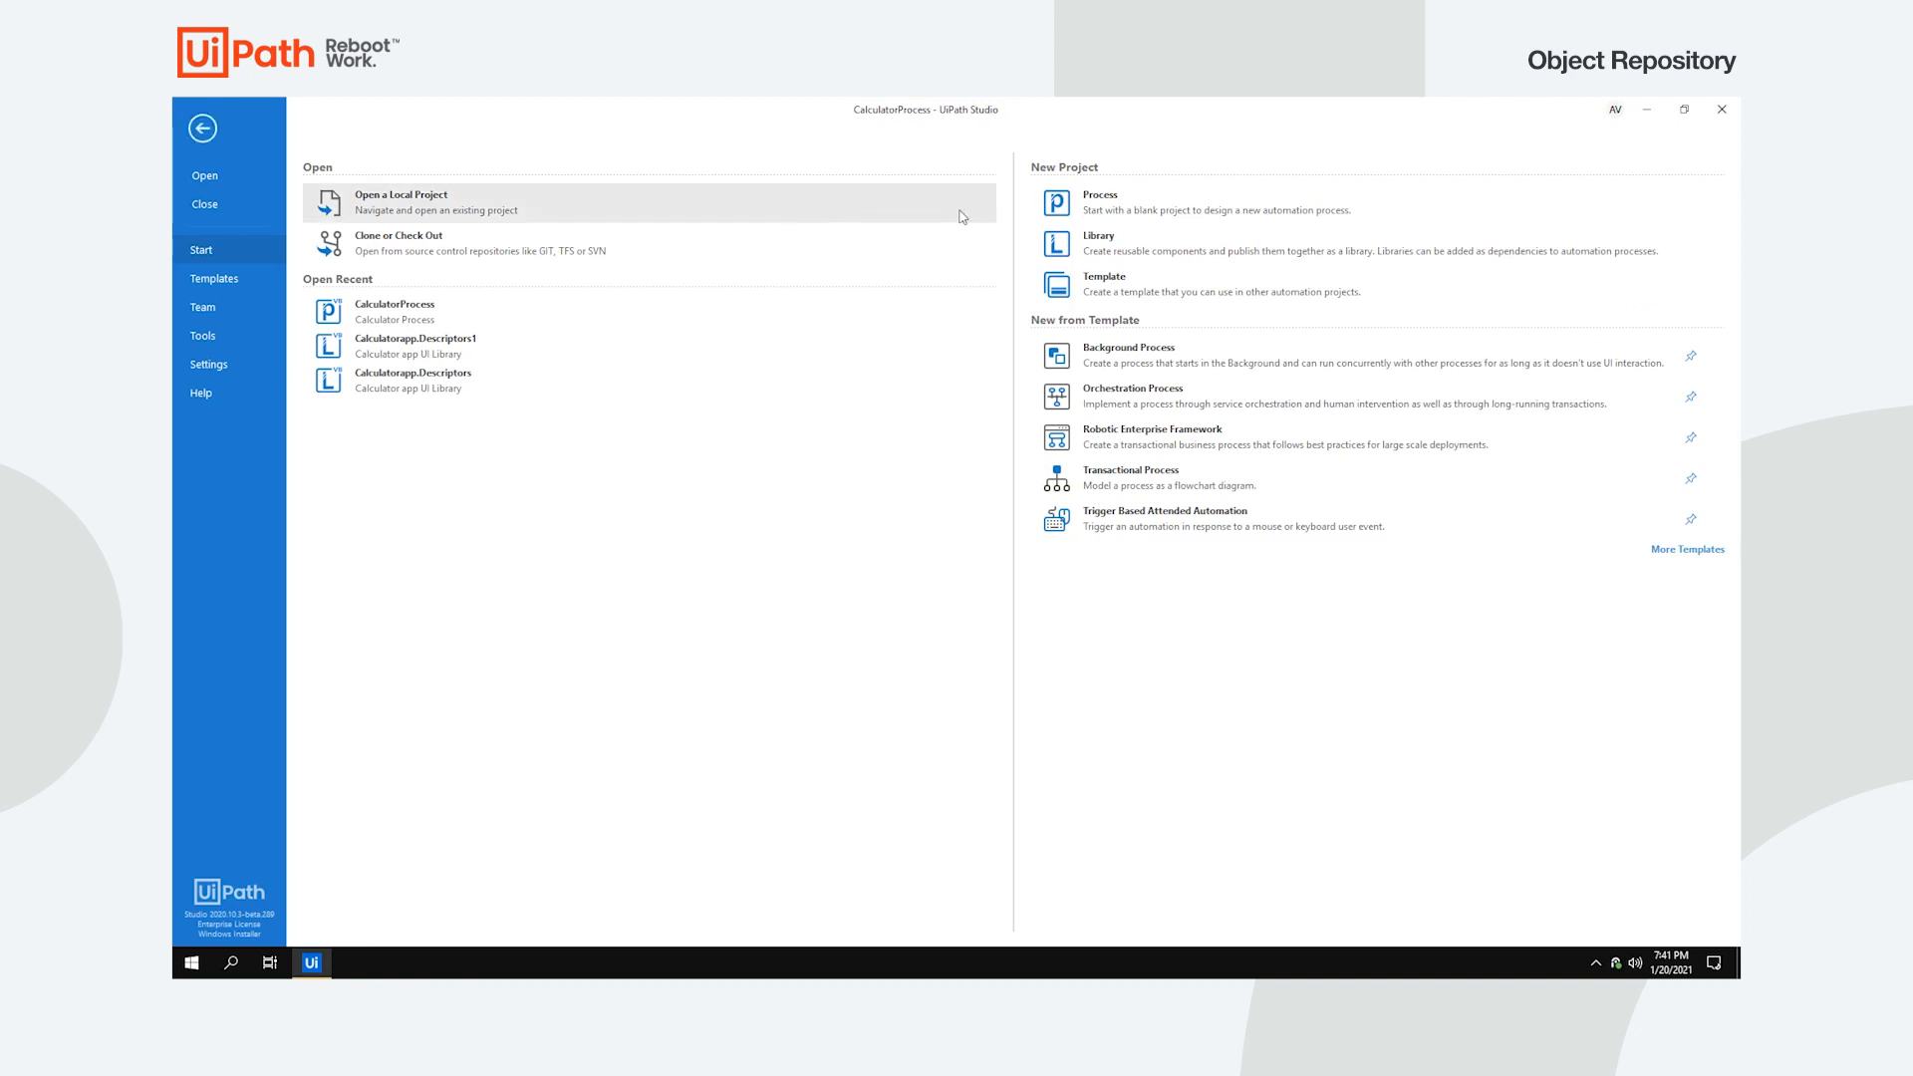
Step: Create blank process CalculatorProcess2 described 'Calculator Process 2' and bring up Manage Packages
left_click(1098, 199)
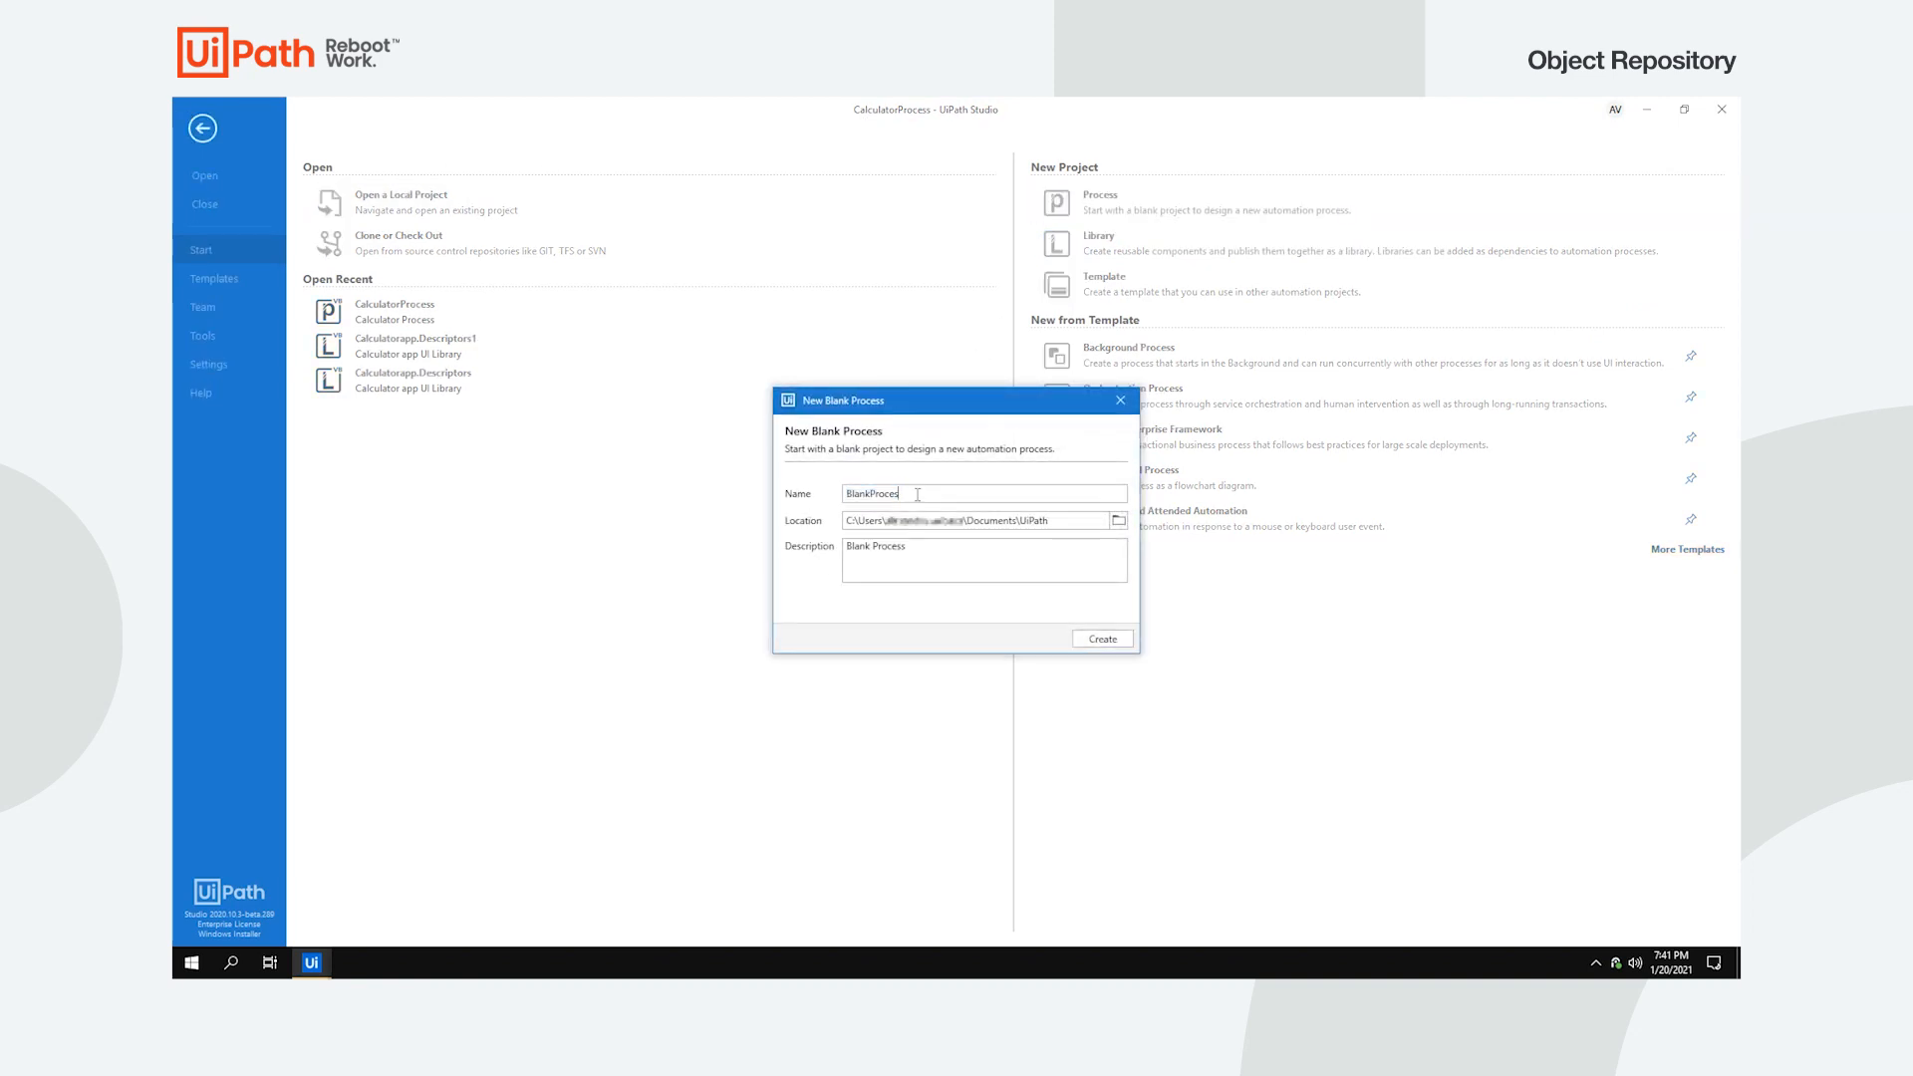
type("CalculatorProcess2")
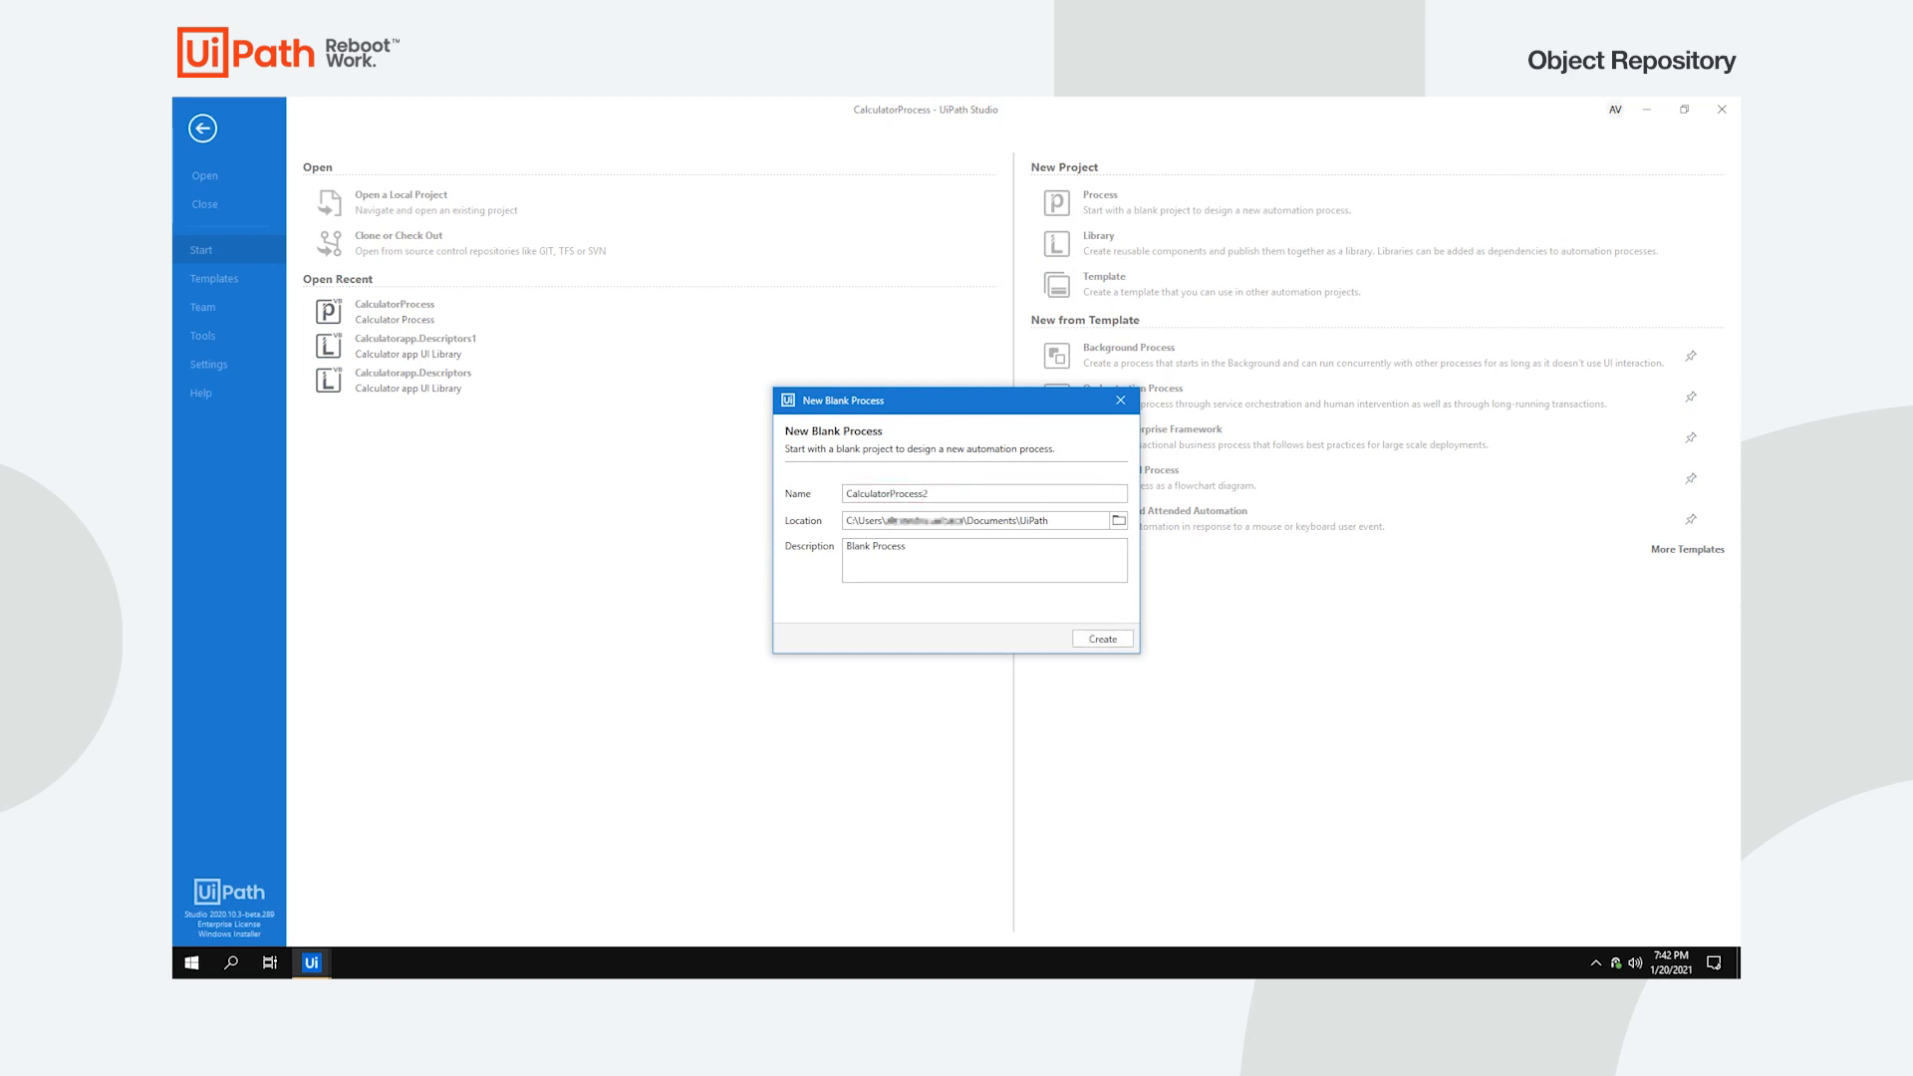
type("Calculator Process 2")
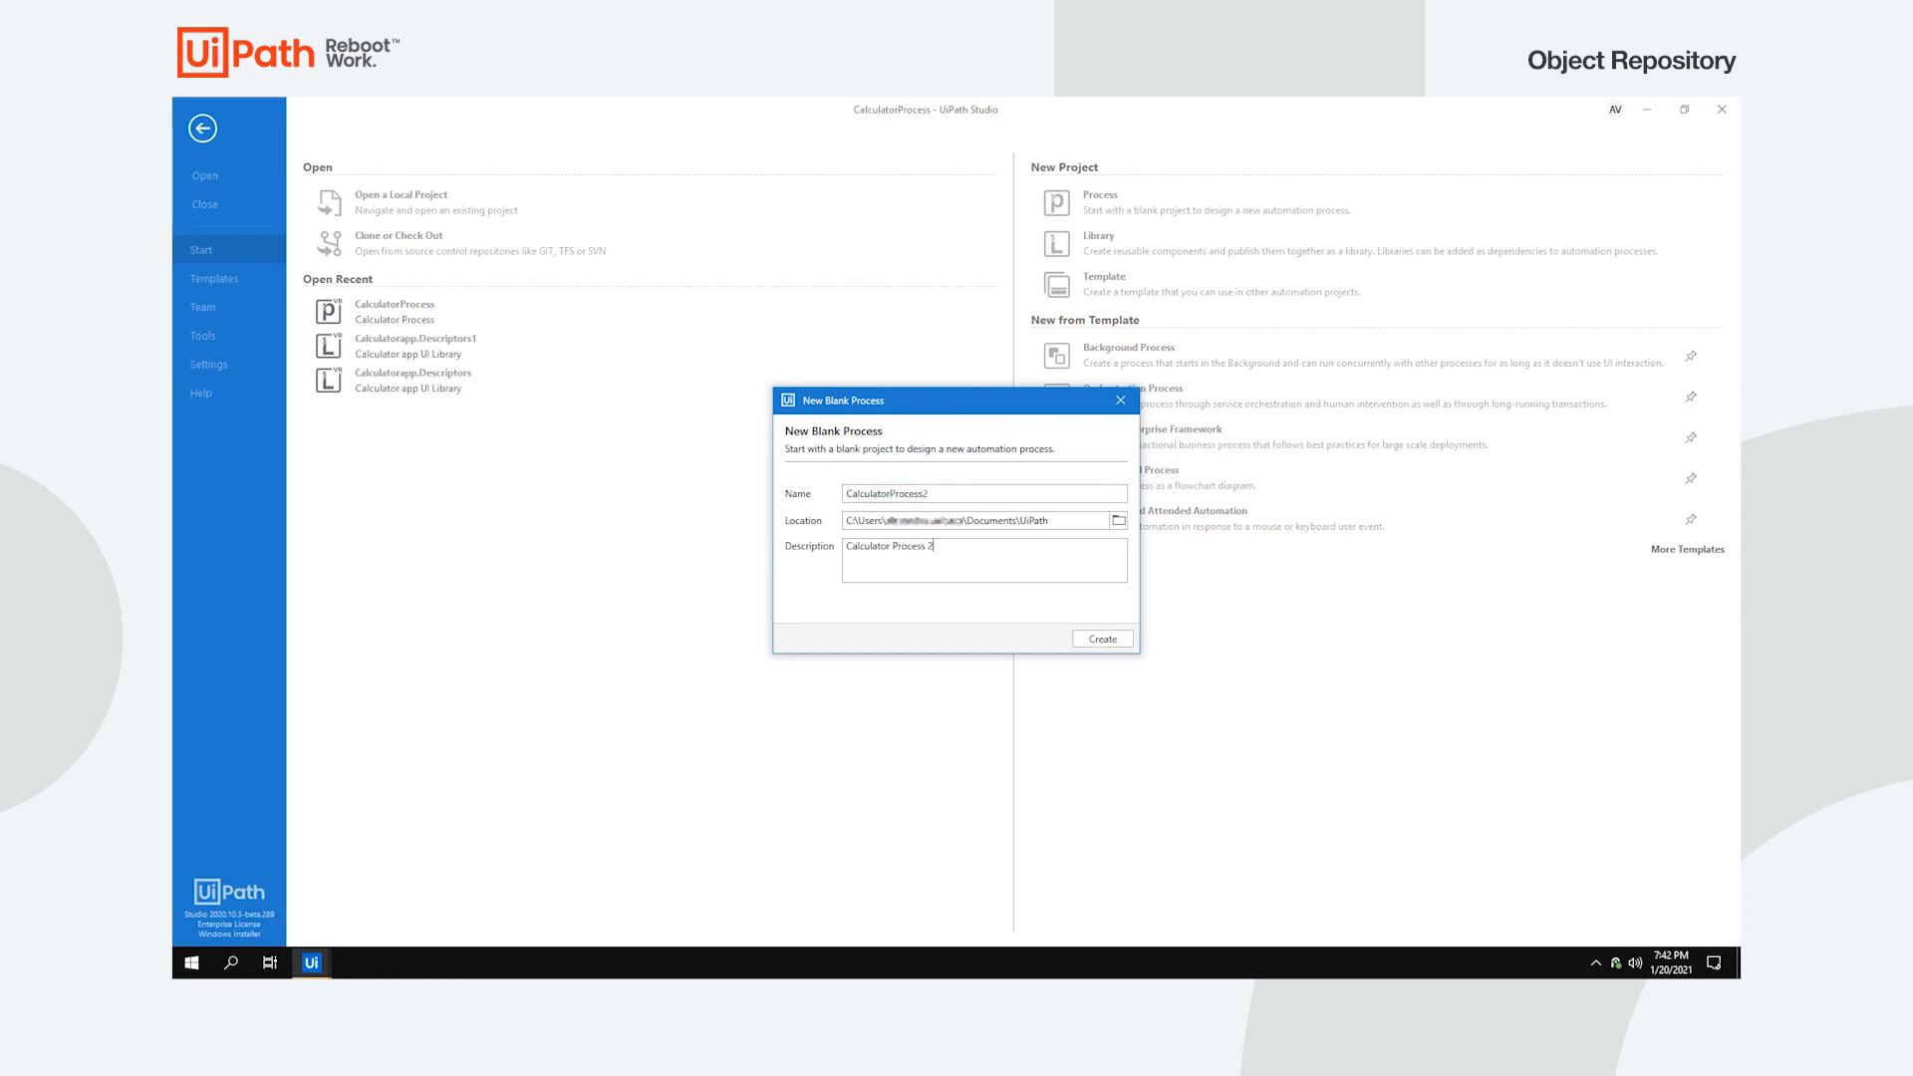
left_click(1100, 637)
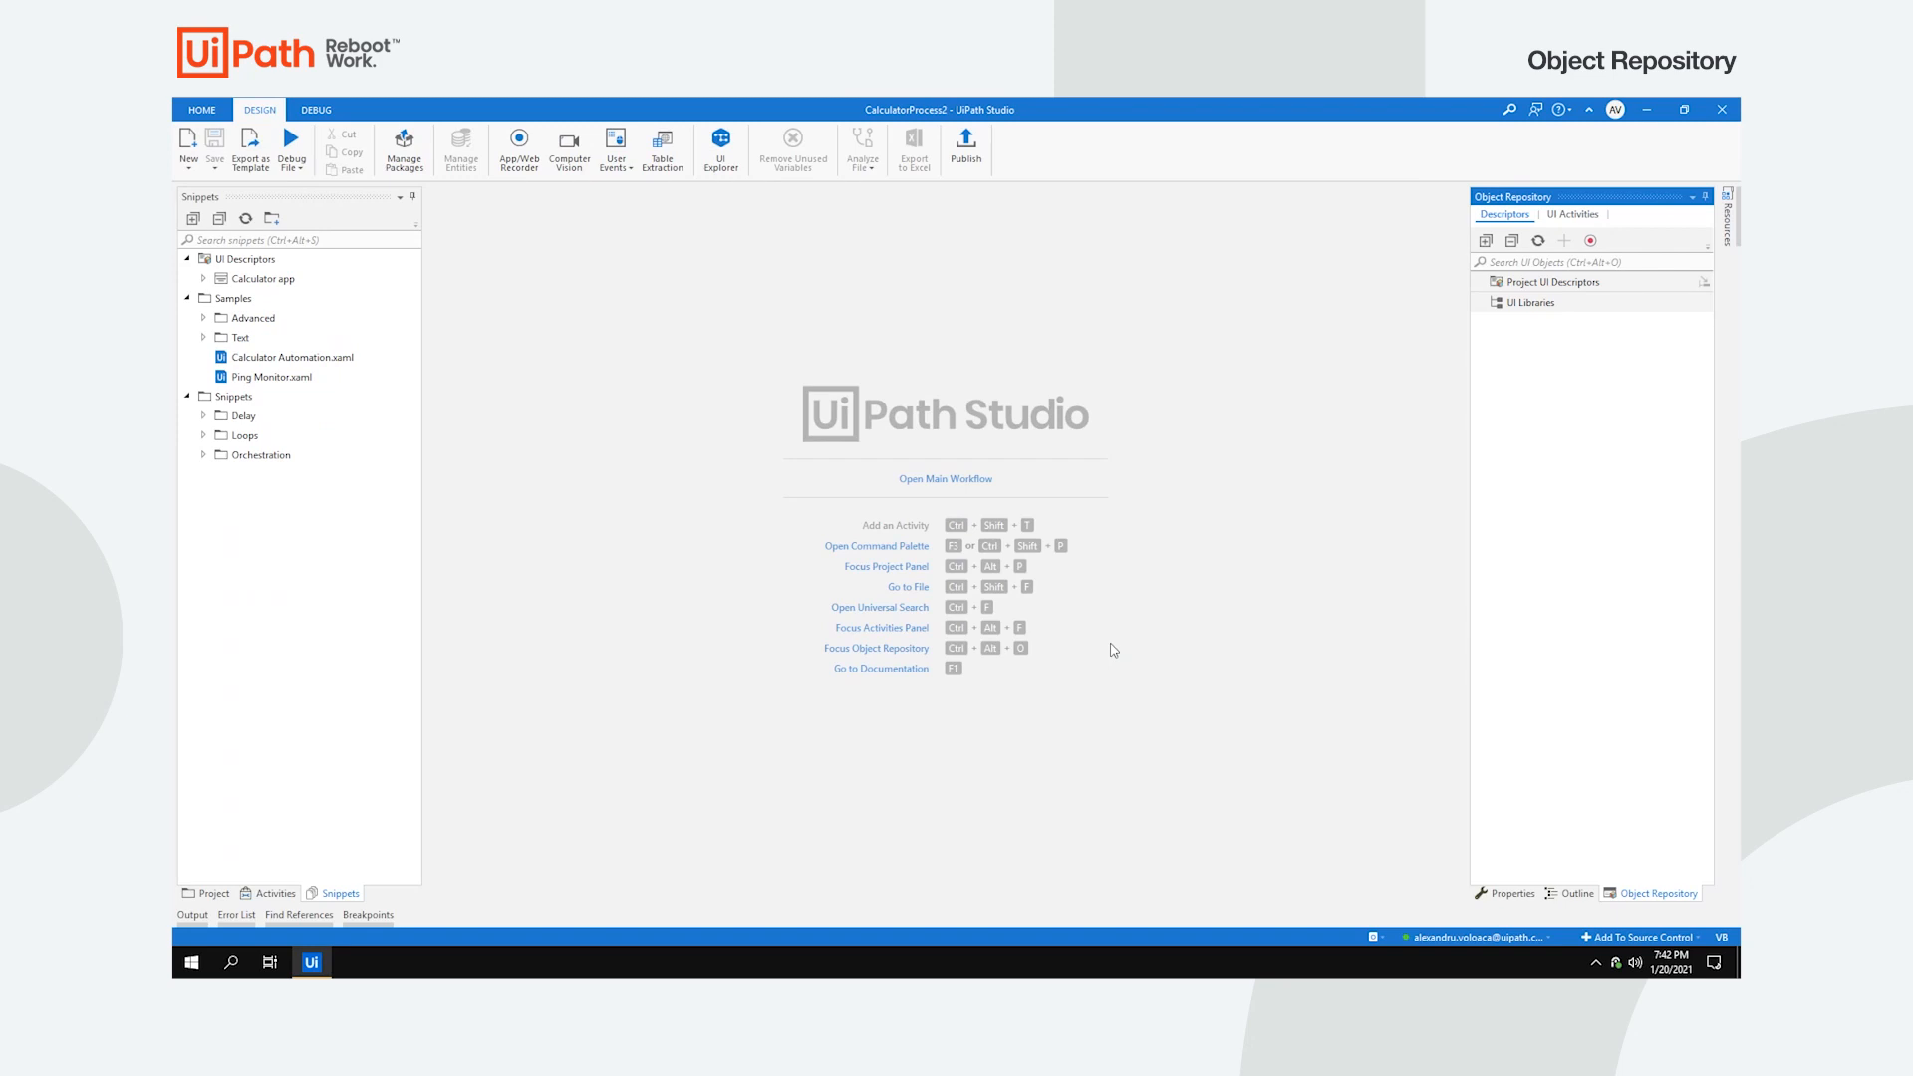
left_click(405, 146)
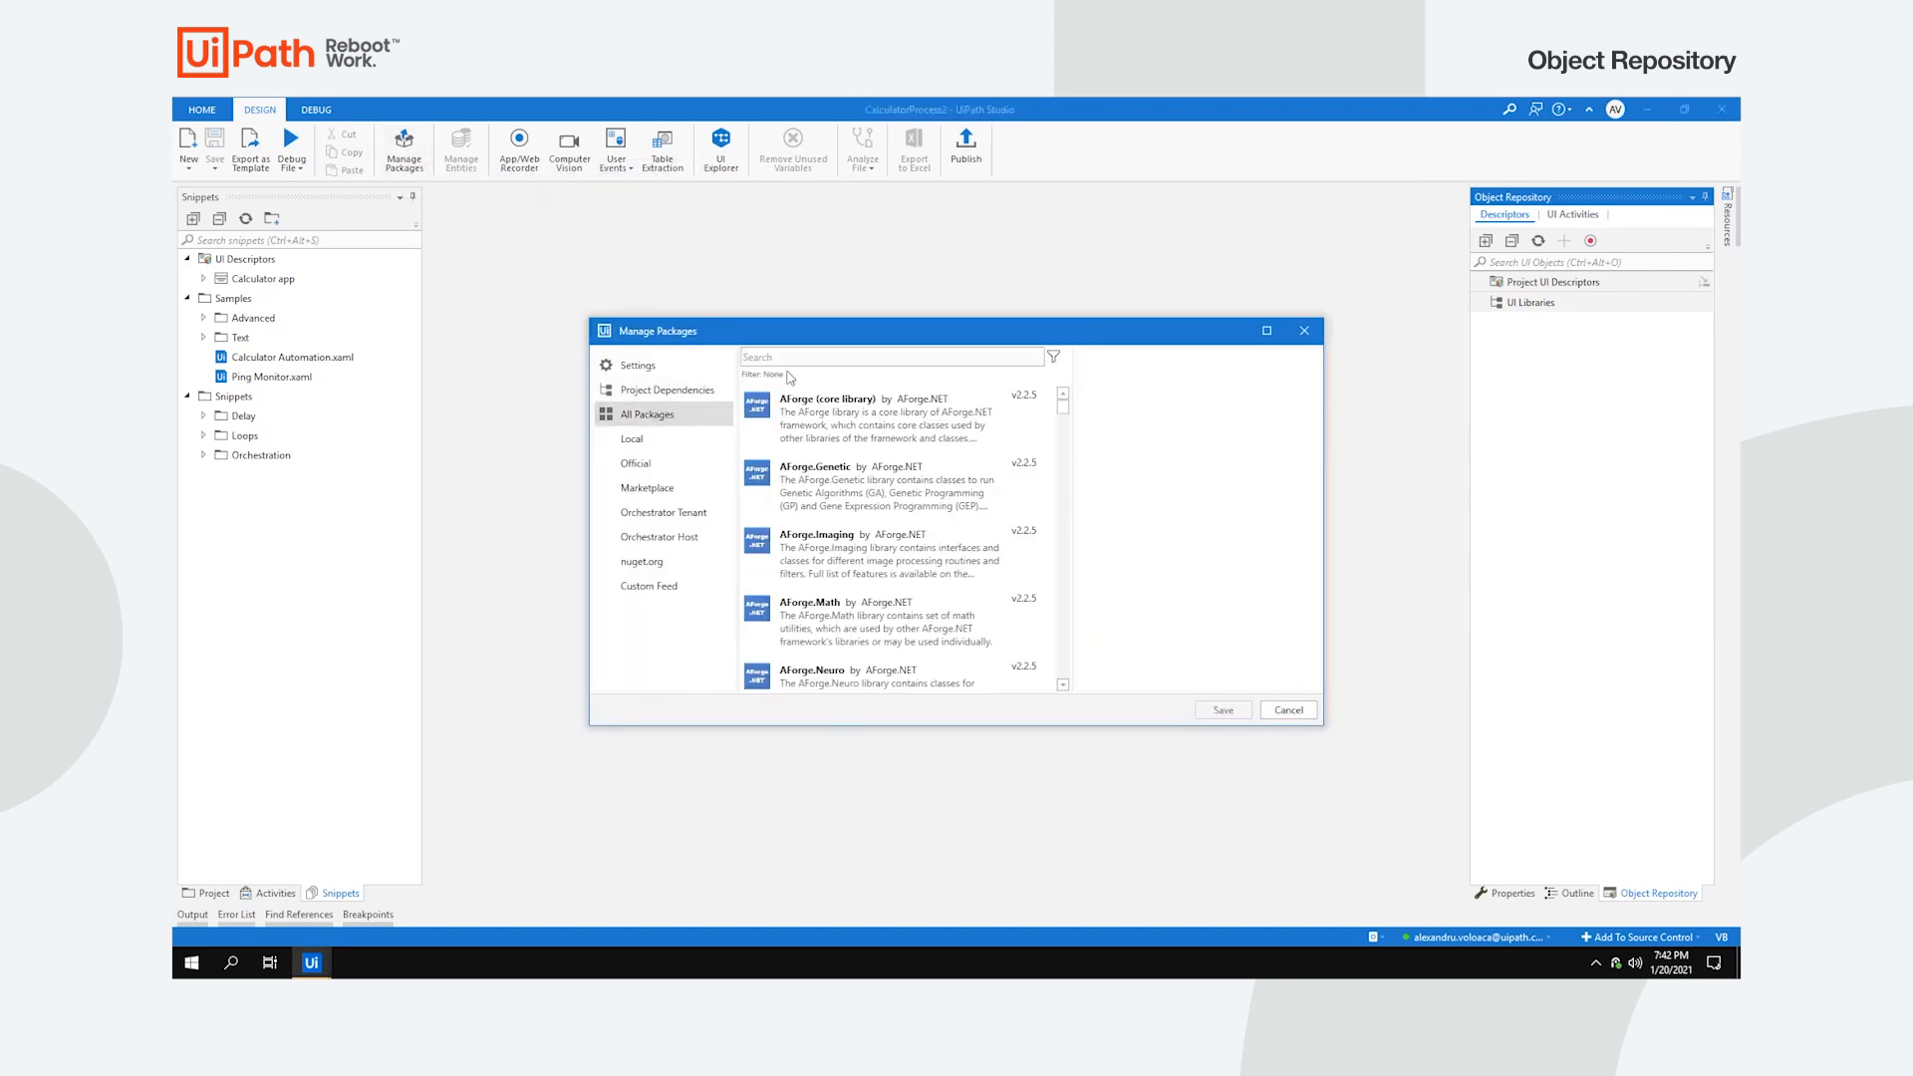
Step: Install calculatorapp.descriptors, build the Click 1, Subtract, 2, Equals sequence and debug it
type("calculatorapp.descriptors")
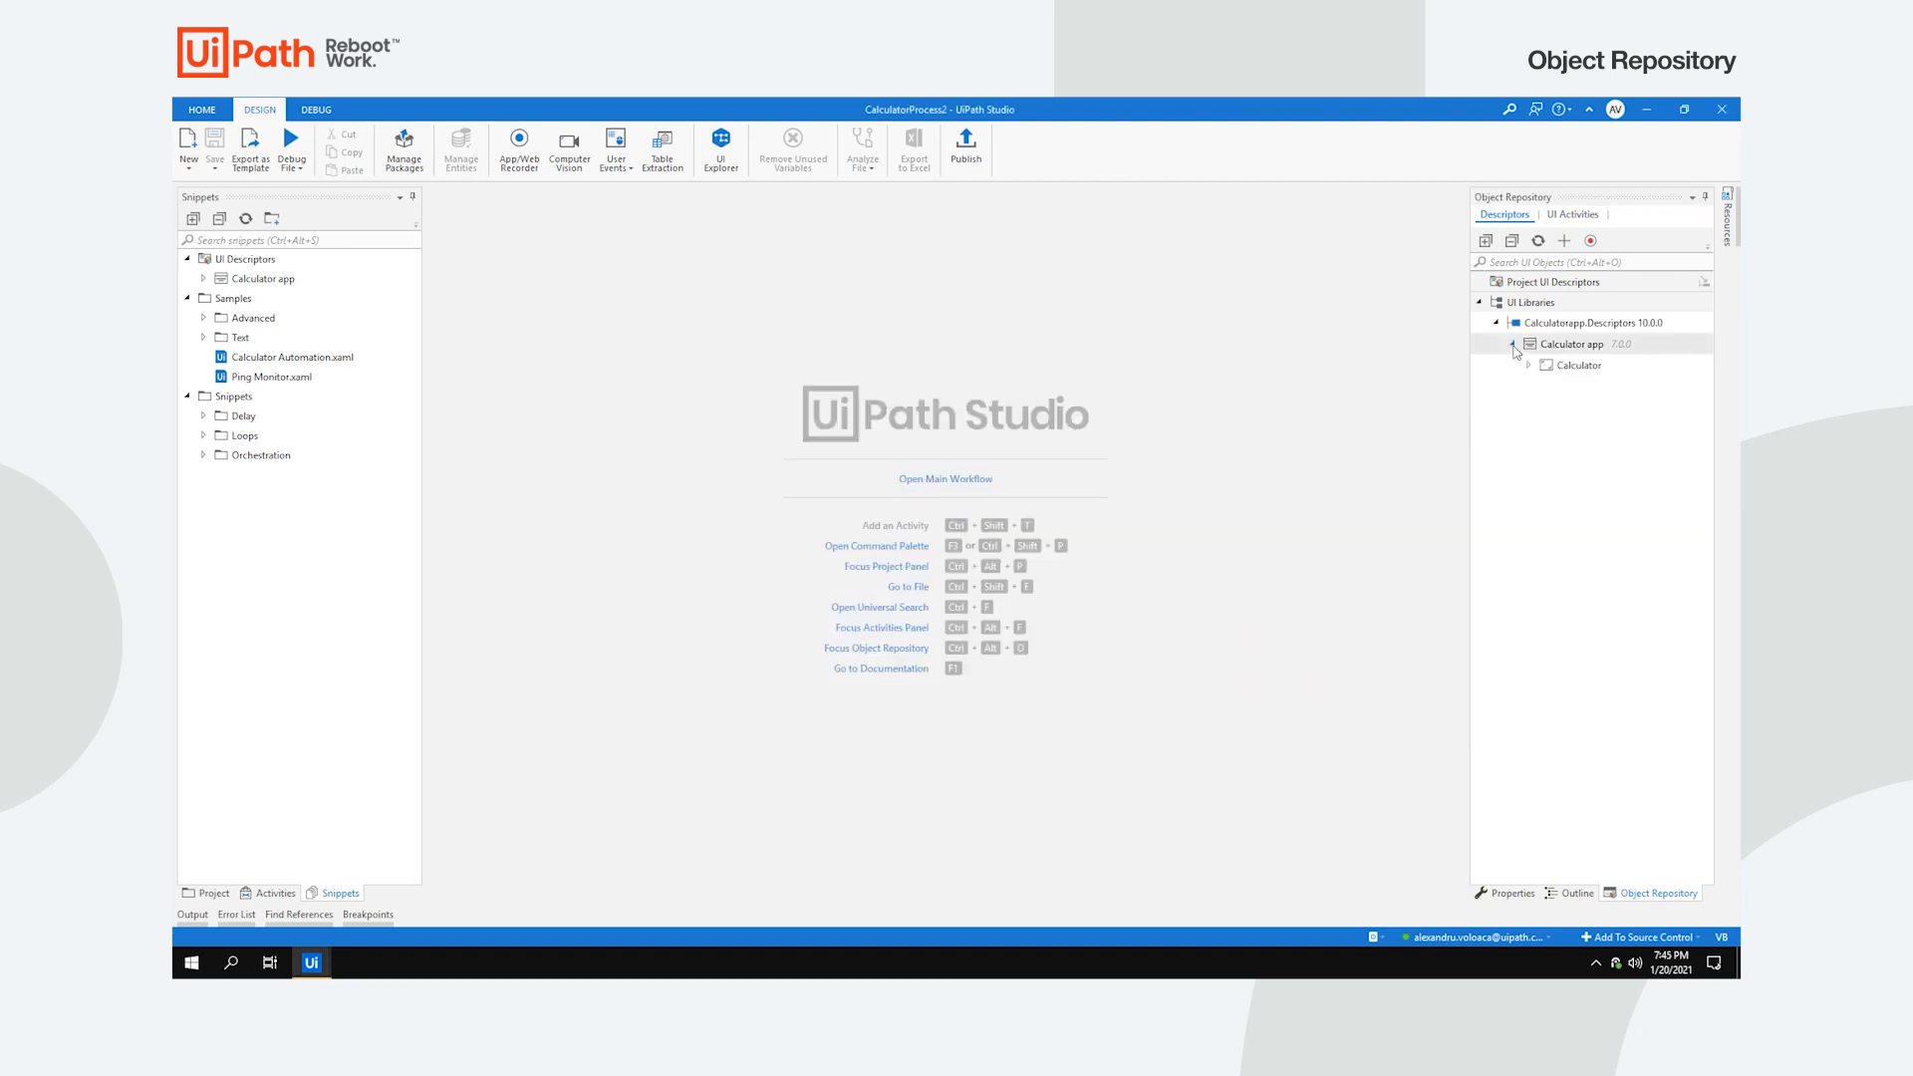
left_click(1529, 362)
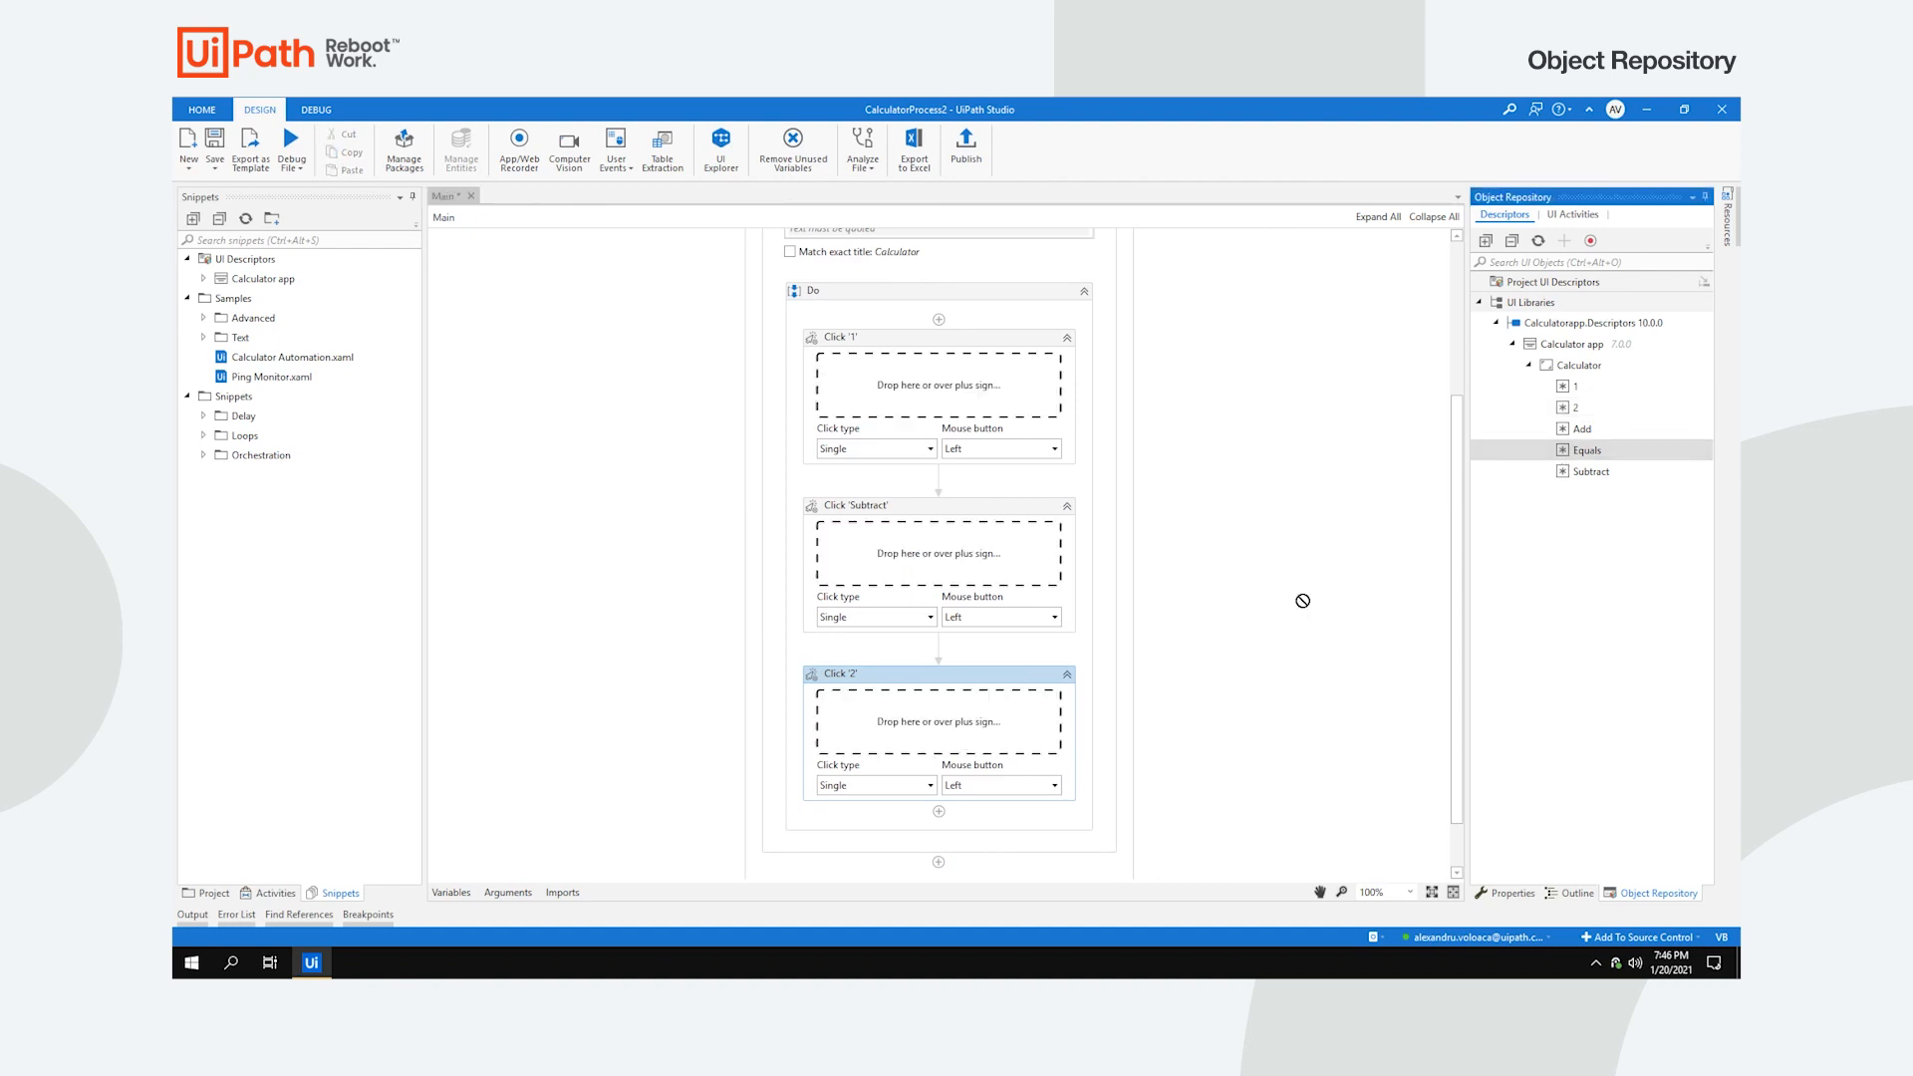
left_click(291, 149)
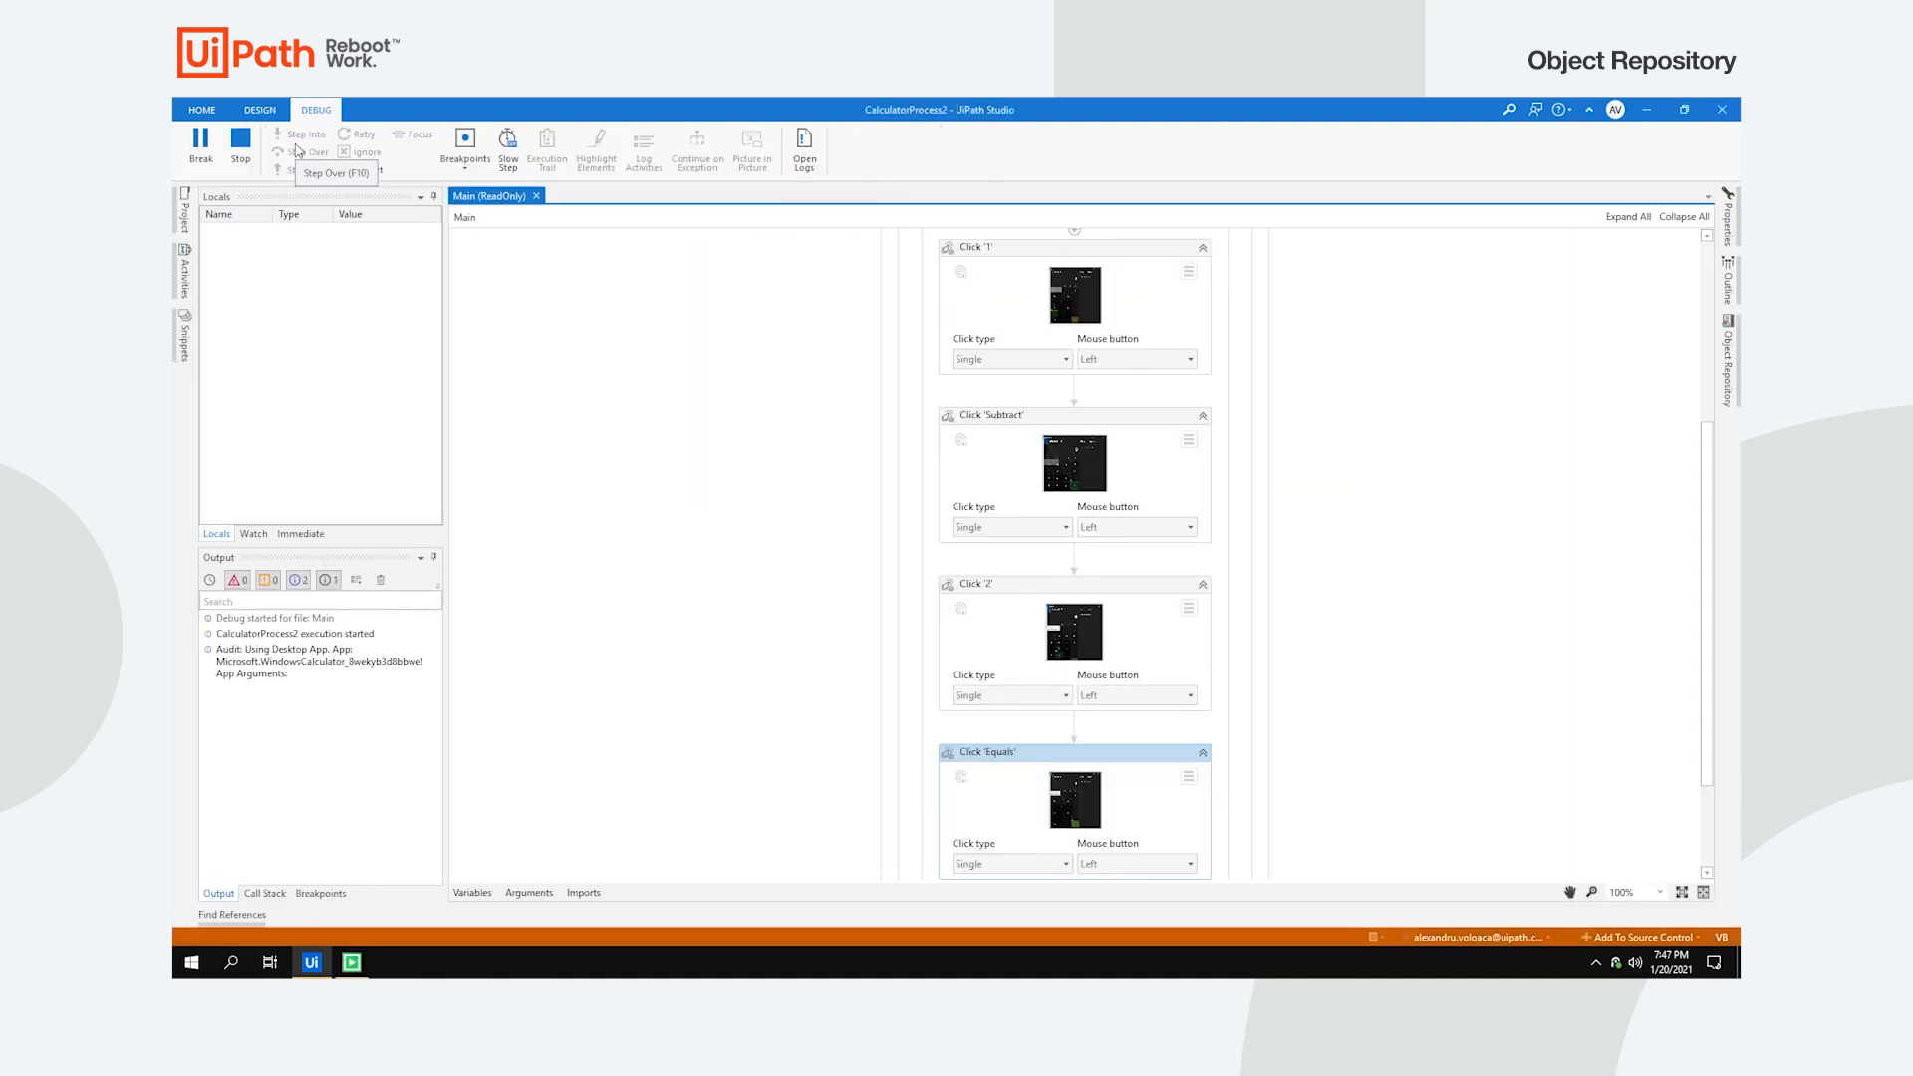